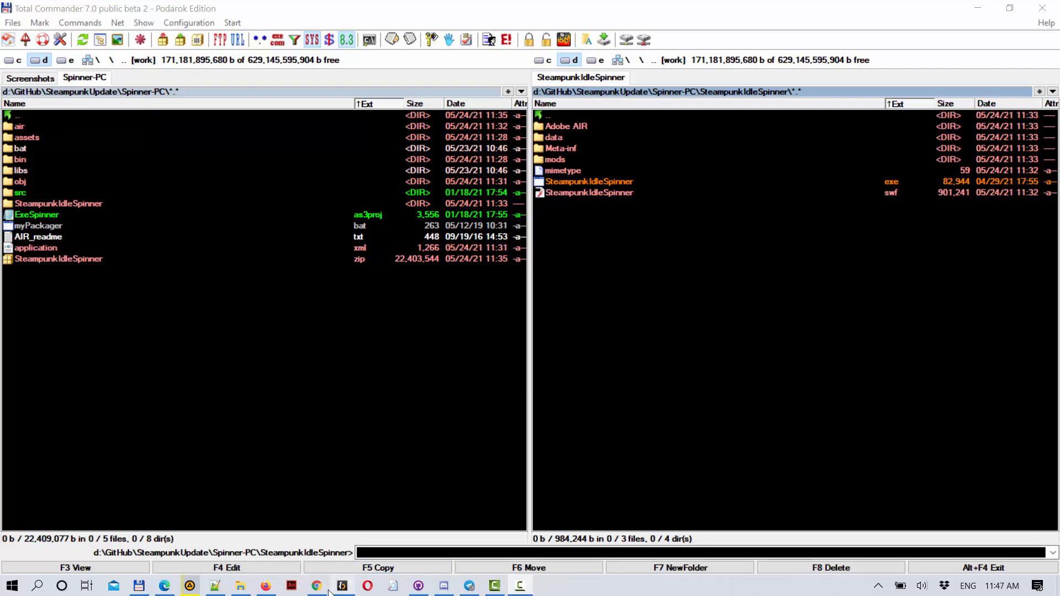
Show the Airapport itch.io page listing its games, including Steampunk Idle Spinner
{"action": "left_click", "coordinate": [313, 585]}
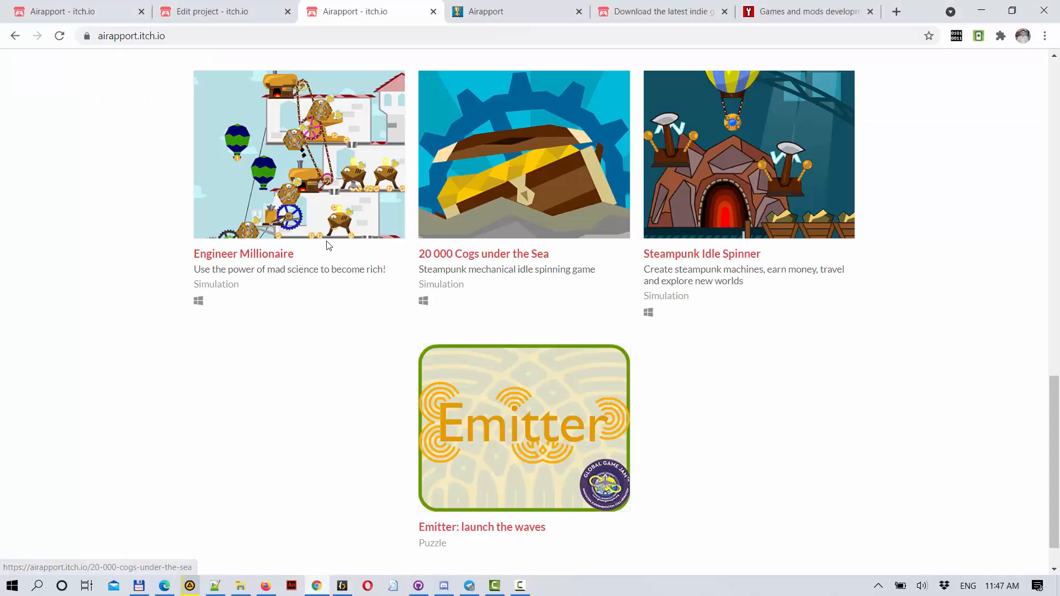
{"action": "mouse_move", "coordinate": [499, 255]}
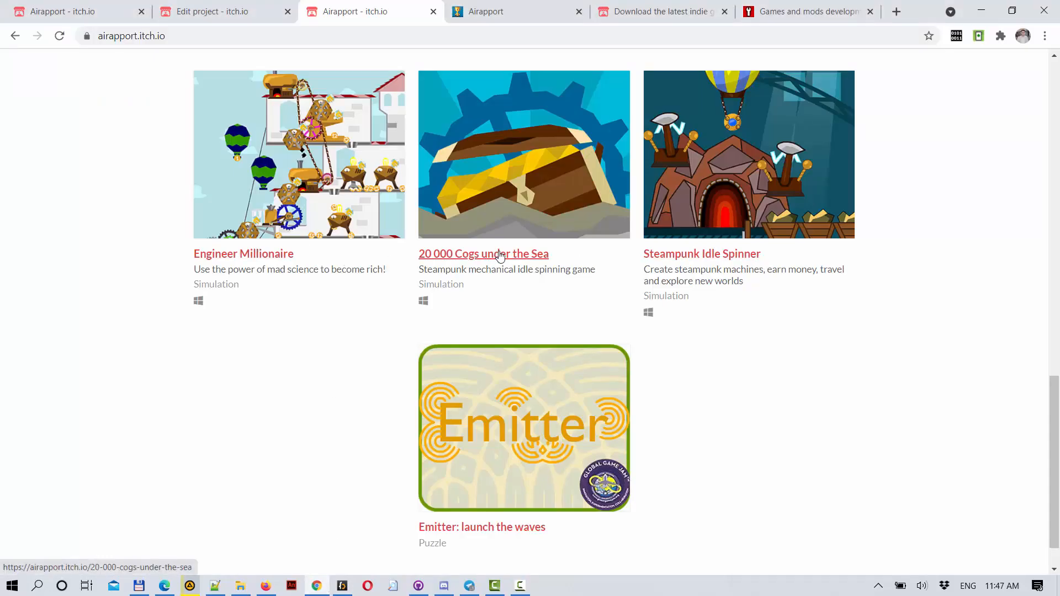
{"action": "mouse_move", "coordinate": [385, 247]}
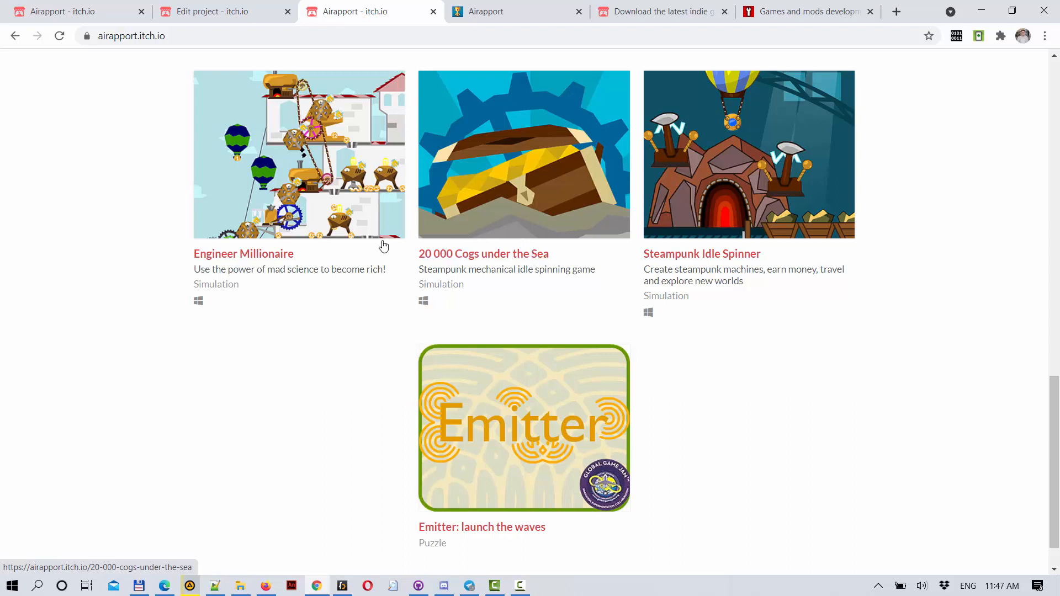
{"action": "mouse_move", "coordinate": [271, 391]}
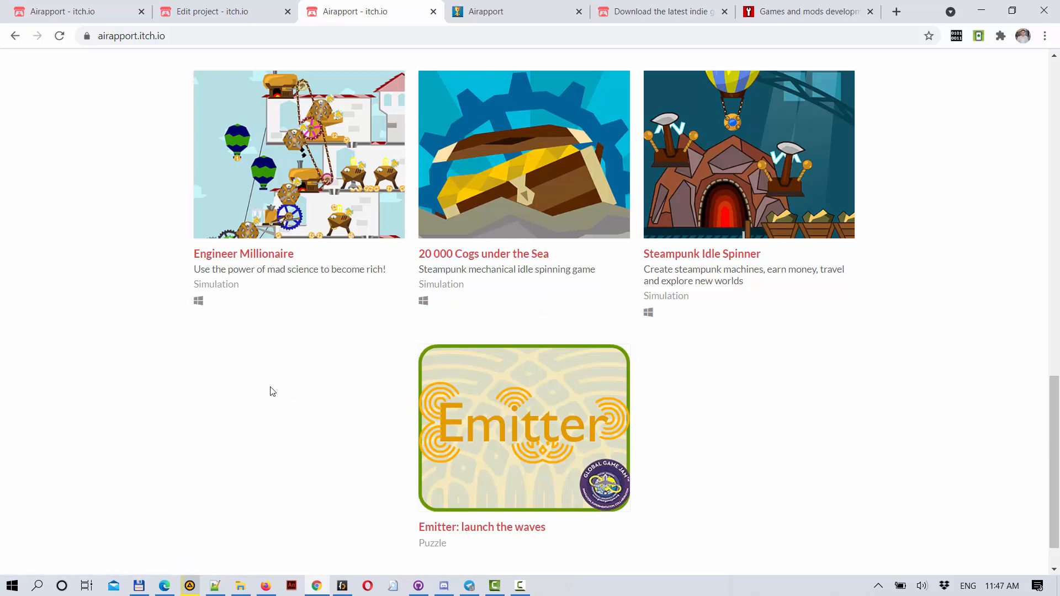
{"action": "mouse_move", "coordinate": [139, 584]}
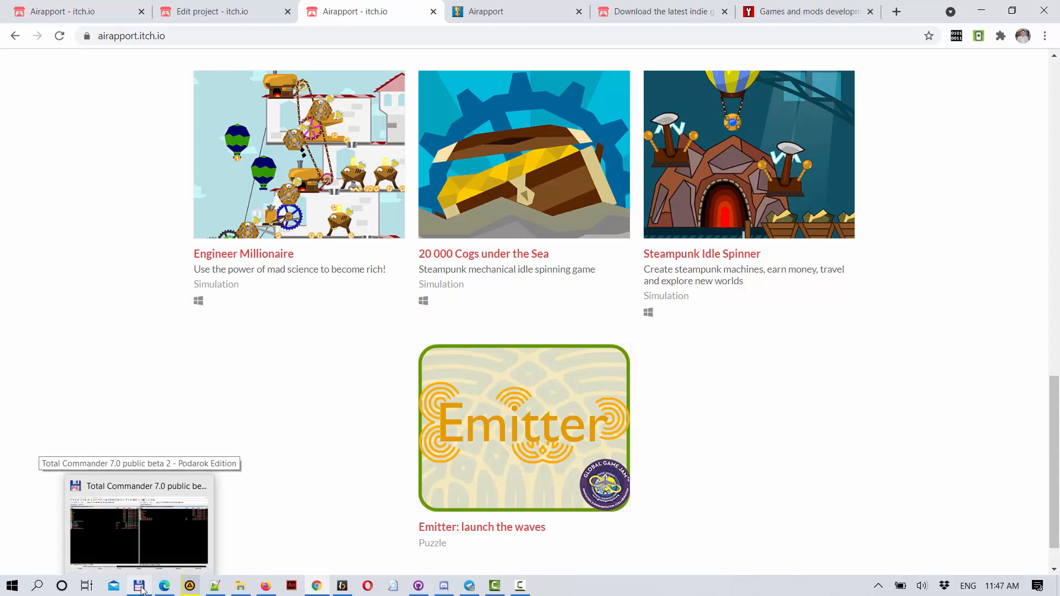
Run SteampunkIdleSpinner.exe from the build folder in the right panel
{"action": "left_click", "coordinate": [138, 586]}
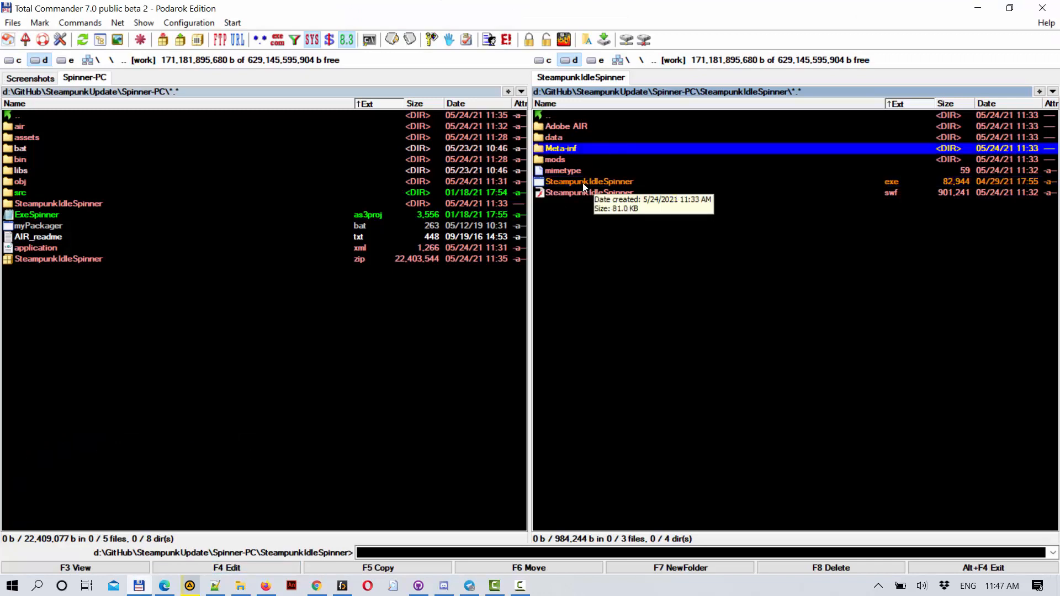
{"action": "double_click", "coordinate": [590, 181]}
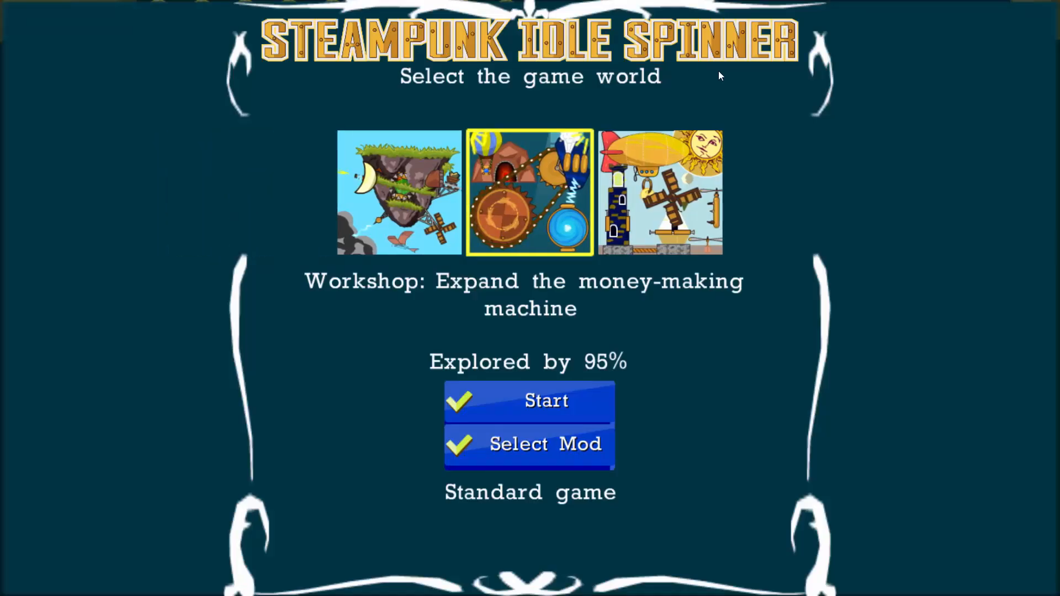
{"action": "mouse_move", "coordinate": [583, 361]}
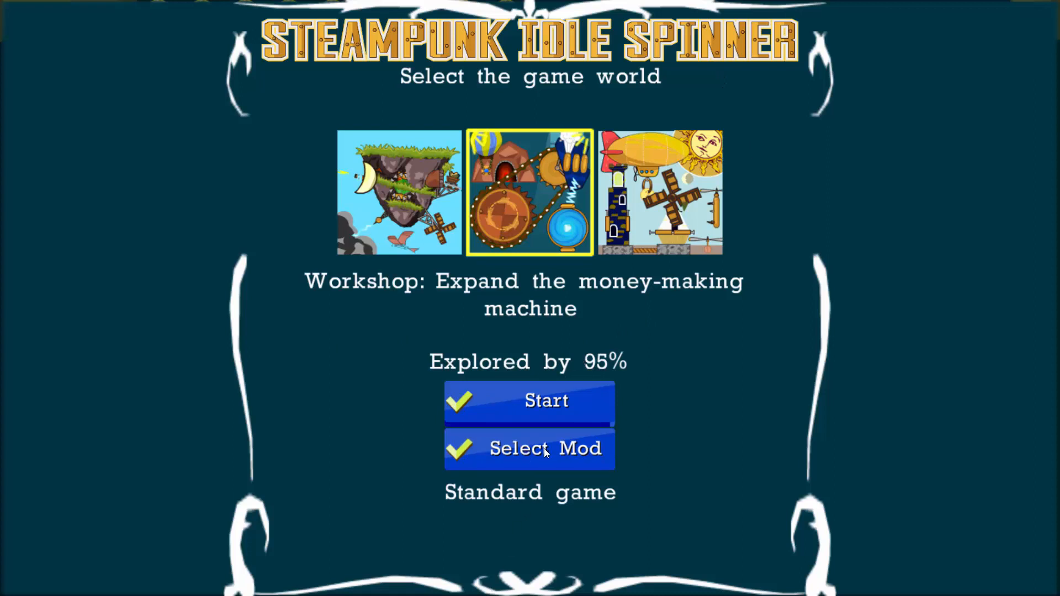
Bring up the mod list showing the Black and White 1.0.0 mod for the Workshop world
{"action": "left_click", "coordinate": [545, 449]}
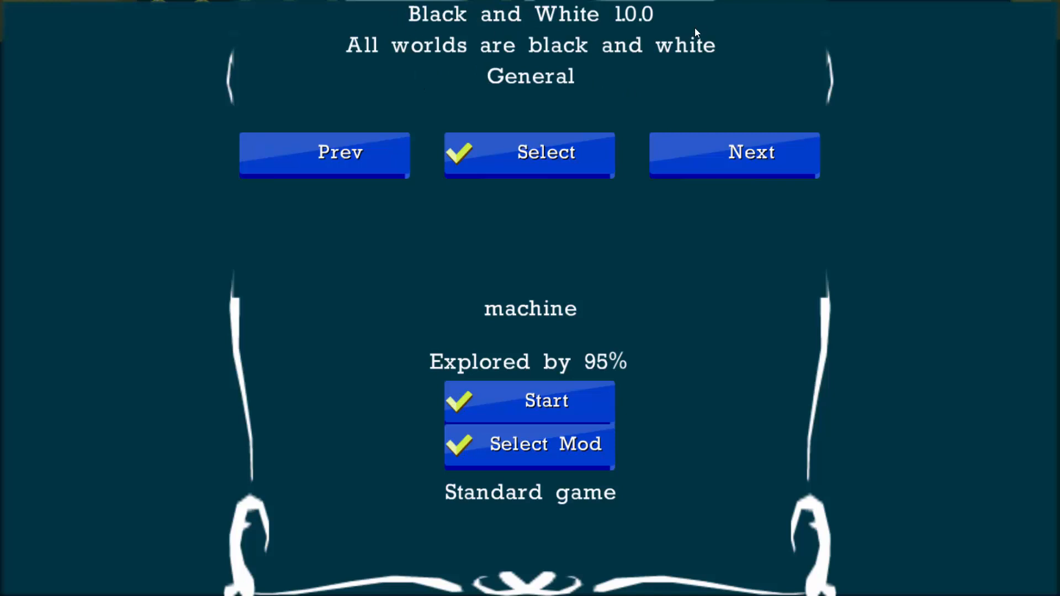
{"action": "mouse_move", "coordinate": [608, 85]}
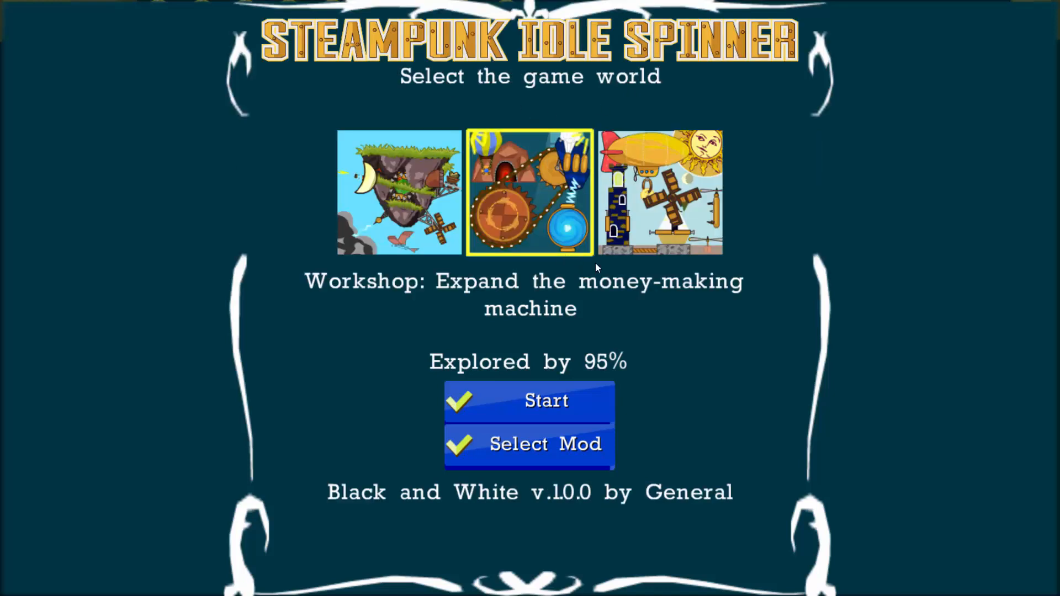
Start the grayscale Workshop world and check the credits show 'Mod author: General'
{"action": "left_click", "coordinate": [528, 401]}
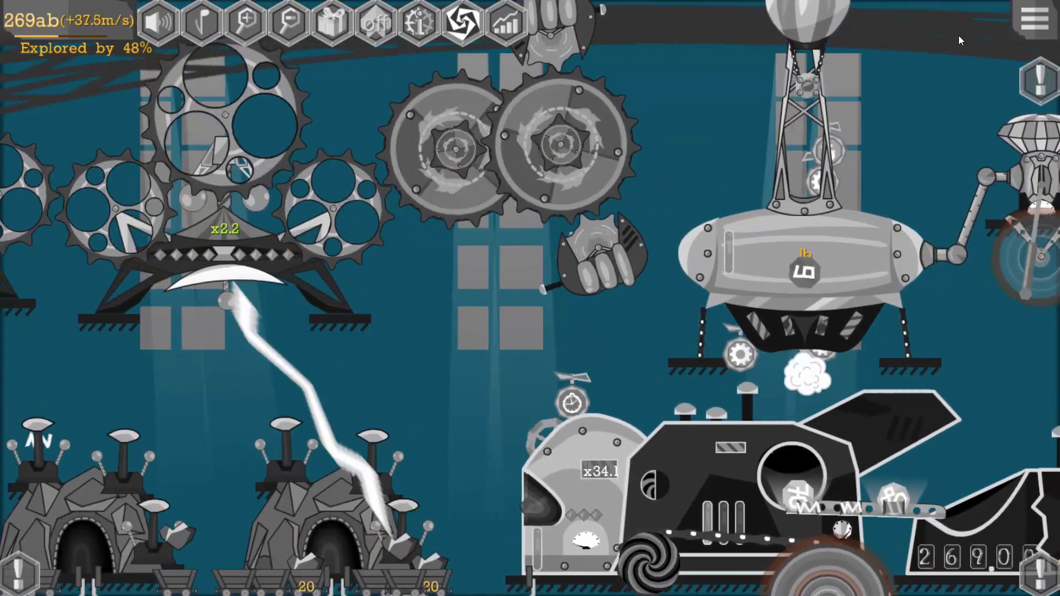
{"action": "left_click", "coordinate": [1035, 17]}
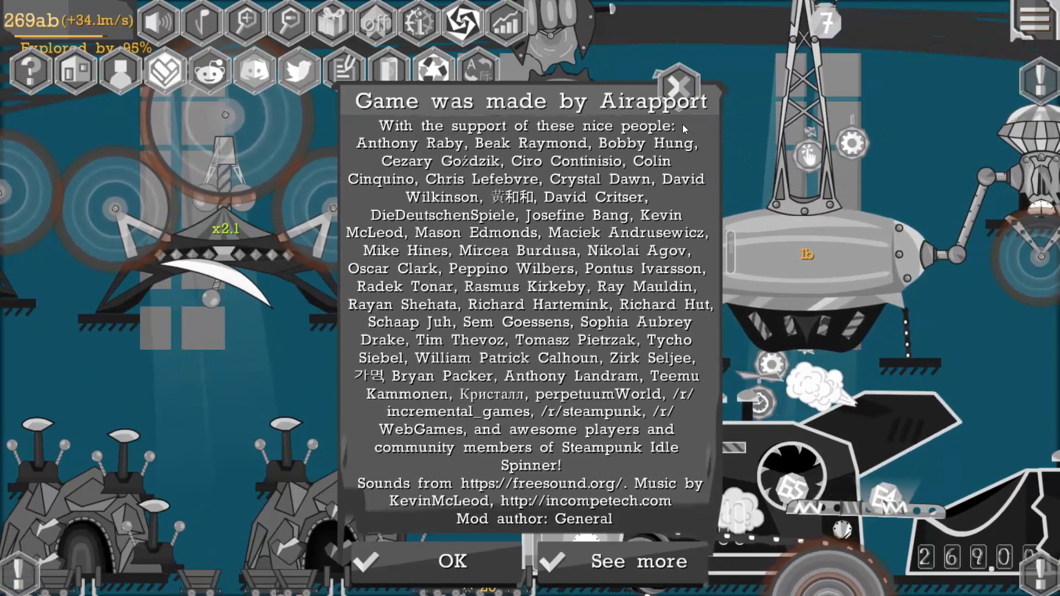
{"action": "left_click", "coordinate": [678, 86]}
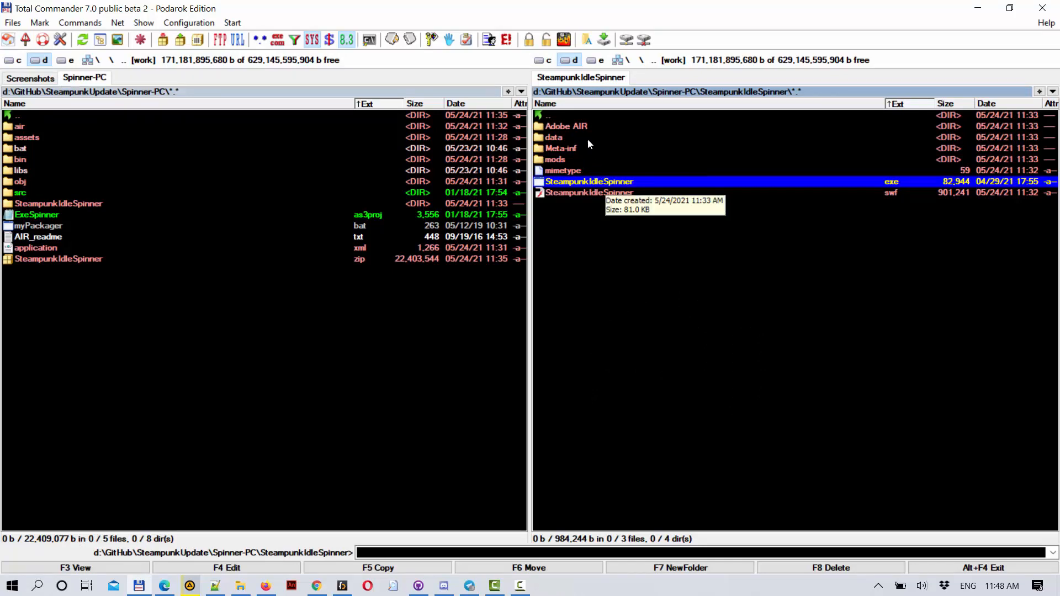
Enter mods\sampleMod in the left panel and load its info.json into Notepad++
{"action": "left_click", "coordinate": [554, 159]}
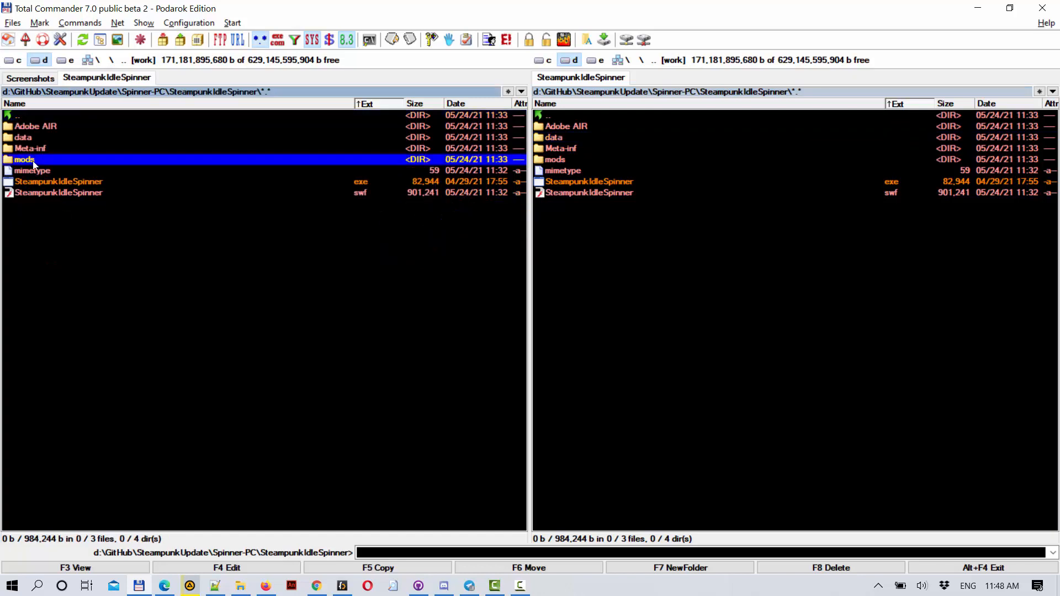
{"action": "double_click", "coordinate": [26, 159]}
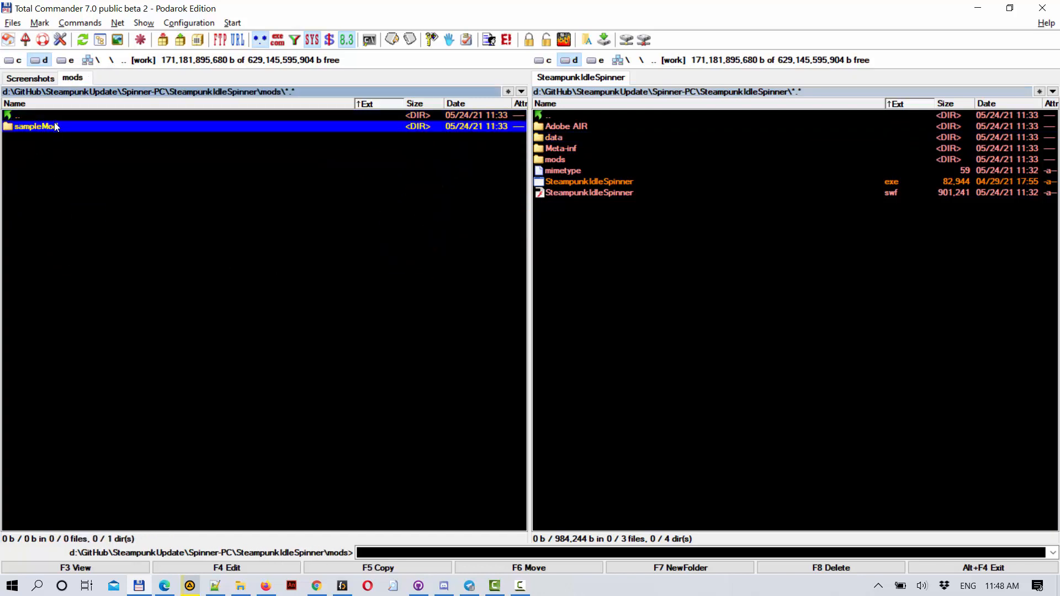
{"action": "double_click", "coordinate": [31, 127]}
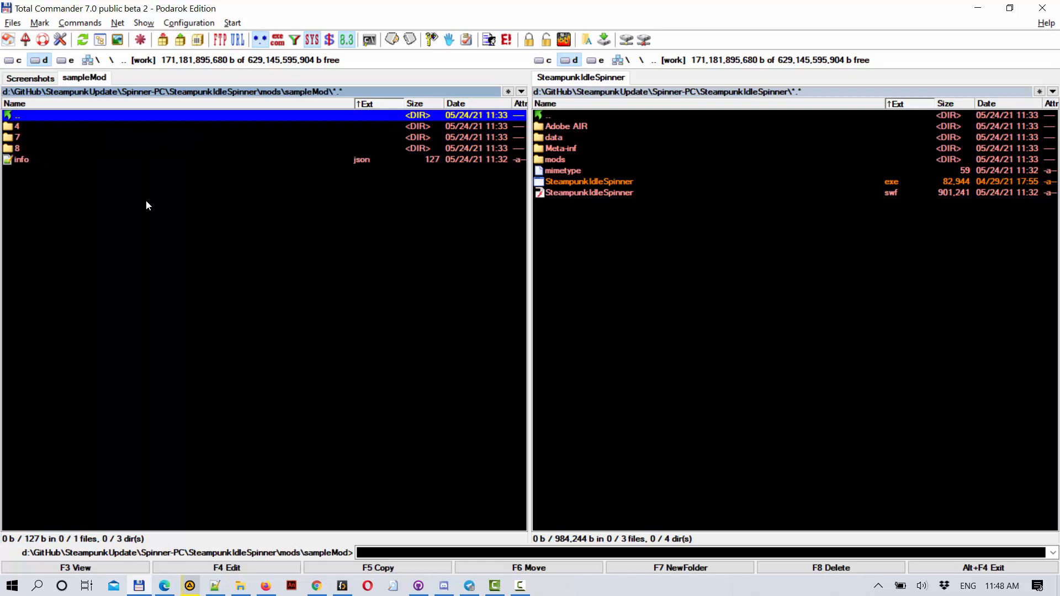
{"action": "left_click", "coordinate": [18, 159]}
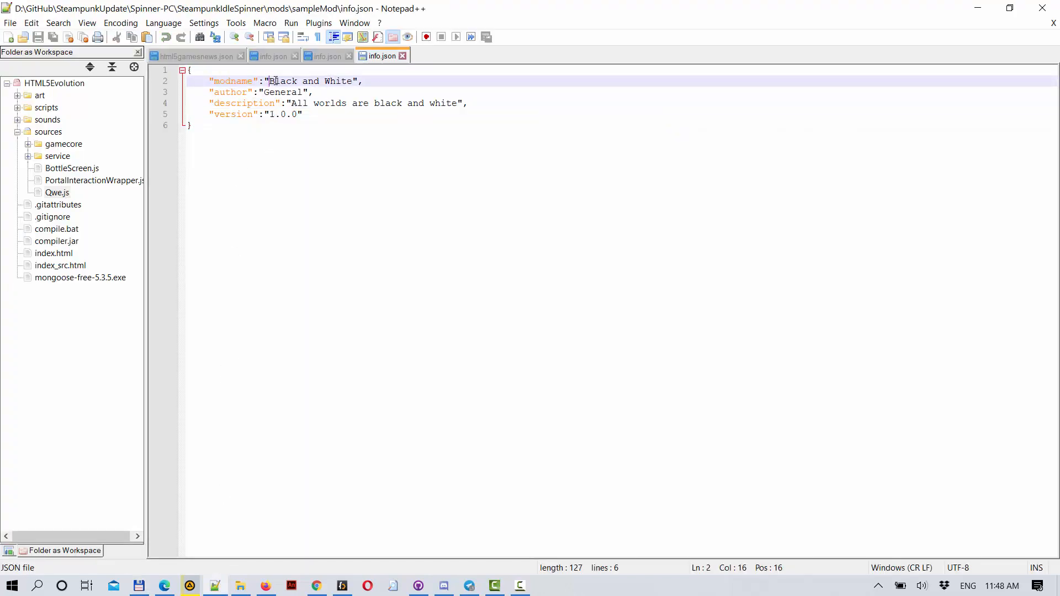
{"action": "left_click", "coordinate": [295, 92]}
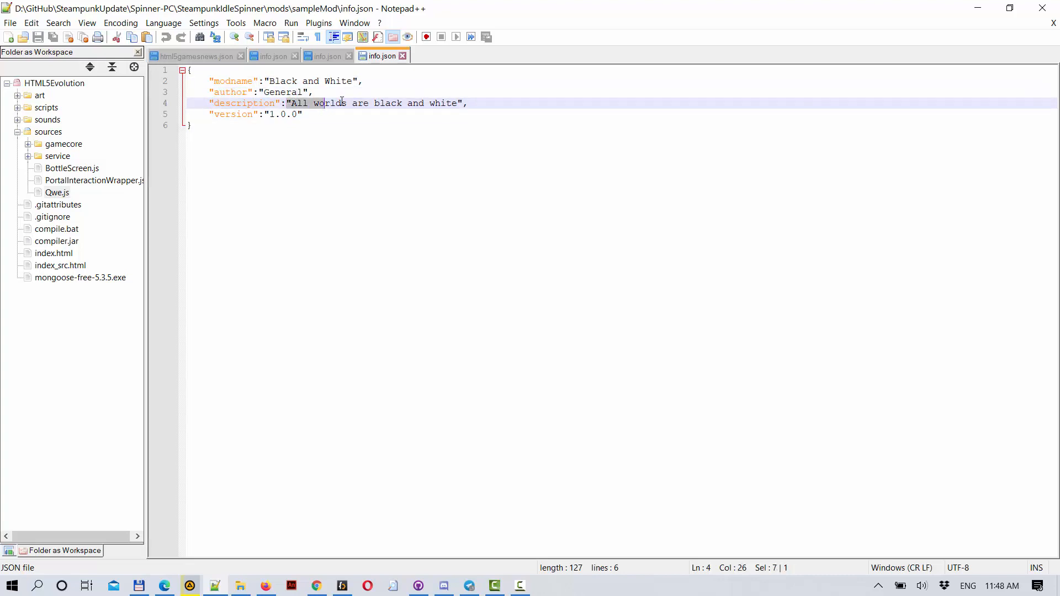
{"action": "left_click", "coordinate": [273, 114]}
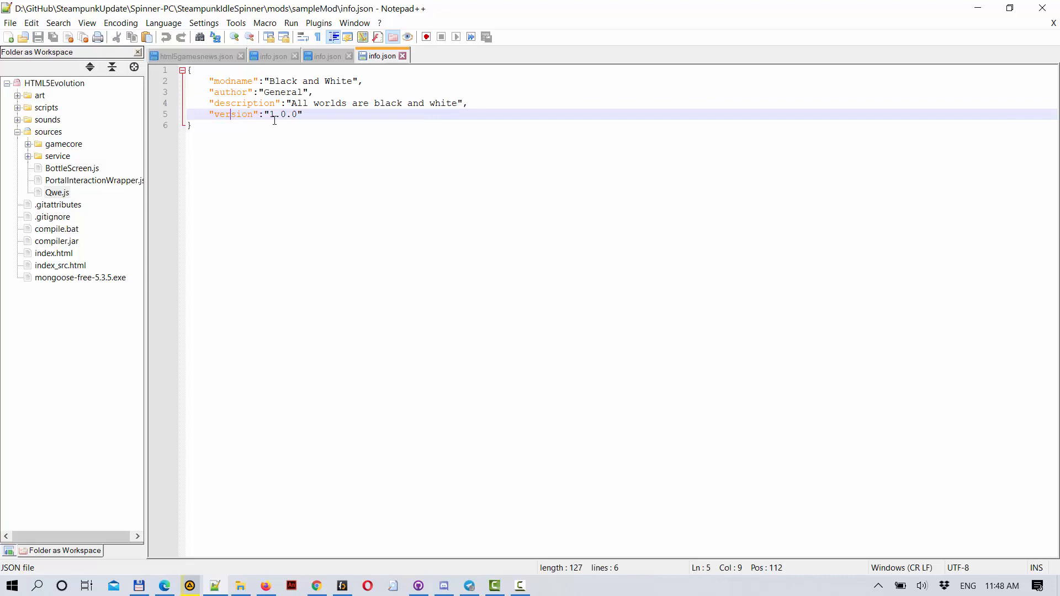
{"action": "double_click", "coordinate": [232, 114]}
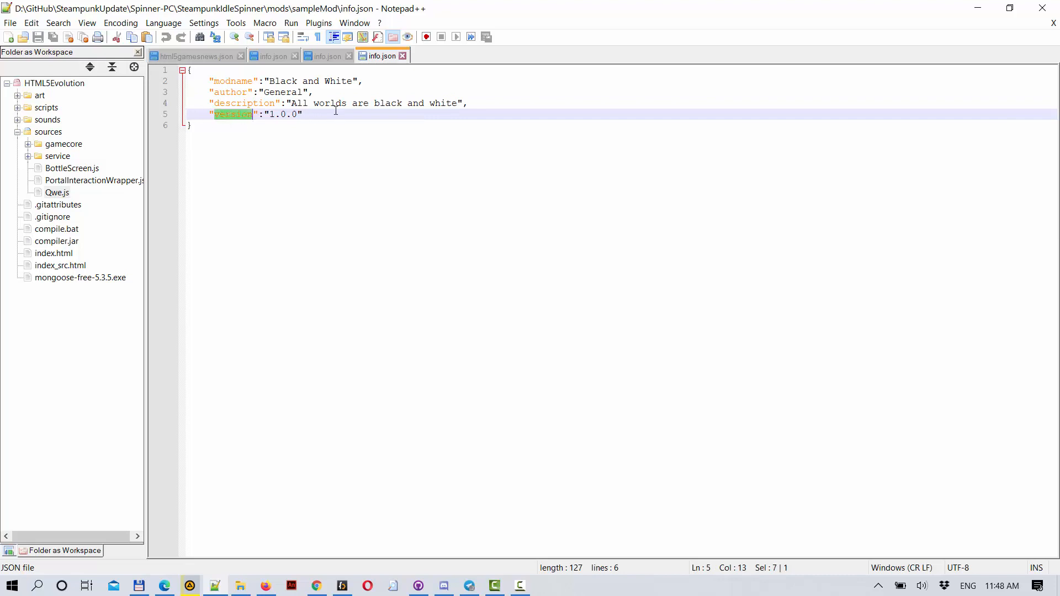
{"action": "left_click", "coordinate": [305, 114]}
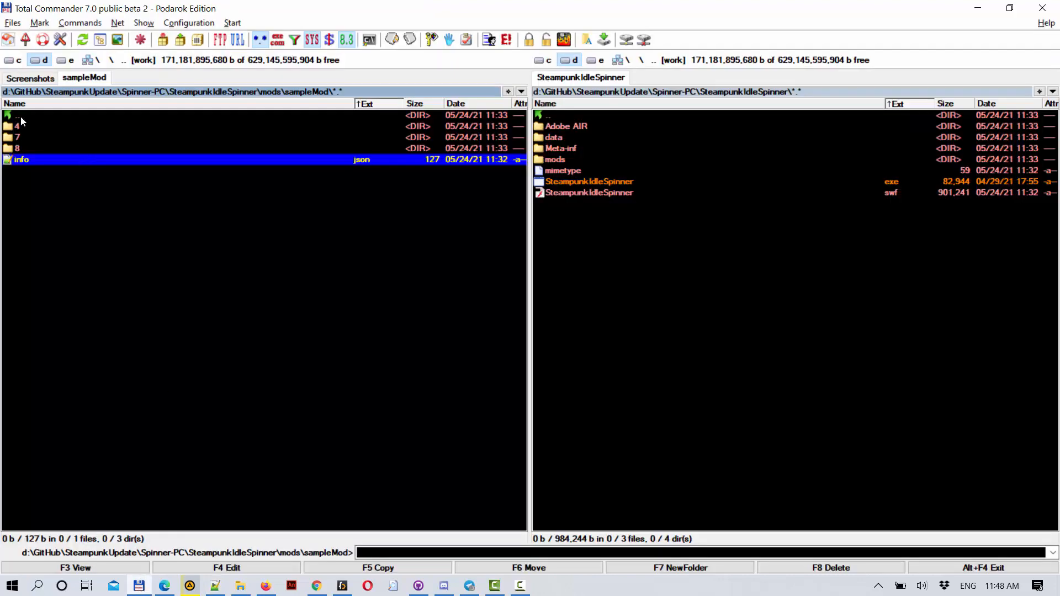
{"action": "mouse_move", "coordinate": [552, 150]}
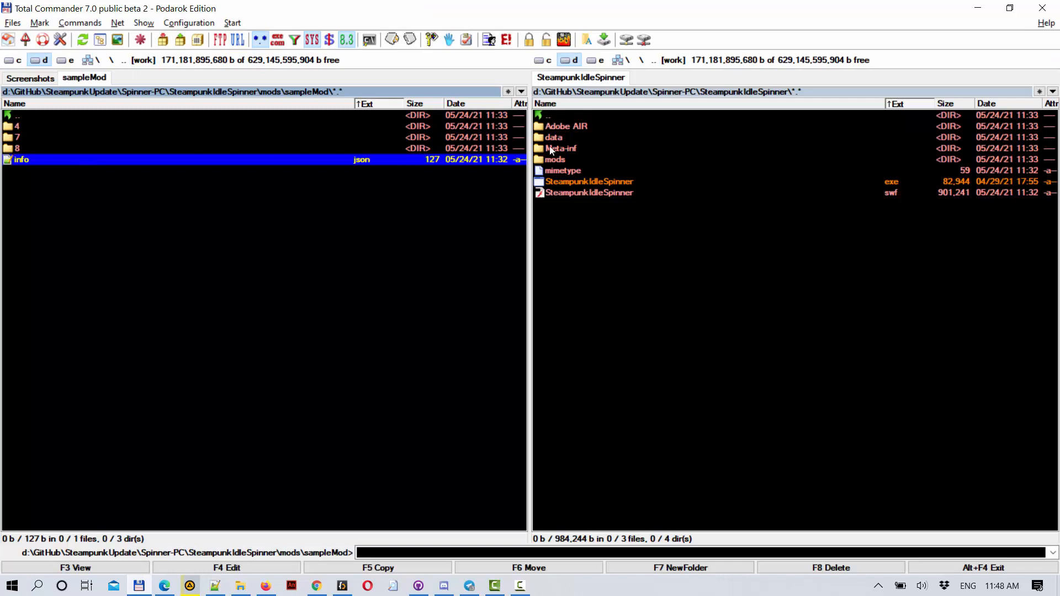
View the original MergedArt sprite sheets in the game's data folders for worlds 4 and 7
{"action": "left_click", "coordinate": [552, 136]}
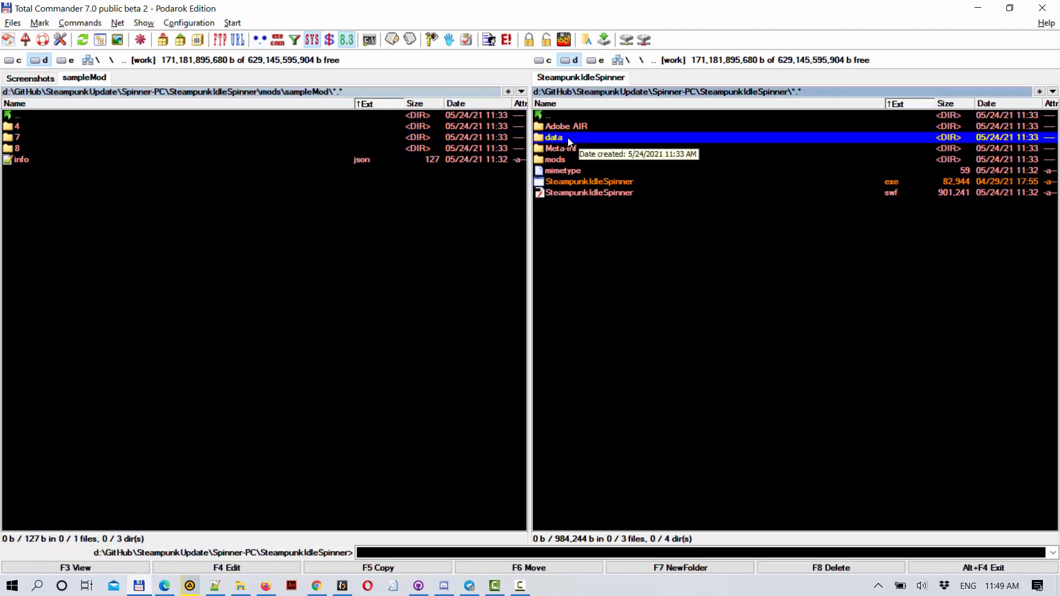
{"action": "double_click", "coordinate": [552, 137]}
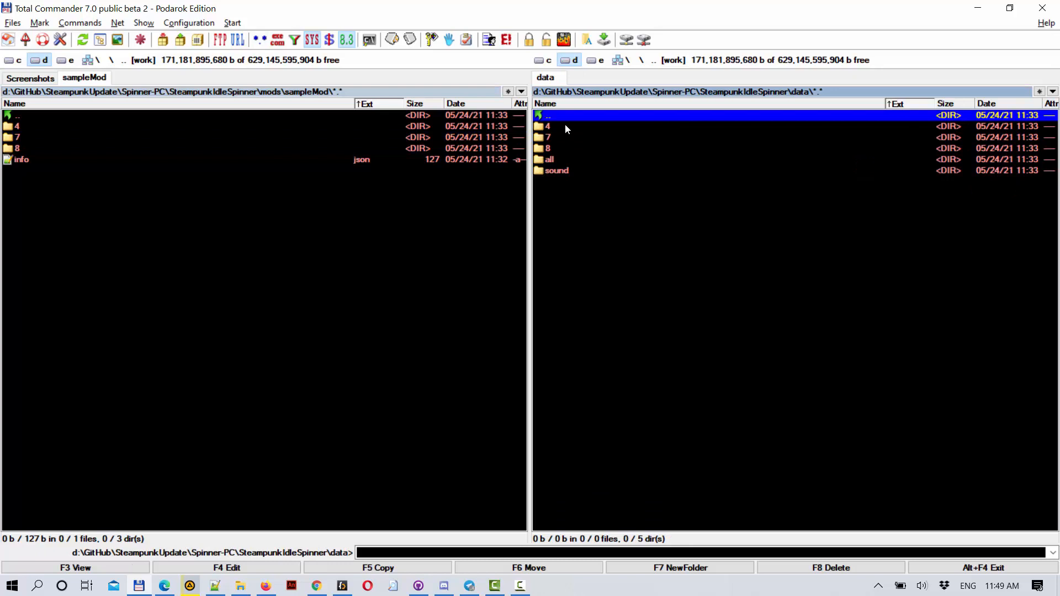
{"action": "double_click", "coordinate": [547, 126]}
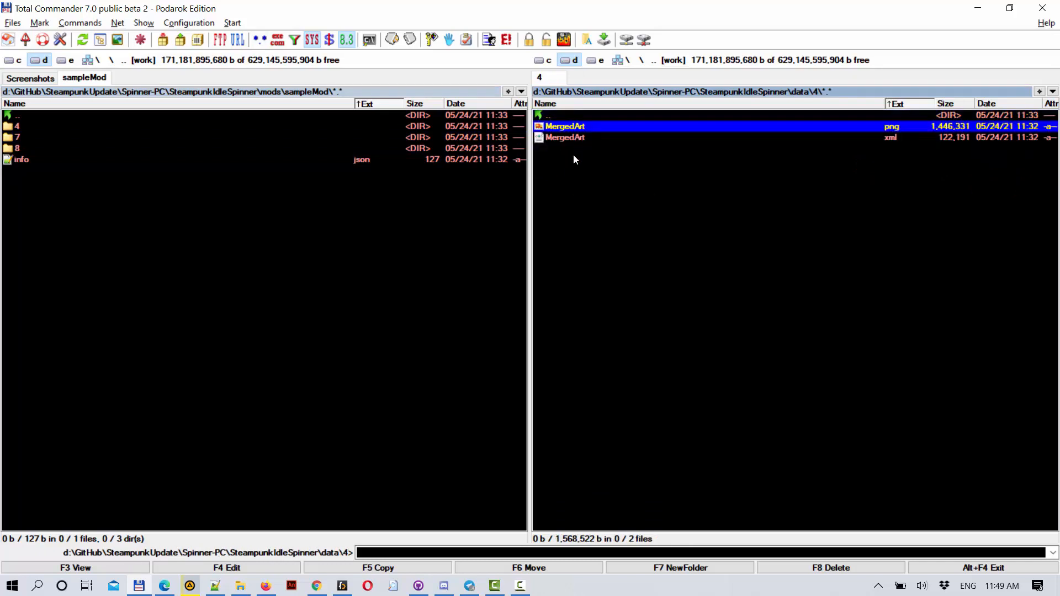
{"action": "mouse_move", "coordinate": [571, 132]}
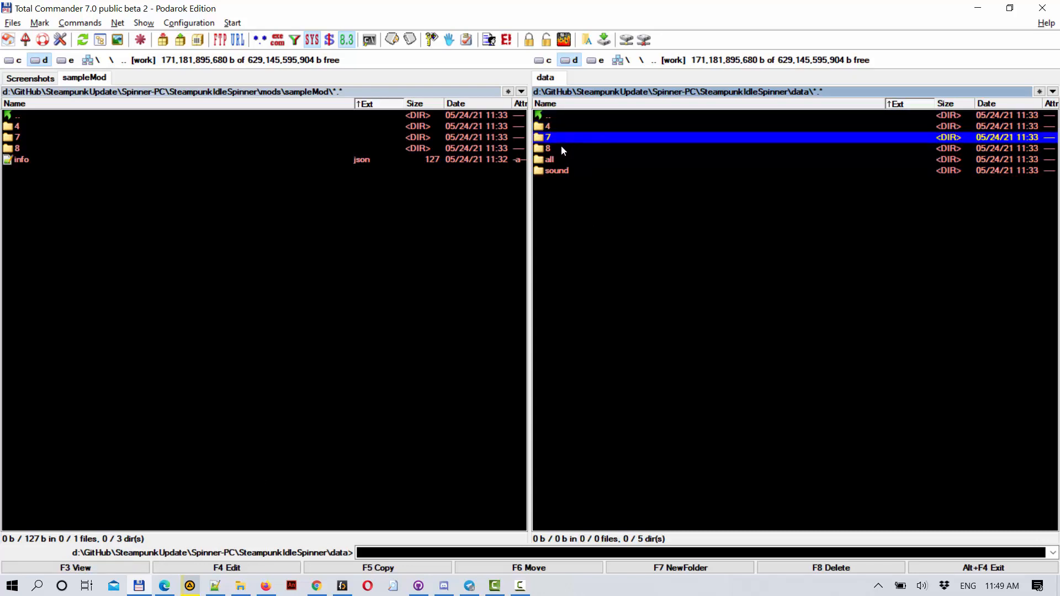
{"action": "double_click", "coordinate": [548, 125]}
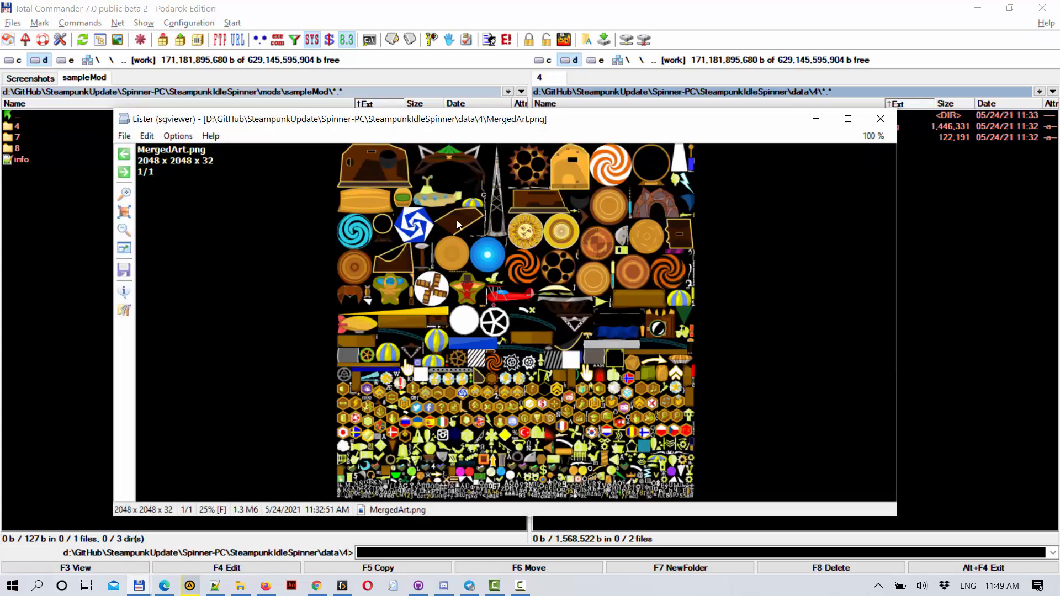
{"action": "mouse_move", "coordinate": [566, 267]}
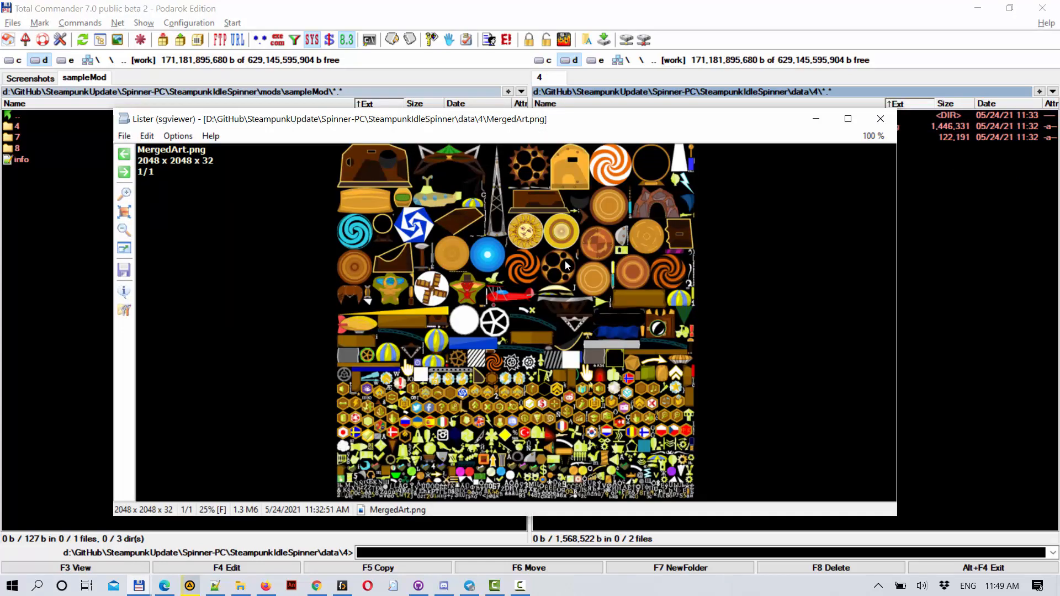
{"action": "left_click", "coordinate": [879, 118]}
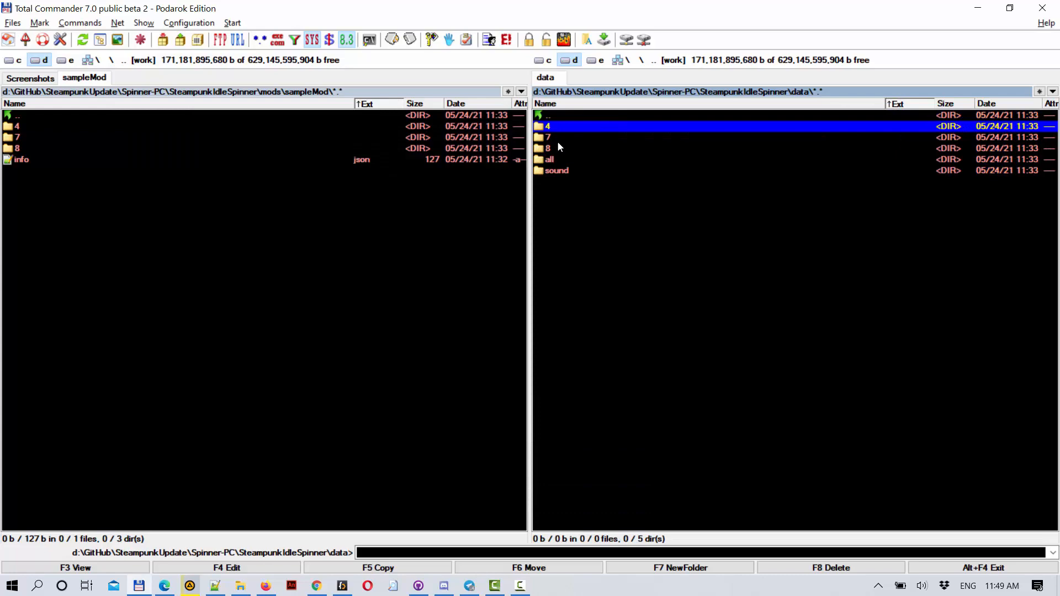
{"action": "double_click", "coordinate": [552, 137]}
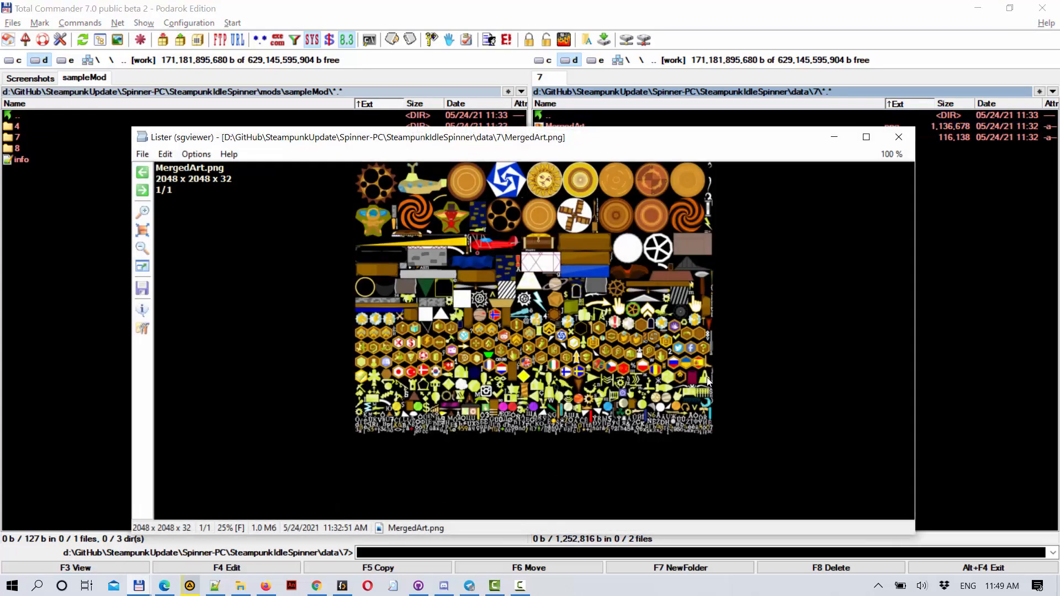
{"action": "left_click", "coordinate": [899, 137]}
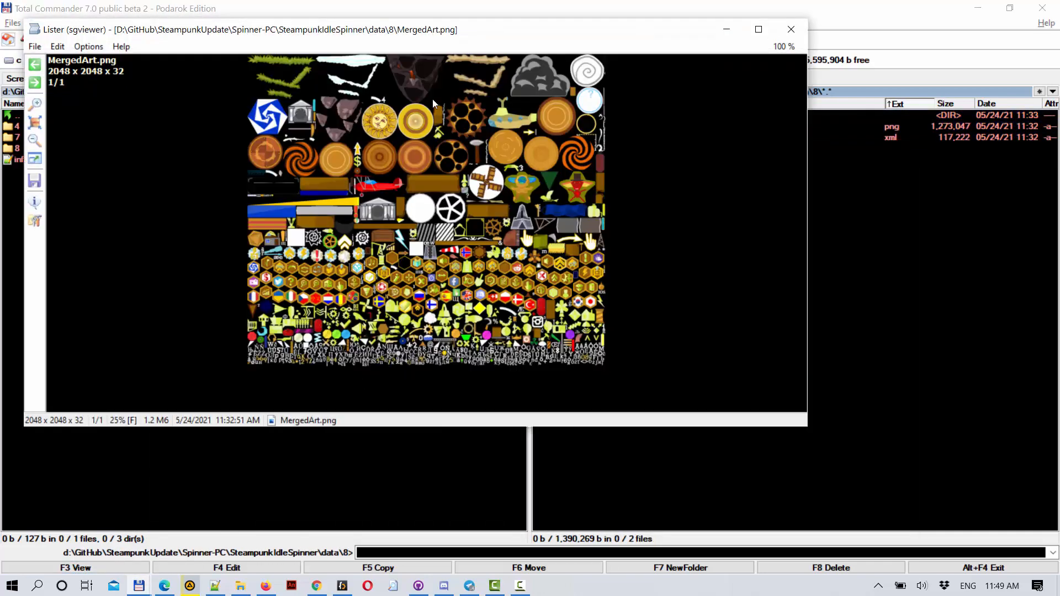
{"action": "mouse_move", "coordinate": [790, 24]}
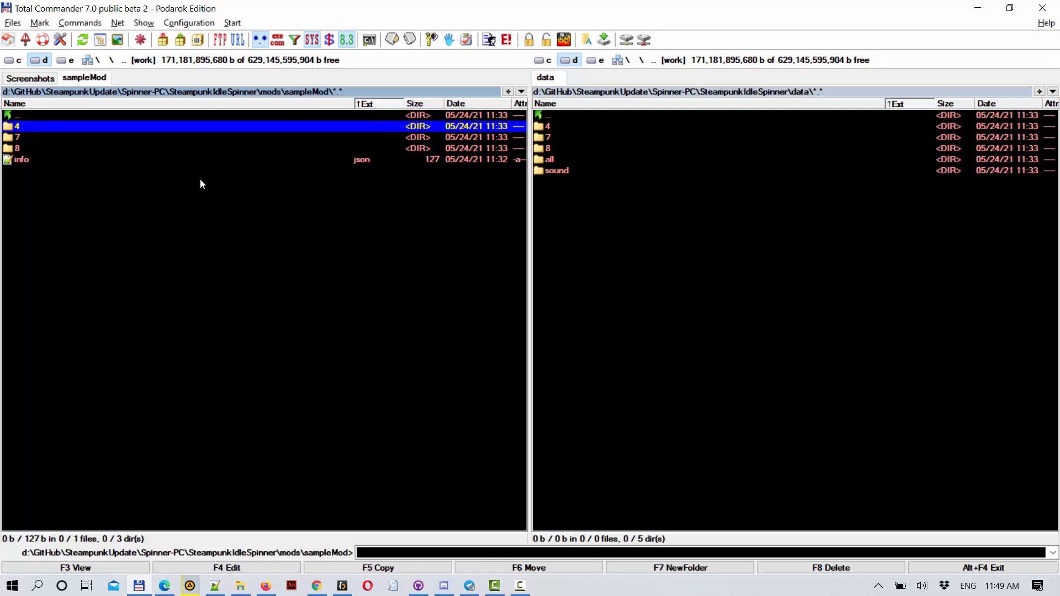
View the sample mod's black-and-white MergedArt sheets in folders 4 and 7 with Lister
{"action": "double_click", "coordinate": [18, 126]}
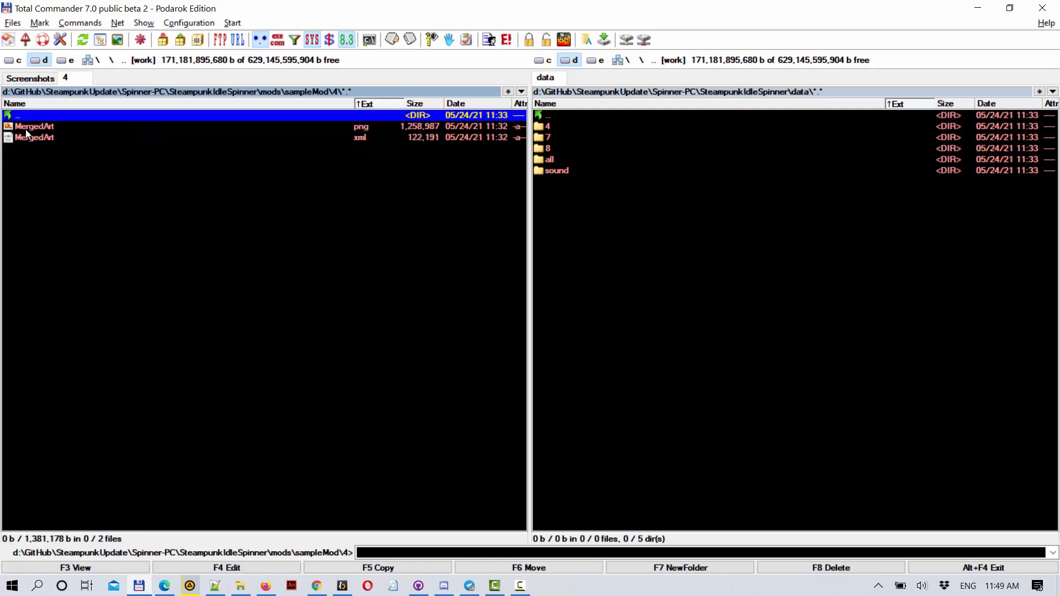
{"action": "mouse_move", "coordinate": [188, 117]}
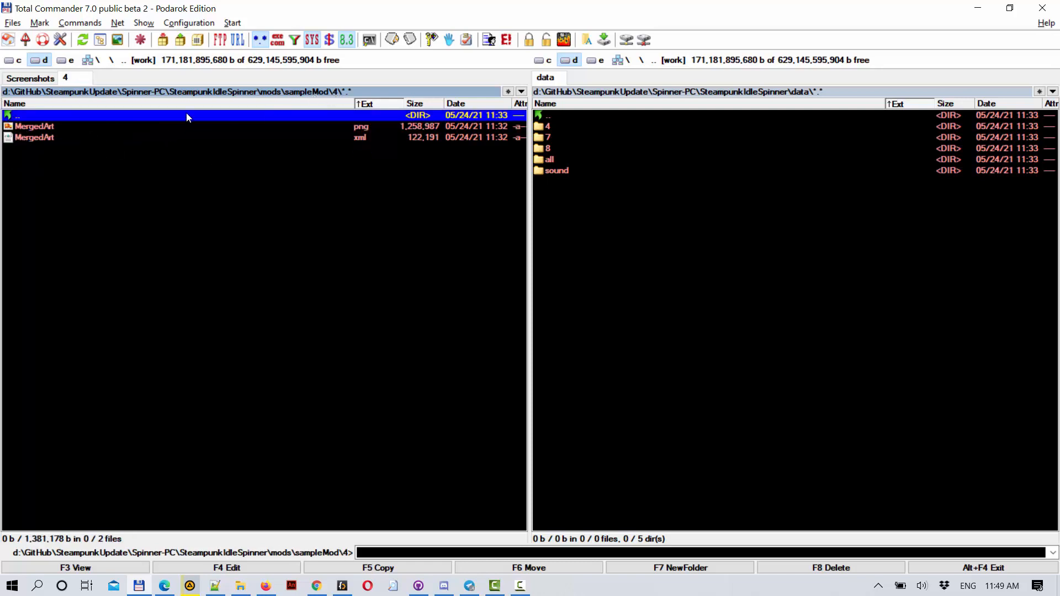
{"action": "left_click", "coordinate": [33, 126]}
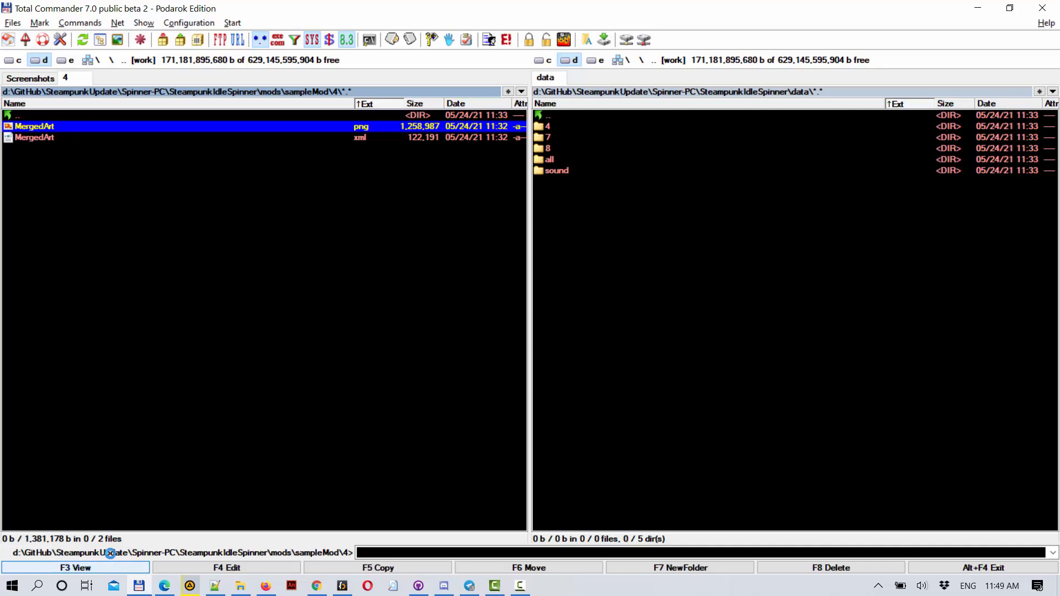
{"action": "key", "text": "F3"}
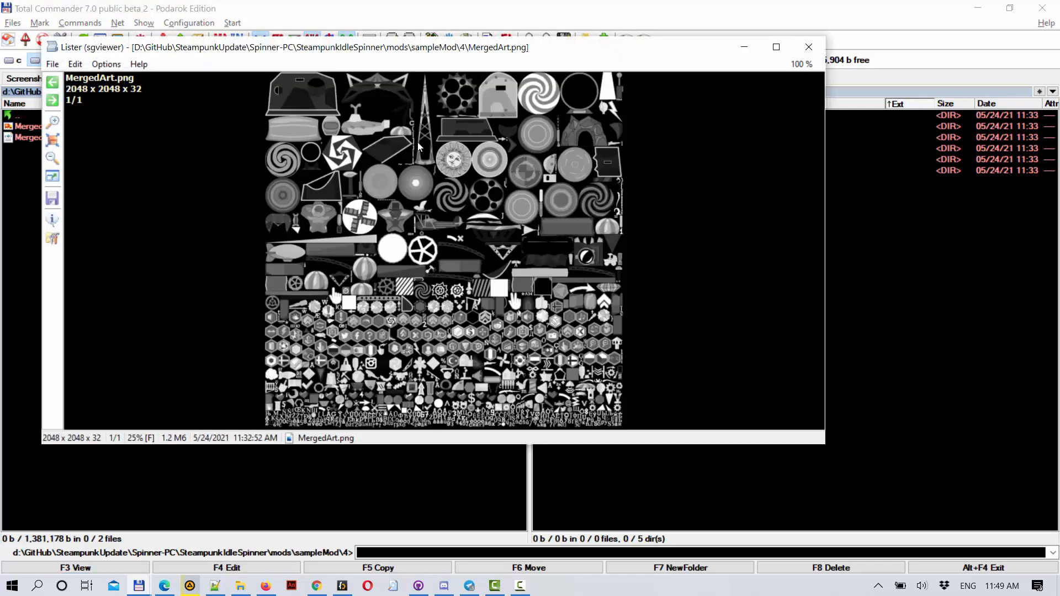
{"action": "left_click", "coordinate": [808, 47]}
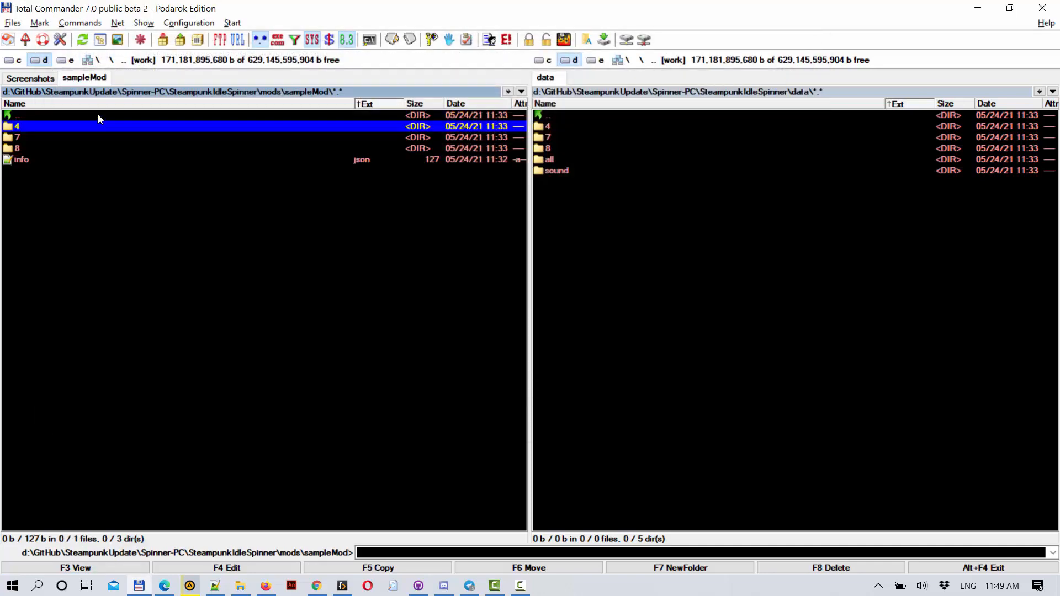
{"action": "double_click", "coordinate": [17, 137]}
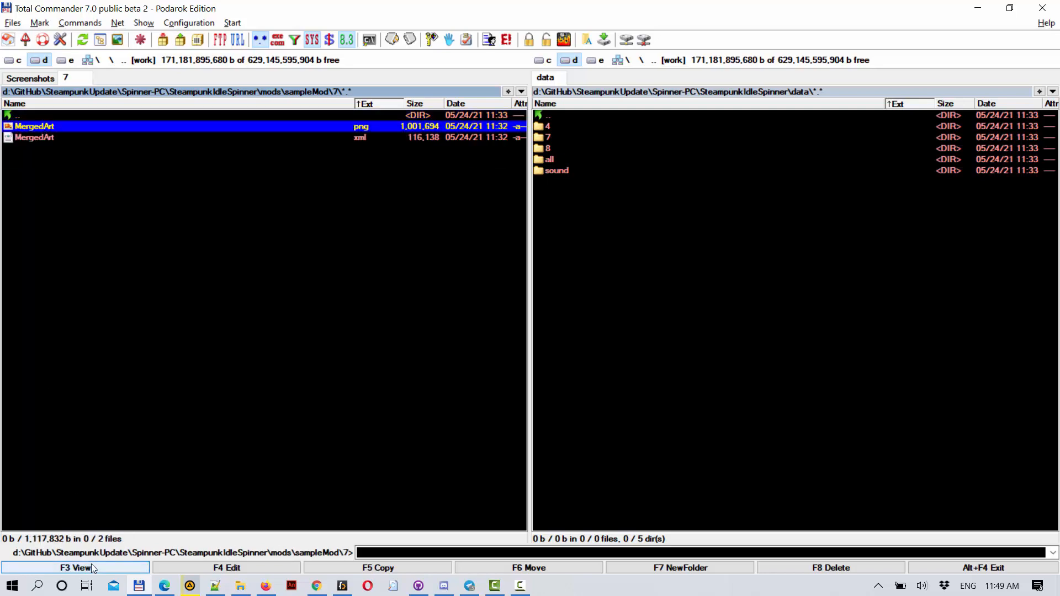
{"action": "left_click", "coordinate": [75, 568]}
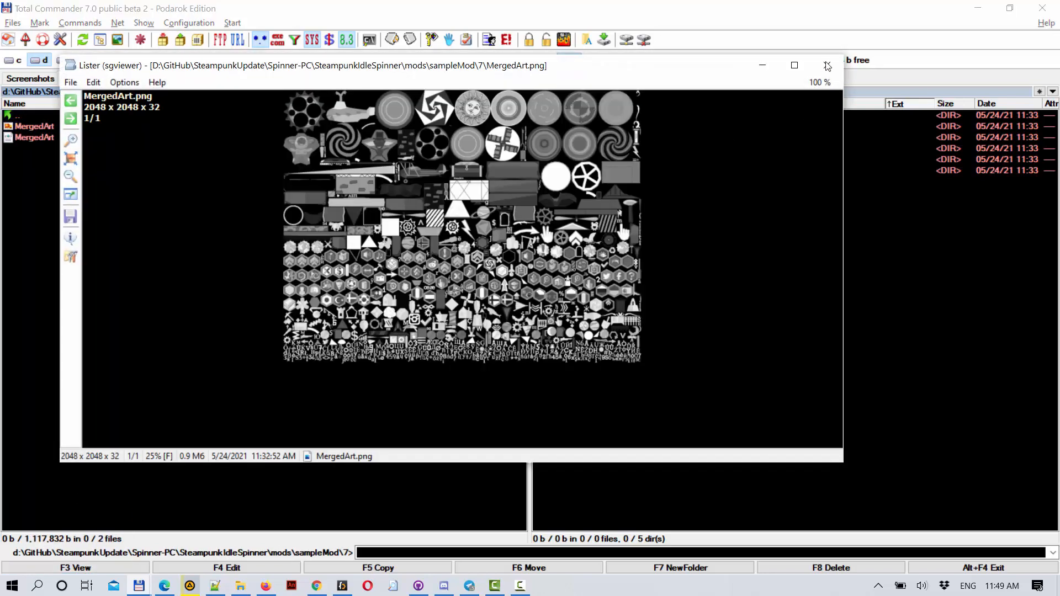
{"action": "left_click", "coordinate": [826, 66]}
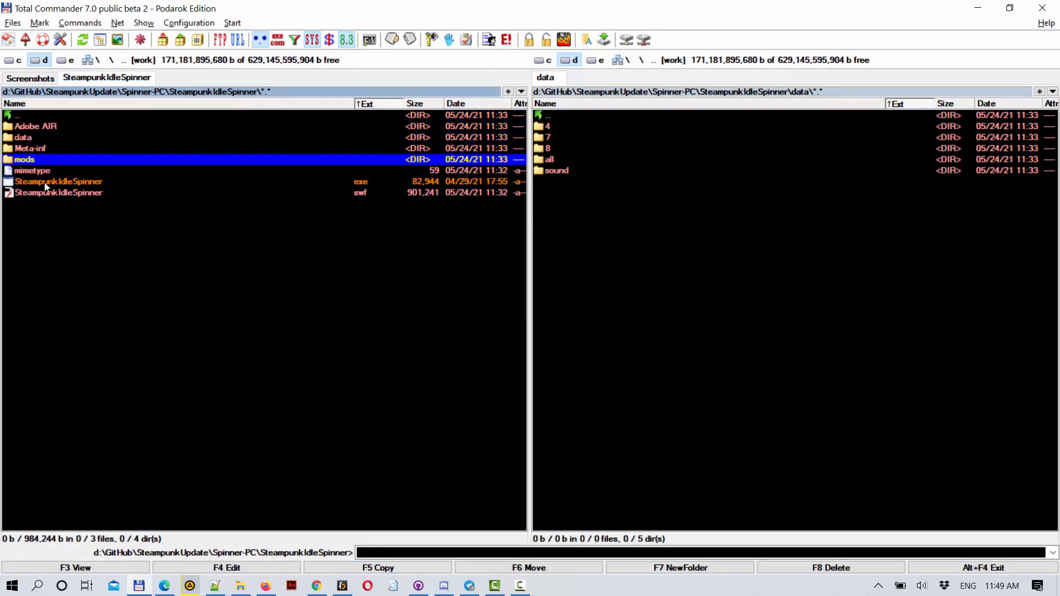
Relaunch the game with the mod, continue, pick Floating islands on the map and decline travelling
{"action": "double_click", "coordinate": [58, 181]}
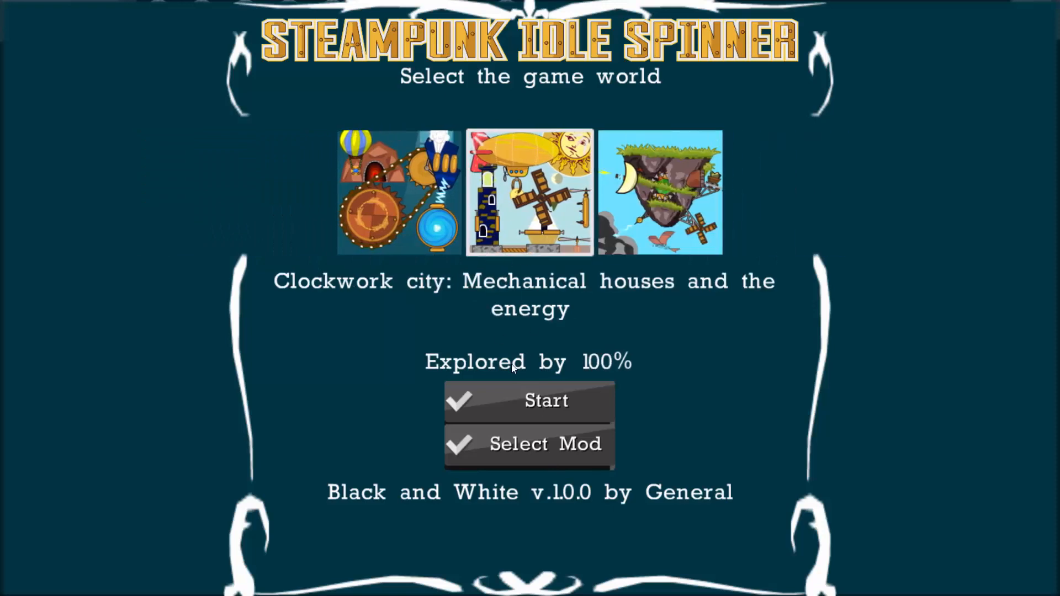
{"action": "left_click", "coordinate": [529, 401]}
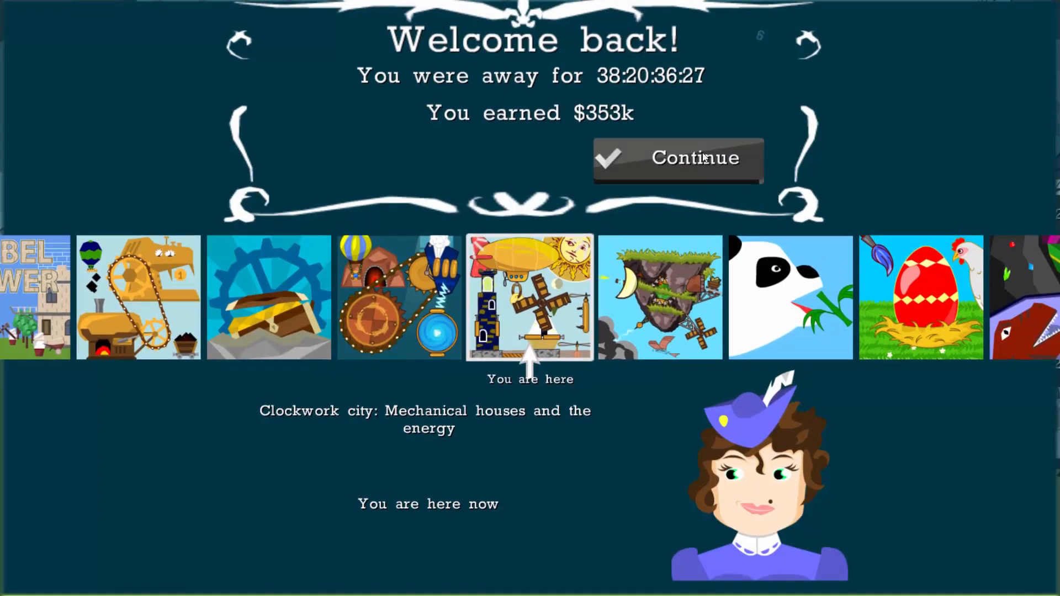
{"action": "left_click", "coordinate": [678, 159]}
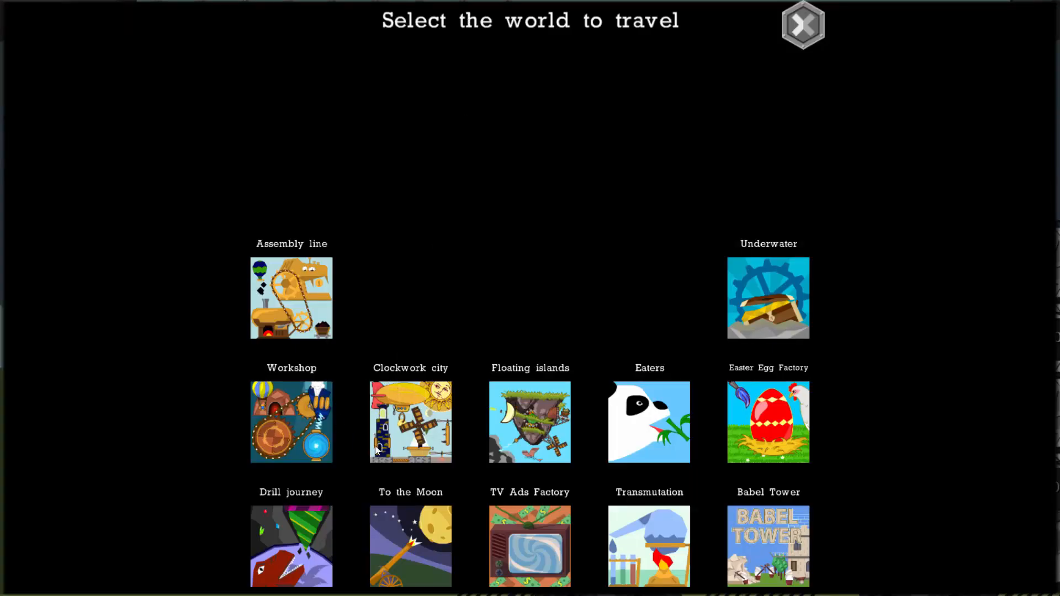
{"action": "mouse_move", "coordinate": [542, 429]}
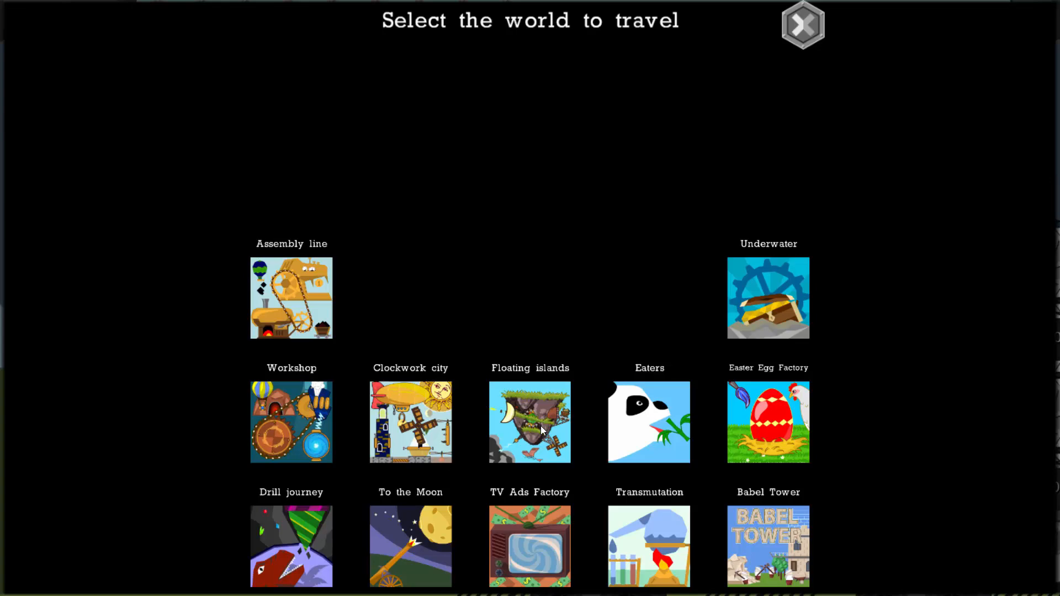
{"action": "left_click", "coordinate": [530, 422]}
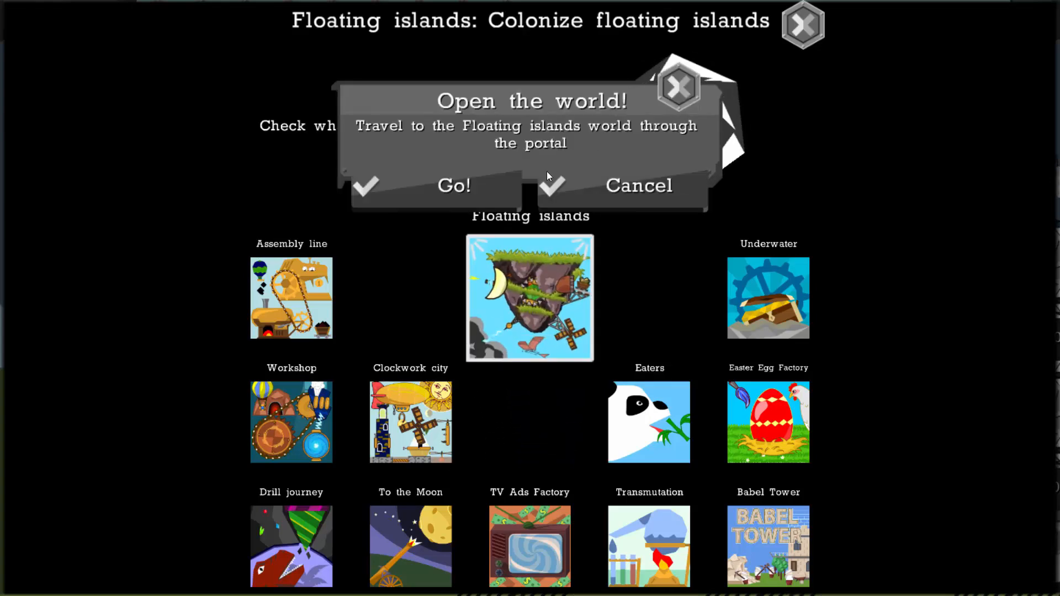
{"action": "left_click", "coordinate": [453, 186]}
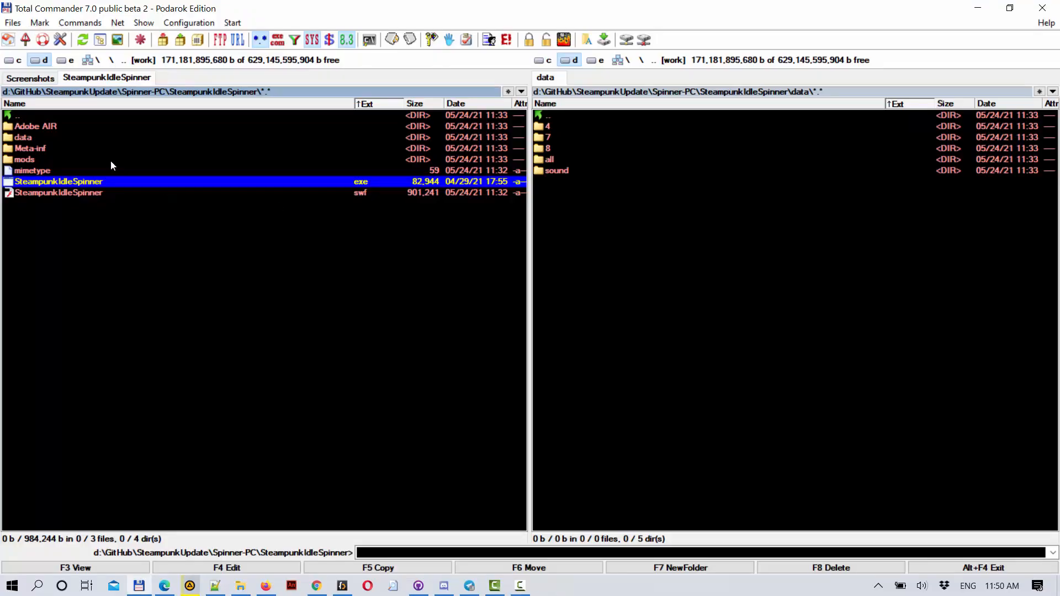
Show mods in both panels and create a newBalloons folder there
{"action": "double_click", "coordinate": [25, 159]}
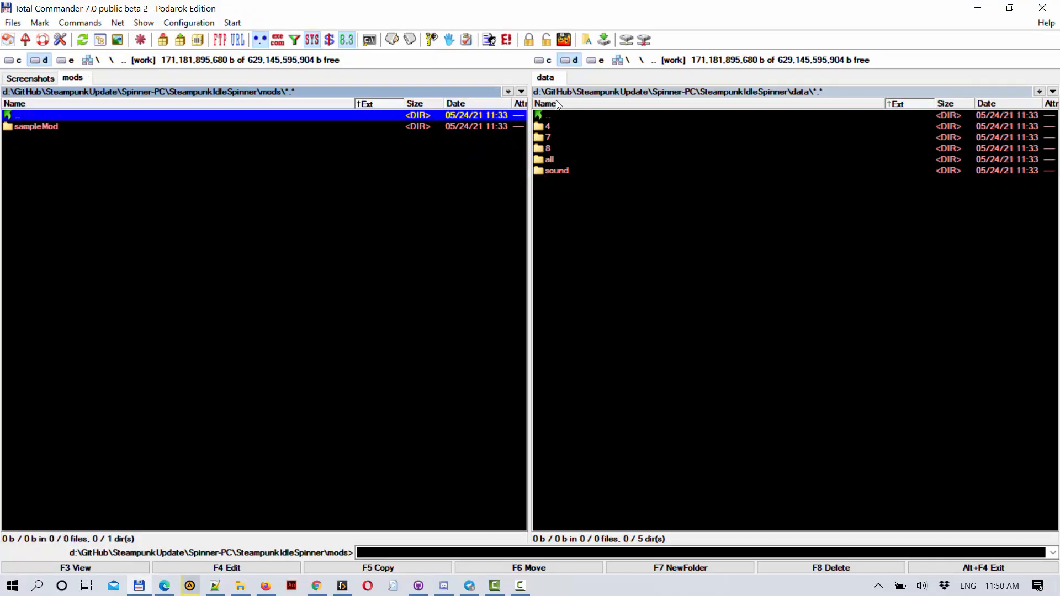
{"action": "left_click", "coordinate": [568, 60]}
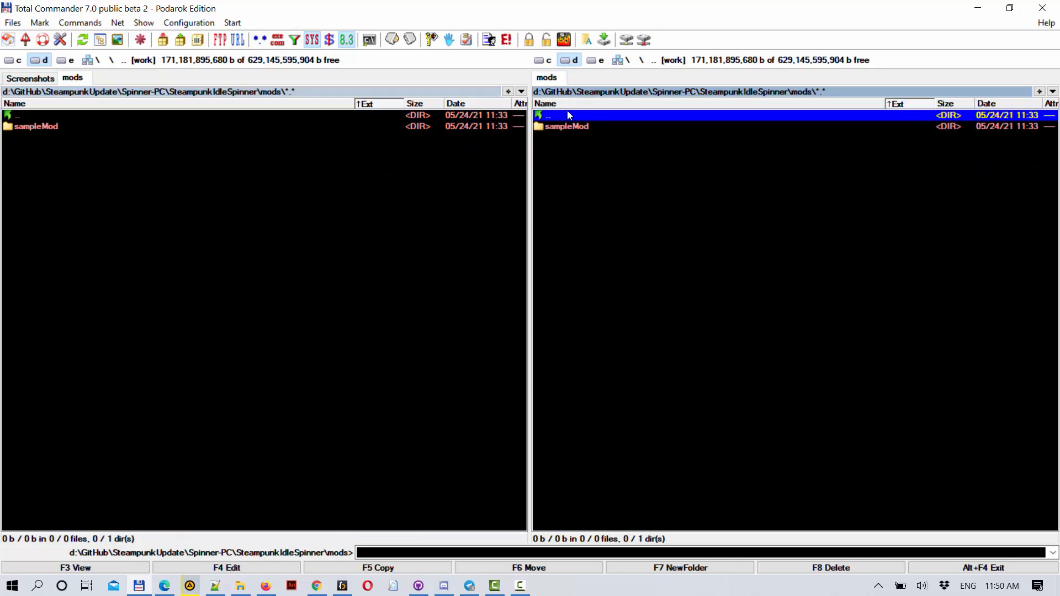
{"action": "mouse_move", "coordinate": [569, 116]}
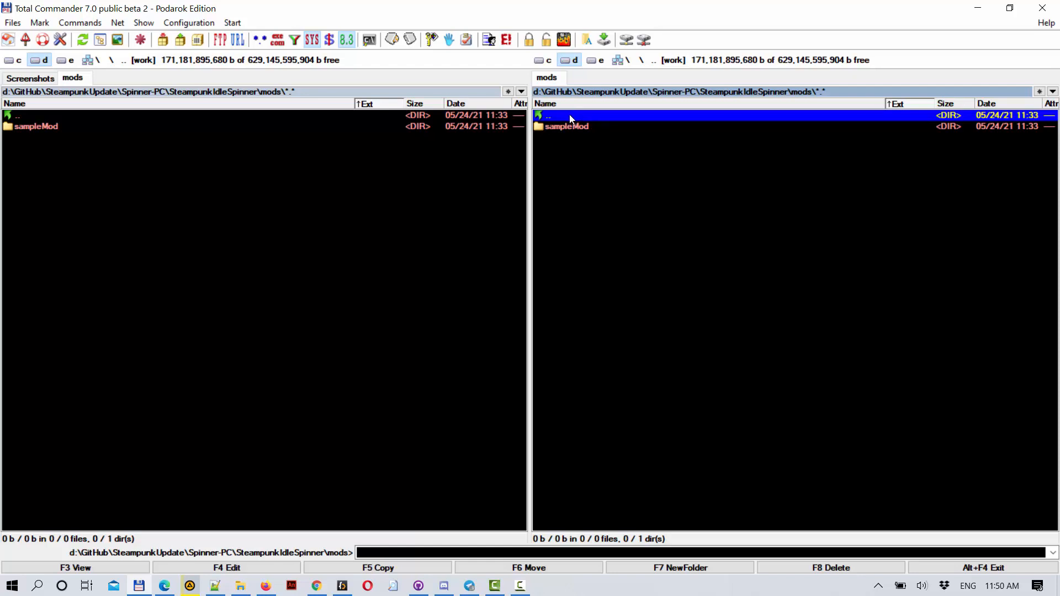
{"action": "mouse_move", "coordinate": [563, 131]}
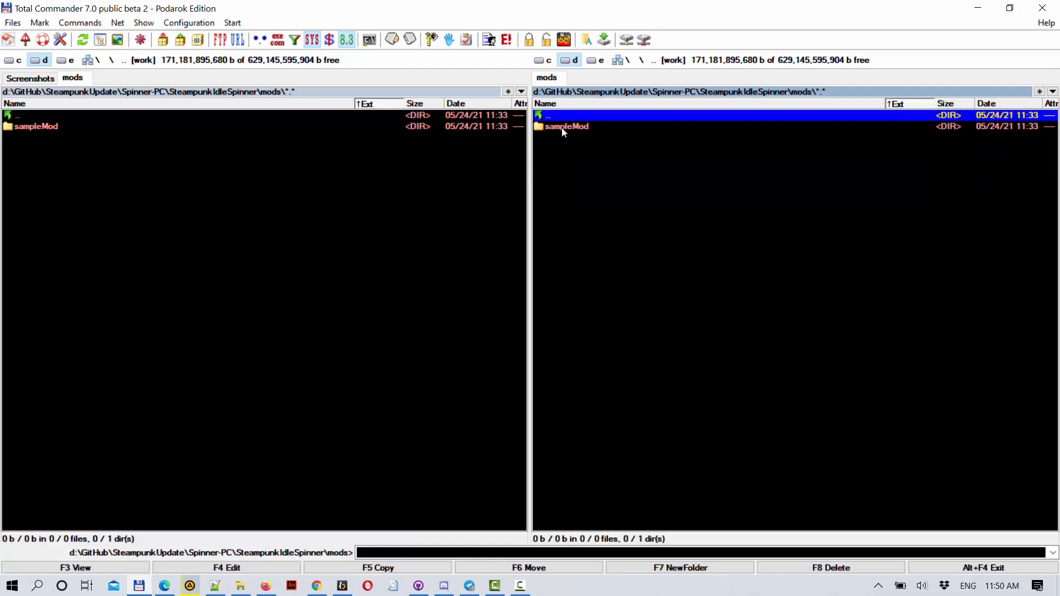
{"action": "left_click", "coordinate": [566, 126]}
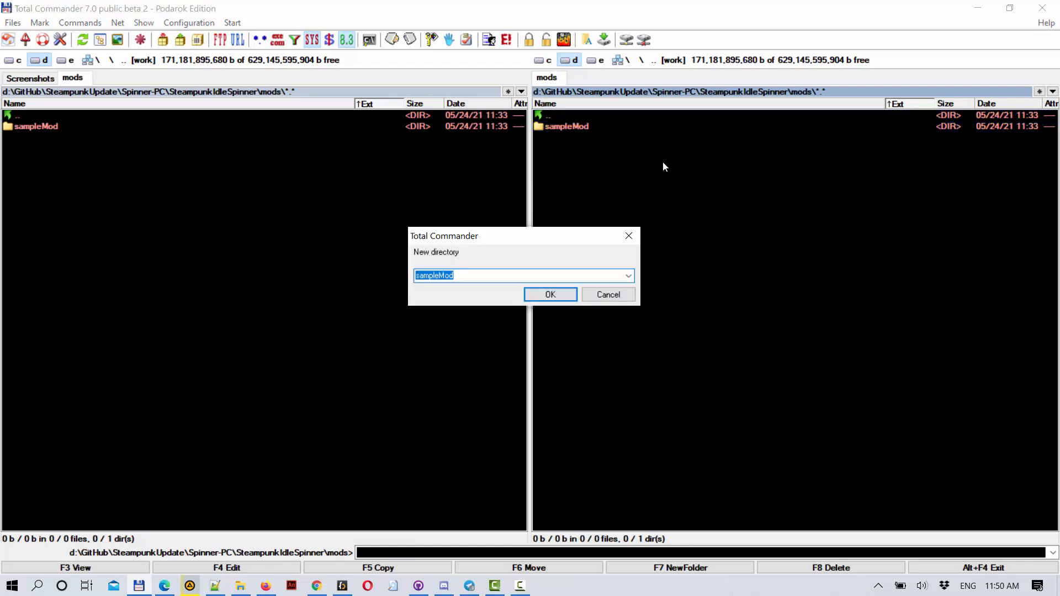
{"action": "type", "text": "N"}
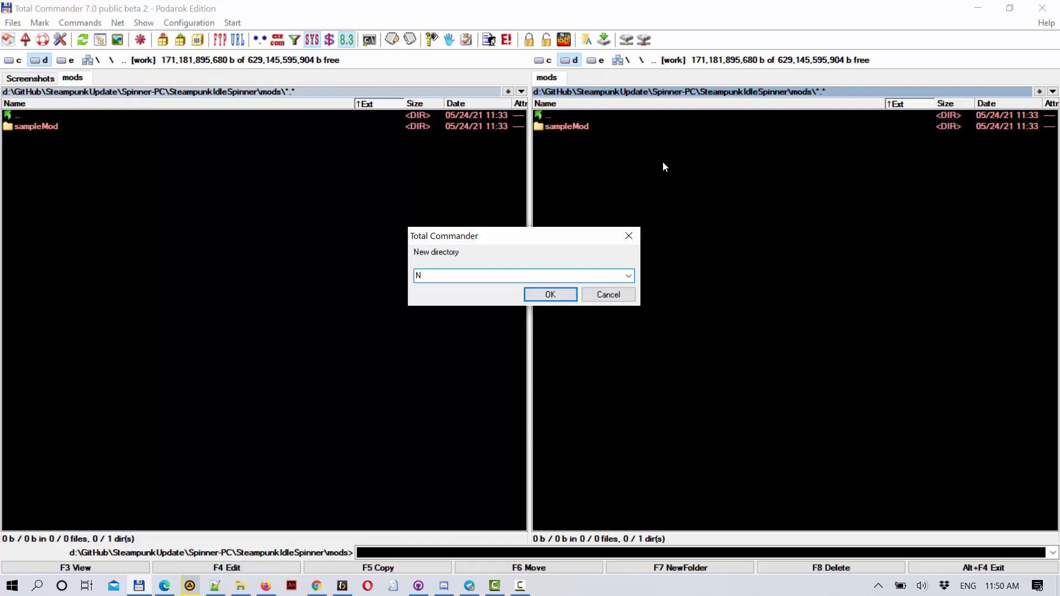
{"action": "type", "text": "ewBall"}
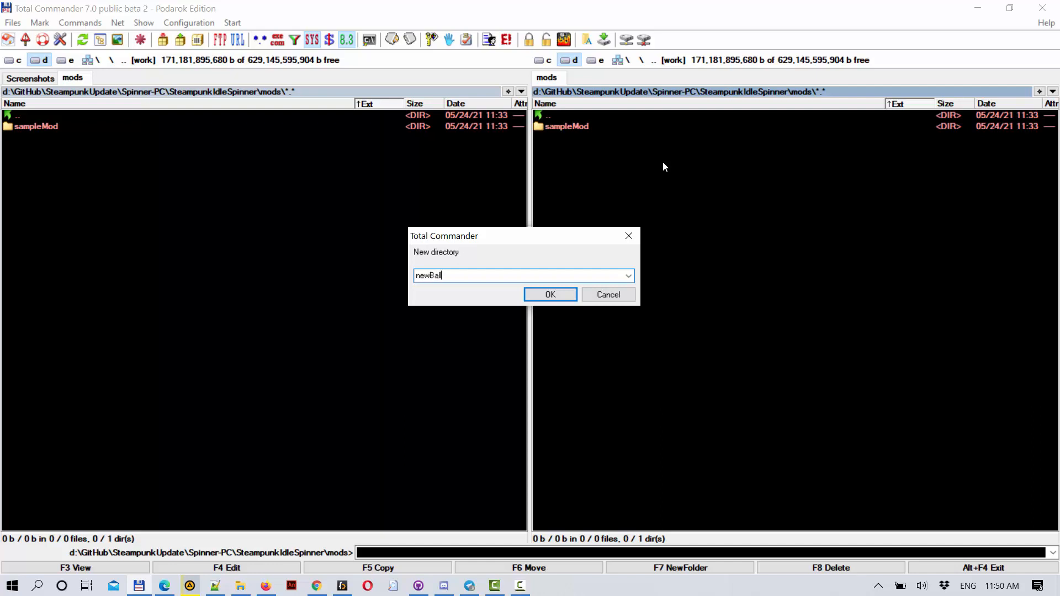
{"action": "type", "text": "ons"}
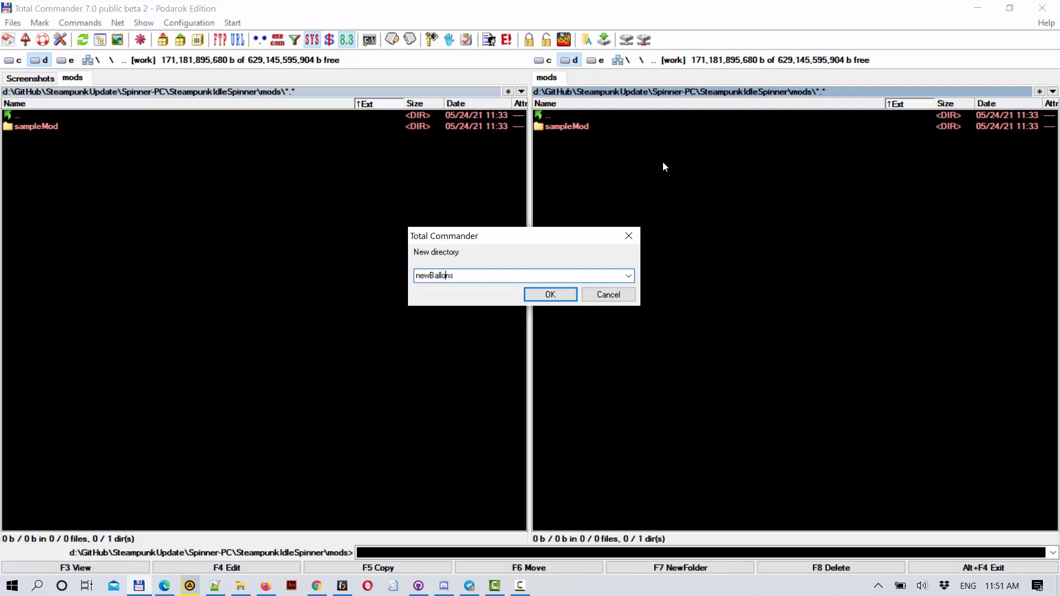
{"action": "left_click", "coordinate": [550, 294]}
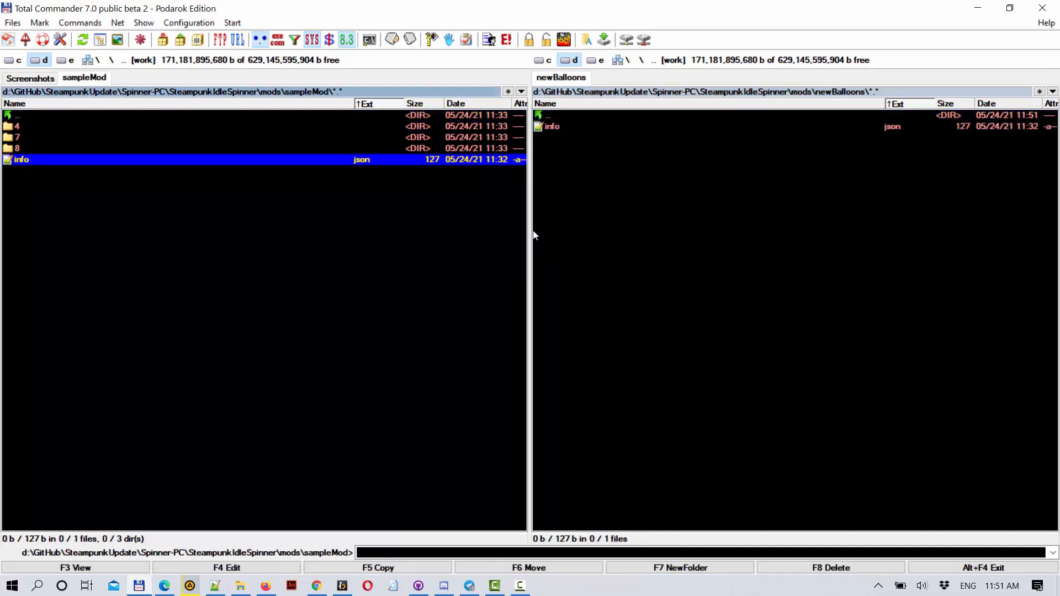
Load newBalloons' info.json and change the mod name to 'New Balloons'
{"action": "left_click", "coordinate": [552, 126]}
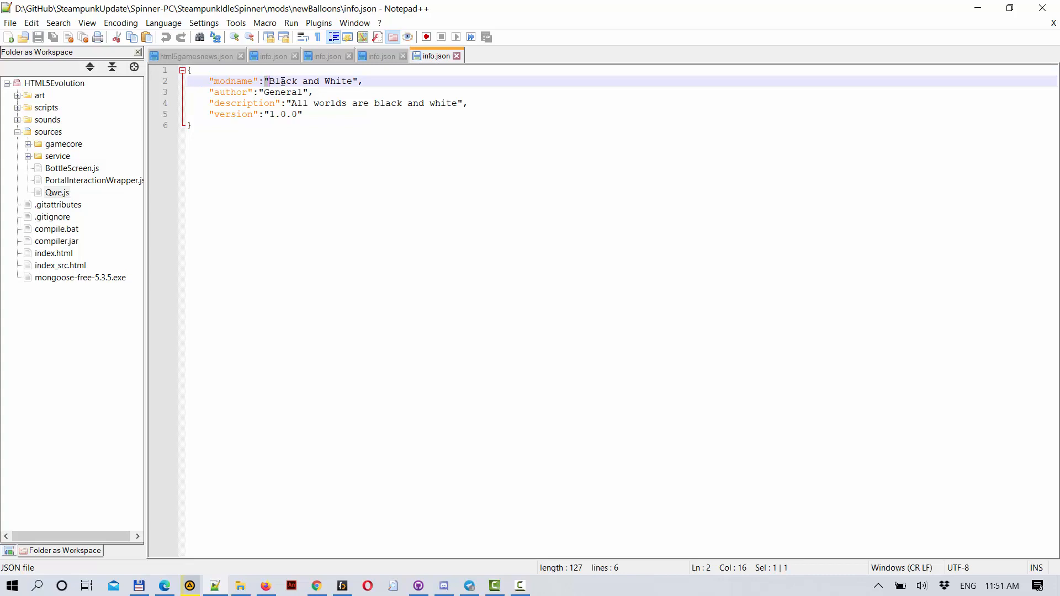
{"action": "left_click_drag", "start_coordinate": [268, 80], "coordinate": [355, 80]}
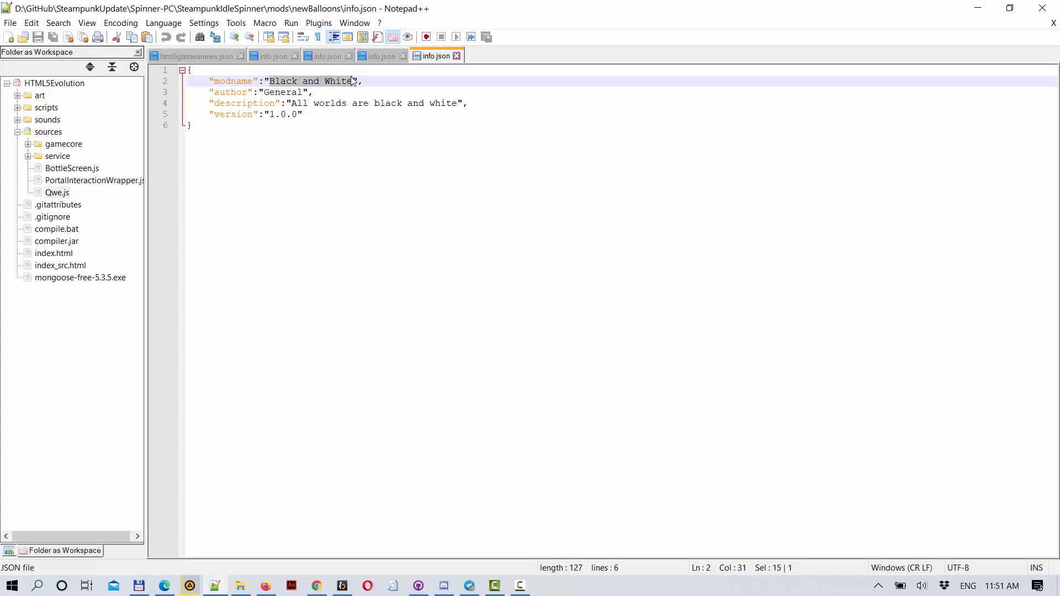
{"action": "type", "text": "New Bal"}
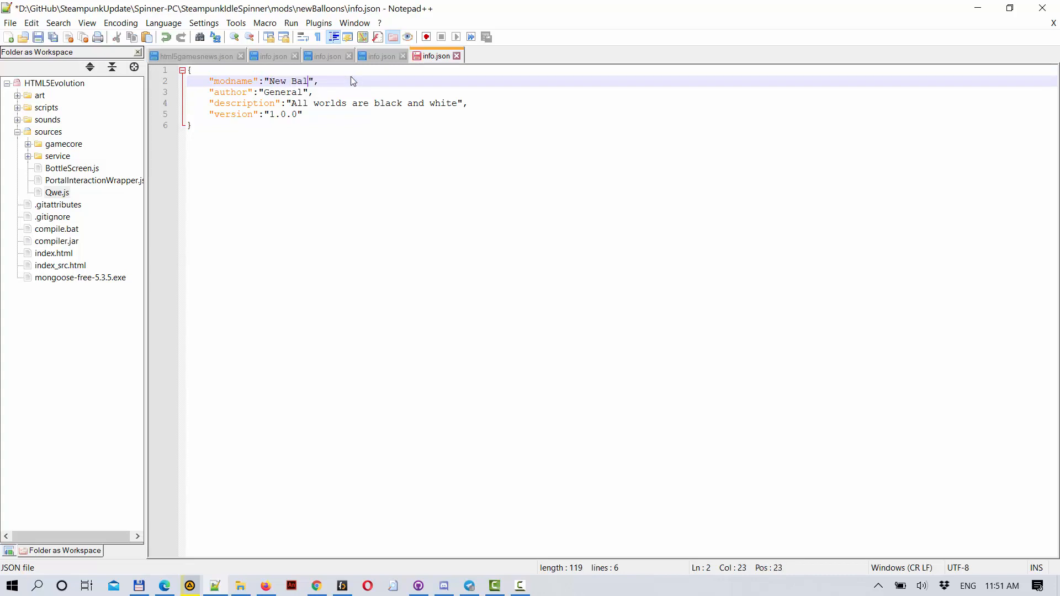
{"action": "type", "text": "loons"}
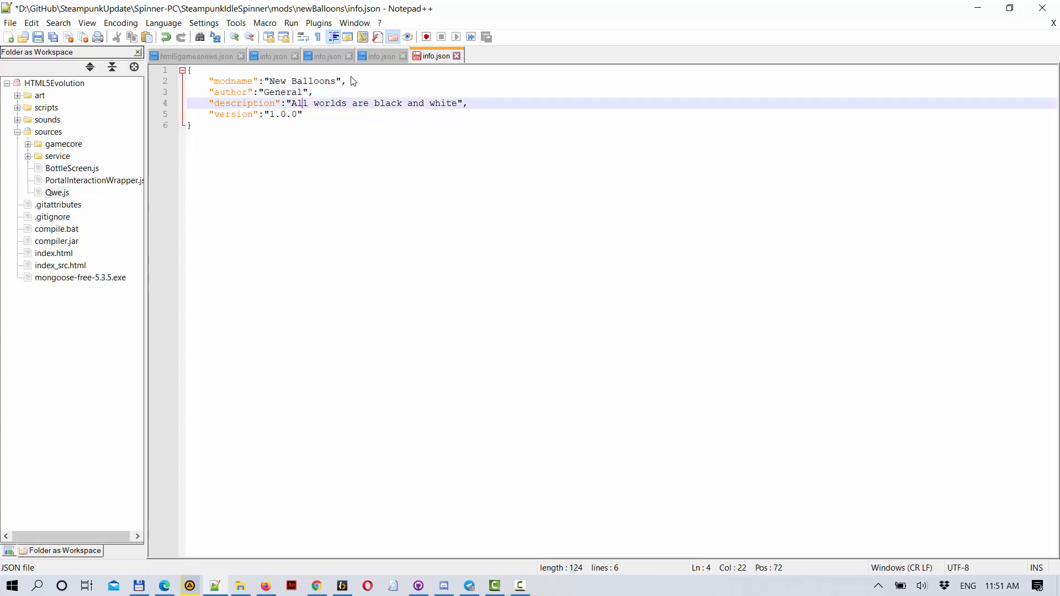
Replace the description with 'Graphics of Balloons is changed' and save the file
{"action": "left_click_drag", "start_coordinate": [290, 103], "coordinate": [457, 103]}
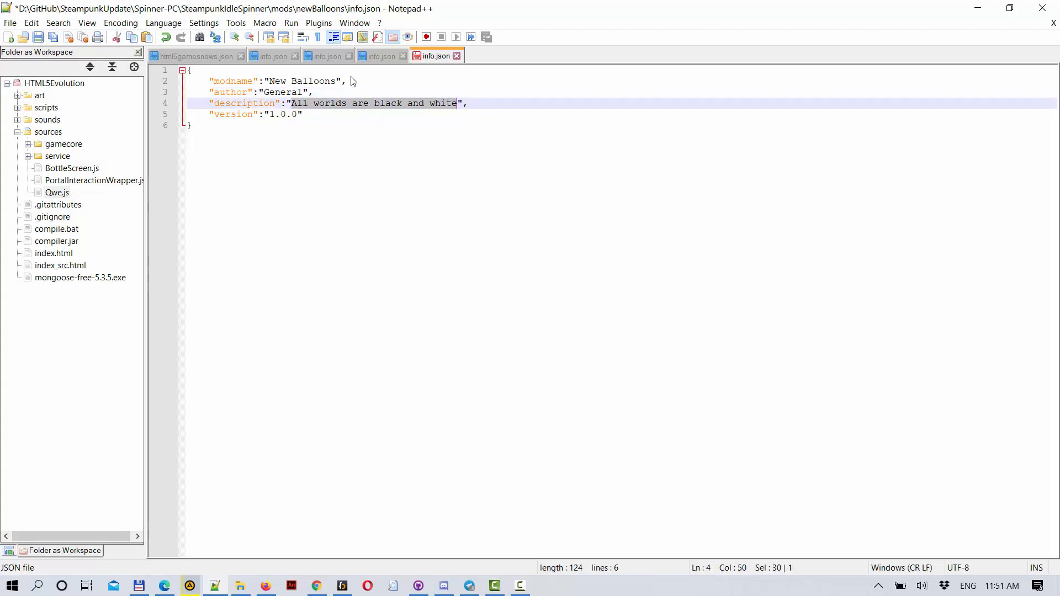
{"action": "type", "text": "Gra\","}
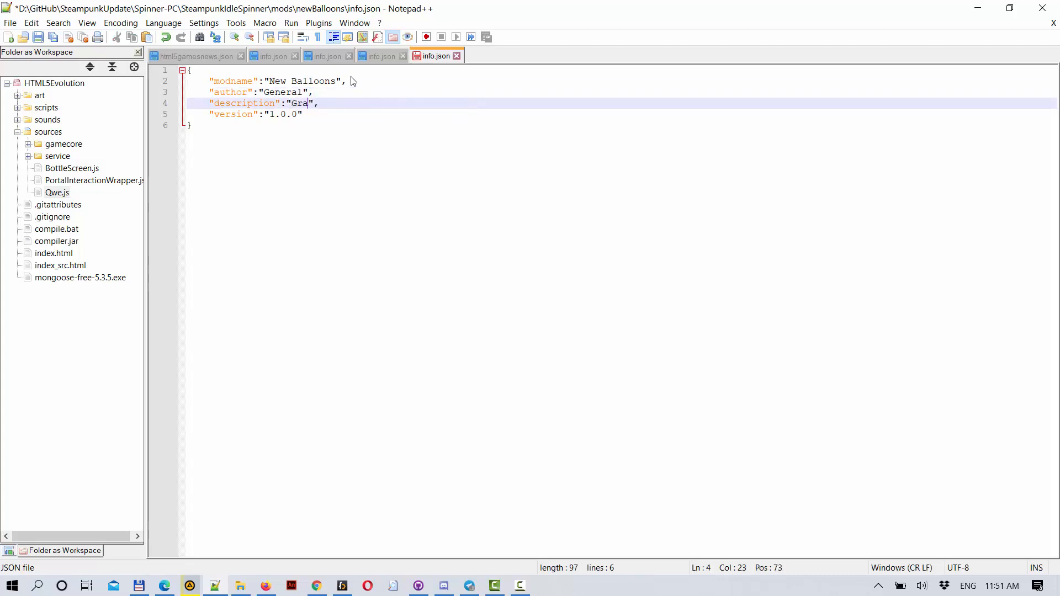
{"action": "type", "text": "phics of"}
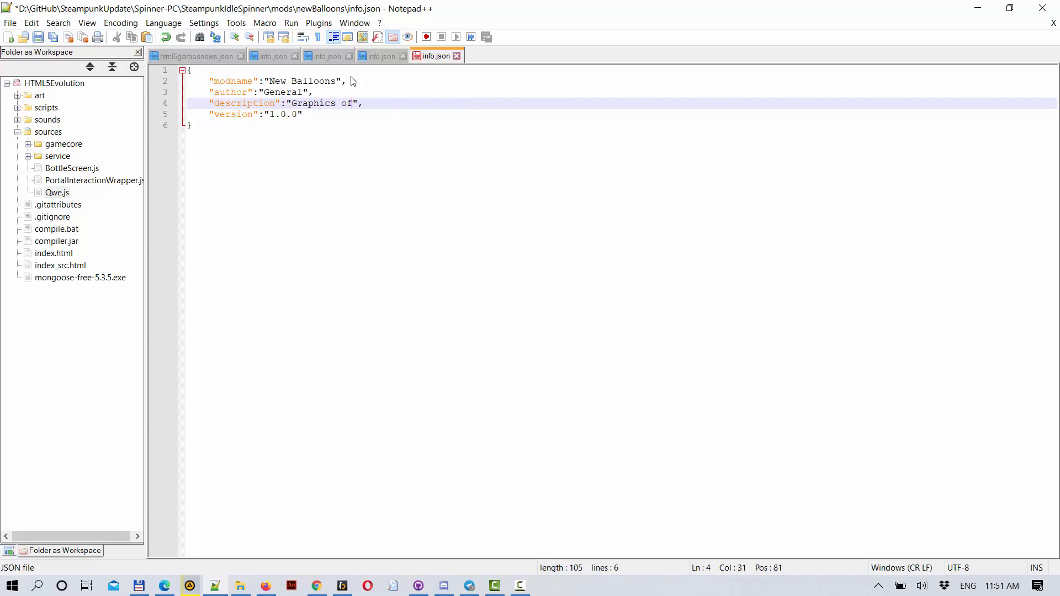
{"action": "type", "text": "Balloons"}
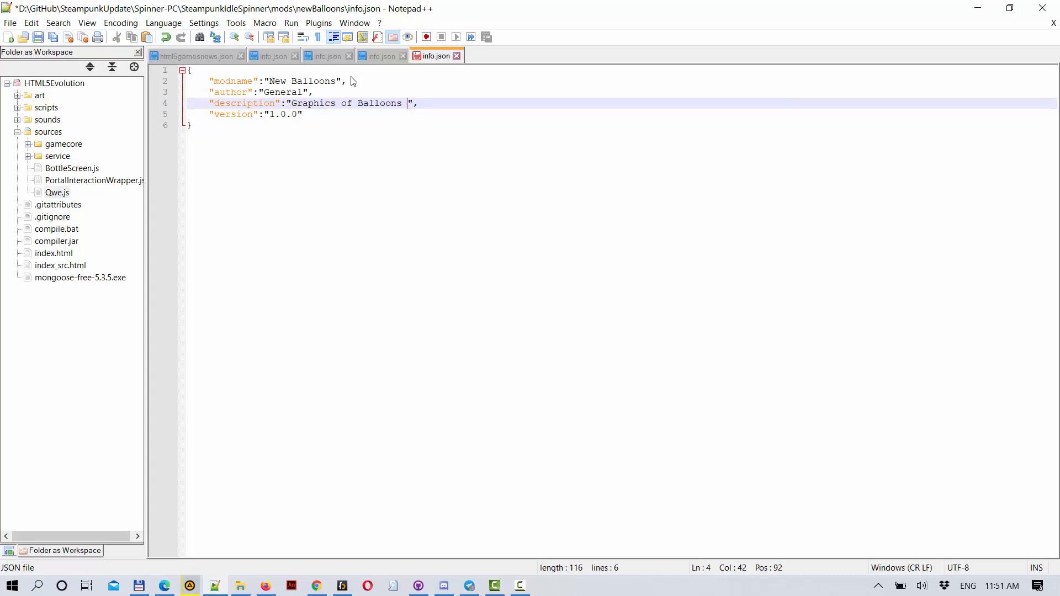
{"action": "type", "text": "is changed"}
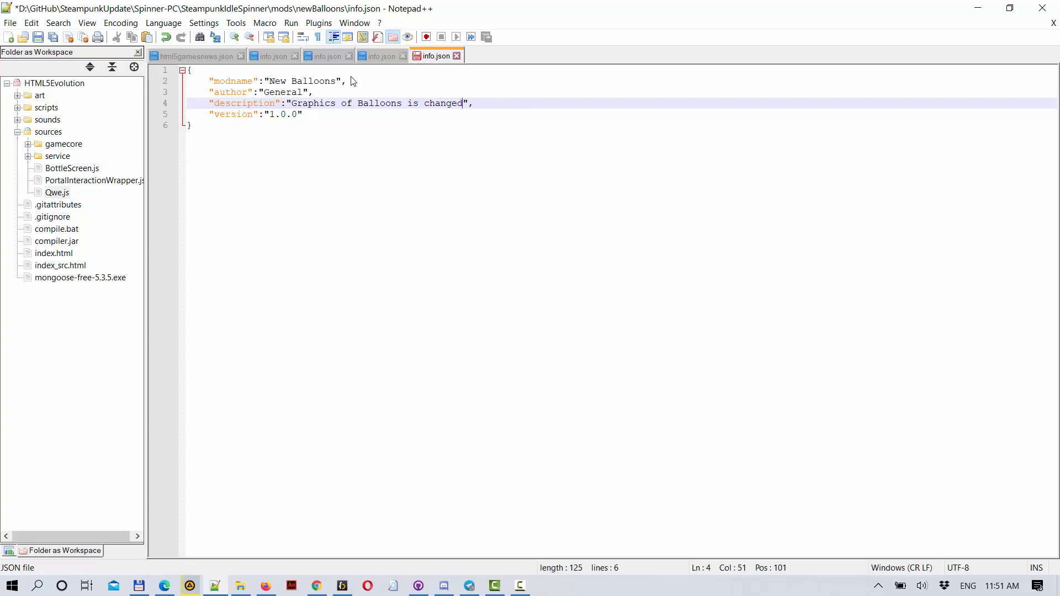
{"action": "key", "text": "Ctrl+s"}
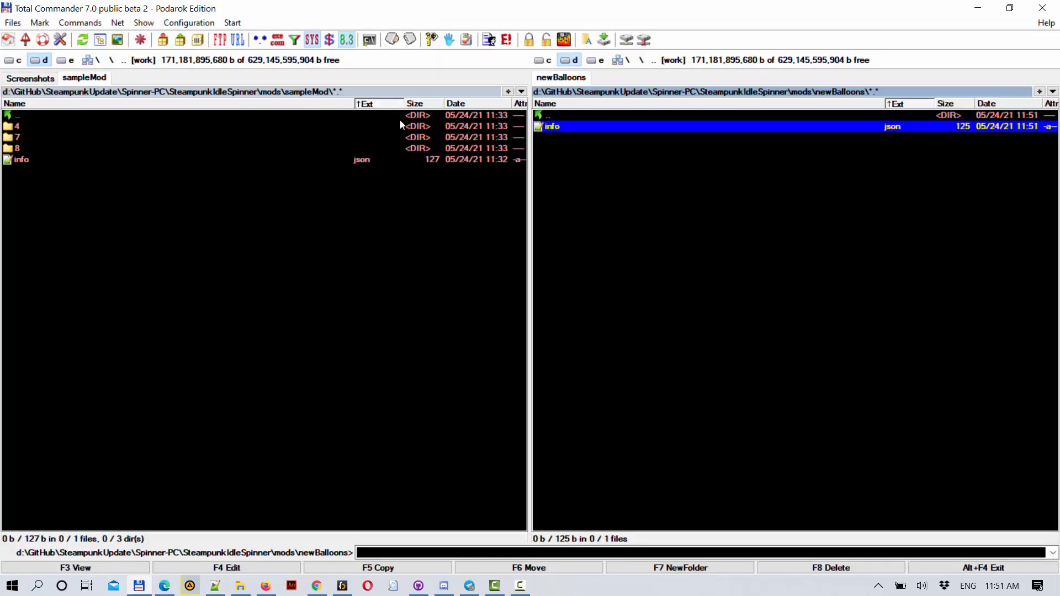
Copy data folder 4 into newBalloons and bring up options for its MergedArt.png
{"action": "double_click", "coordinate": [17, 117]}
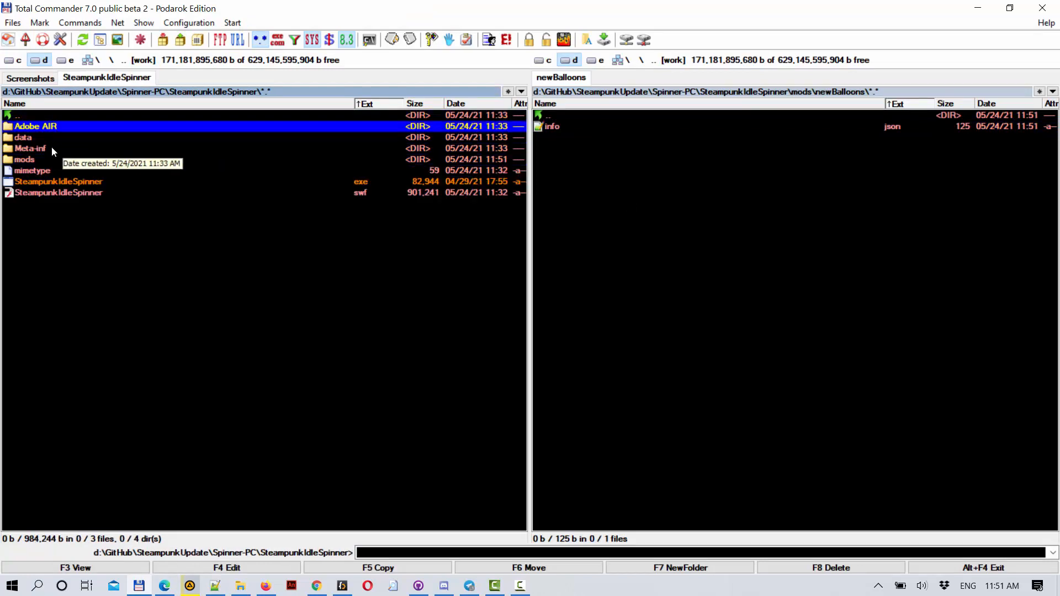
{"action": "double_click", "coordinate": [19, 137]}
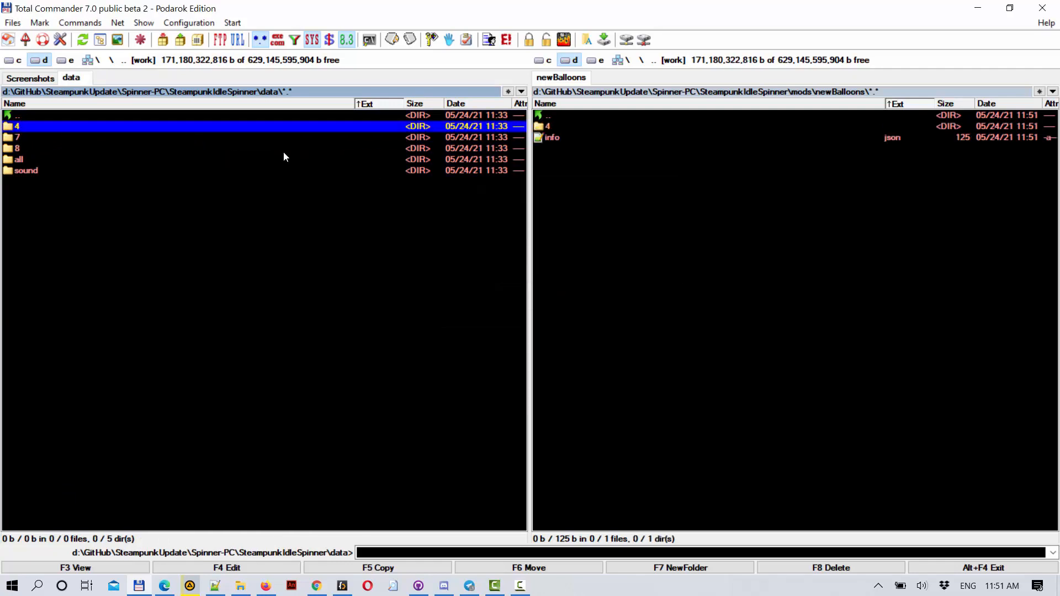
{"action": "double_click", "coordinate": [548, 126]}
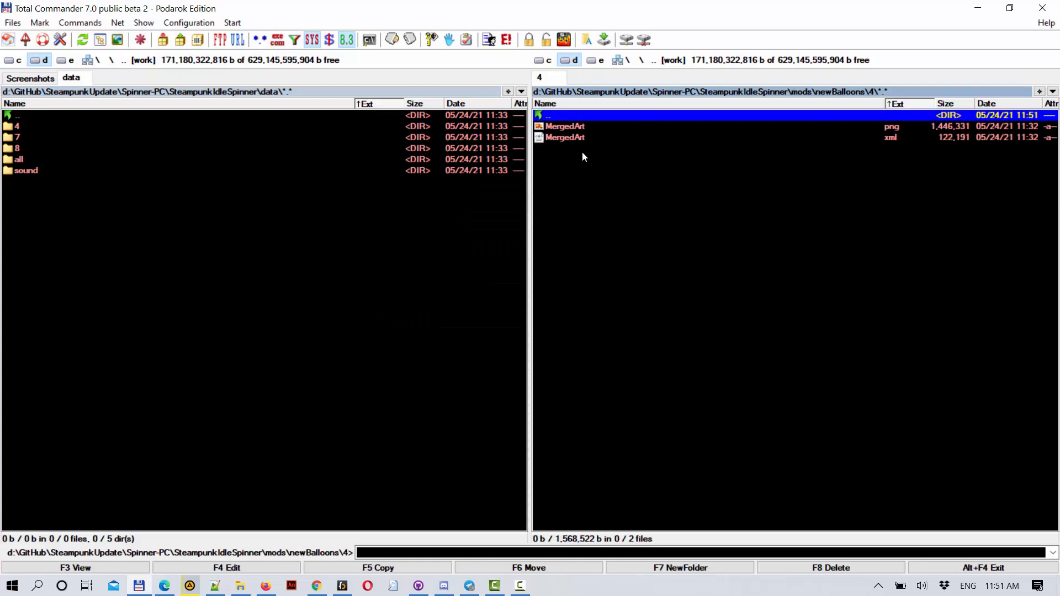
{"action": "left_click", "coordinate": [564, 137]}
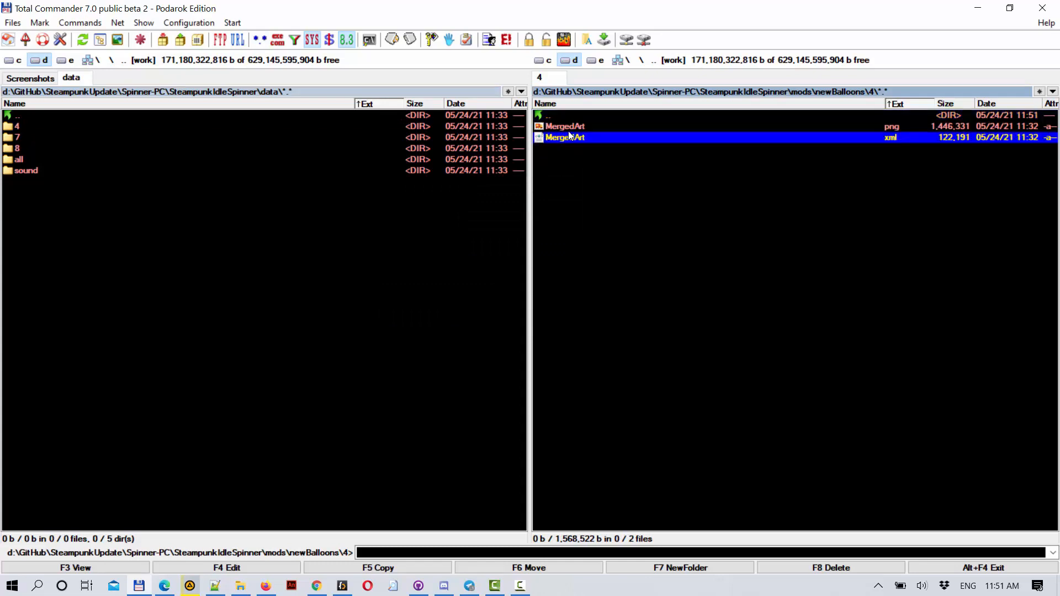
{"action": "right_click", "coordinate": [563, 125]}
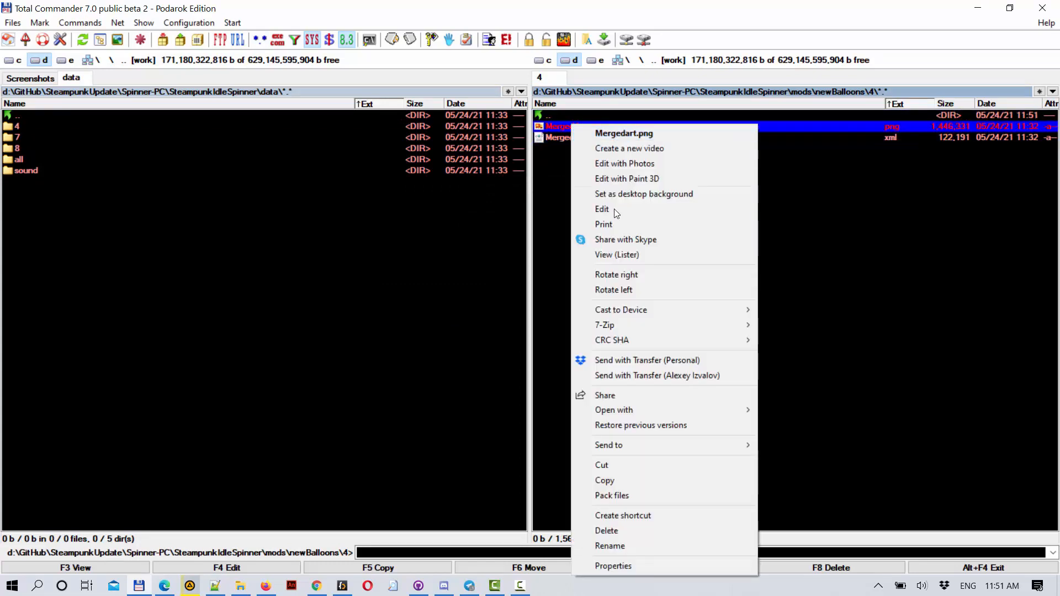
Edit the copied MergedArt.png in paint.net and zoom in on the yellow-and-blue balloon sprite
{"action": "left_click", "coordinate": [602, 210]}
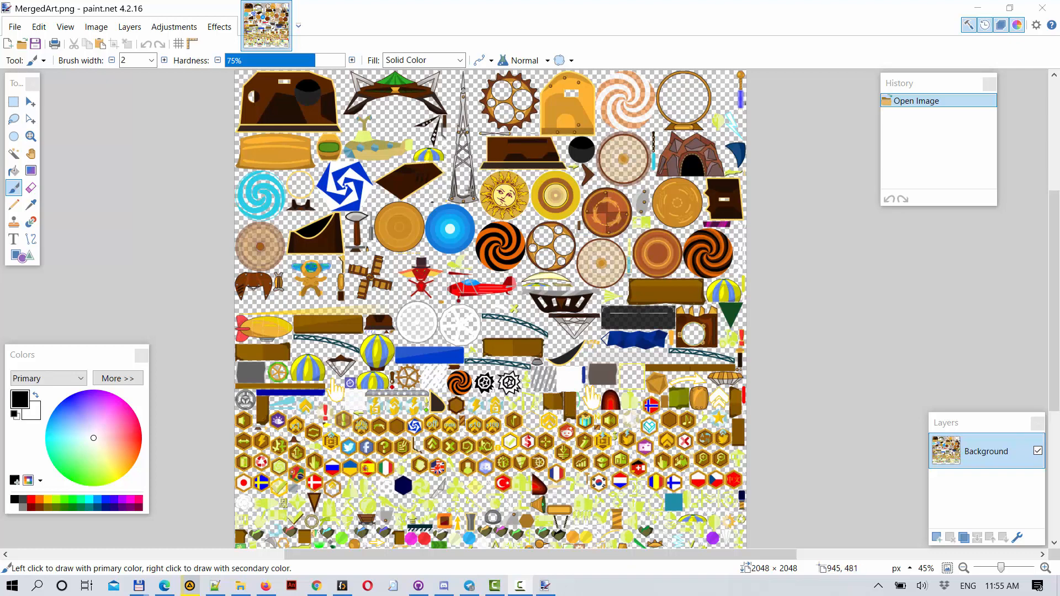
{"action": "mouse_move", "coordinate": [468, 238]}
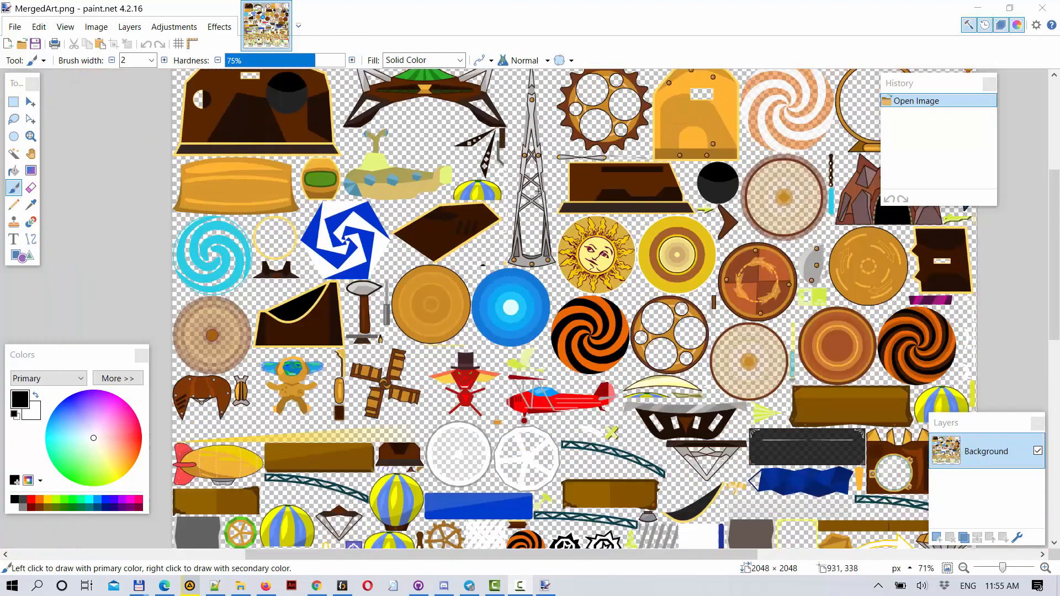
{"action": "scroll", "scroll_direction": "down", "scroll_amount": 3}
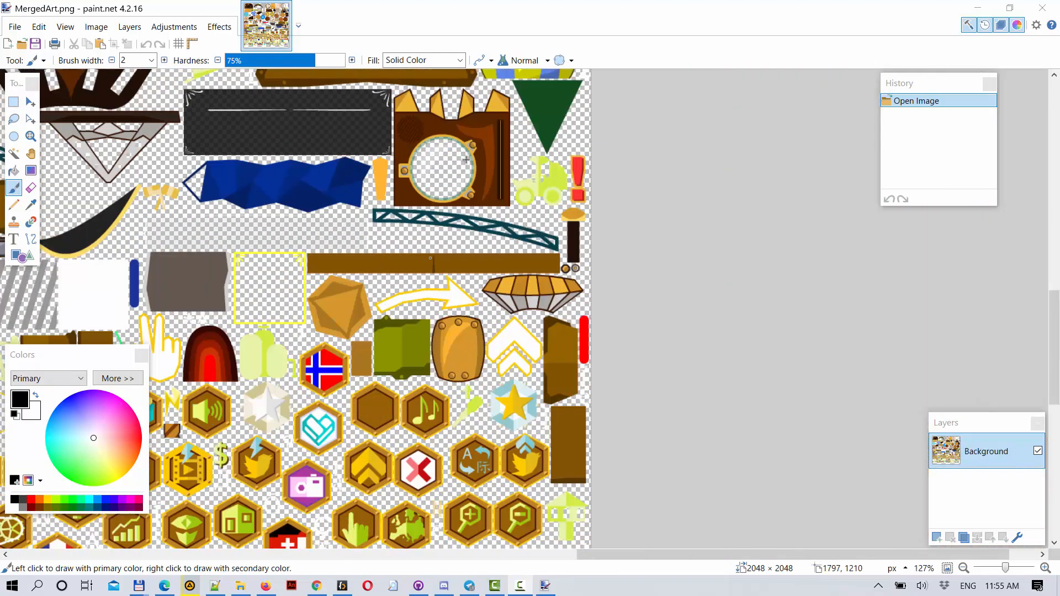
{"action": "scroll", "scroll_direction": "down", "scroll_amount": 3}
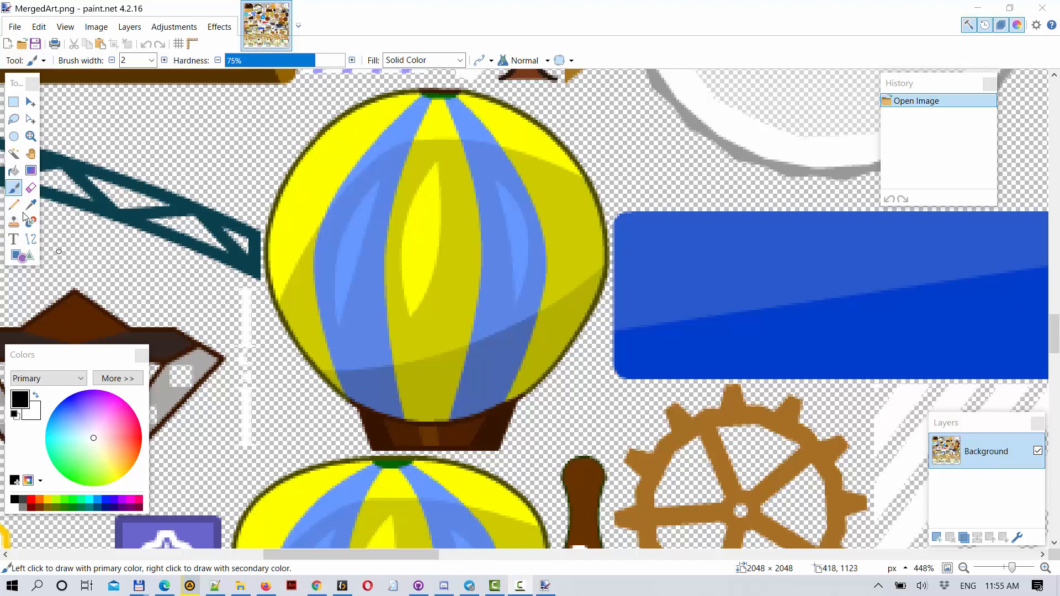
{"action": "mouse_move", "coordinate": [93, 442]}
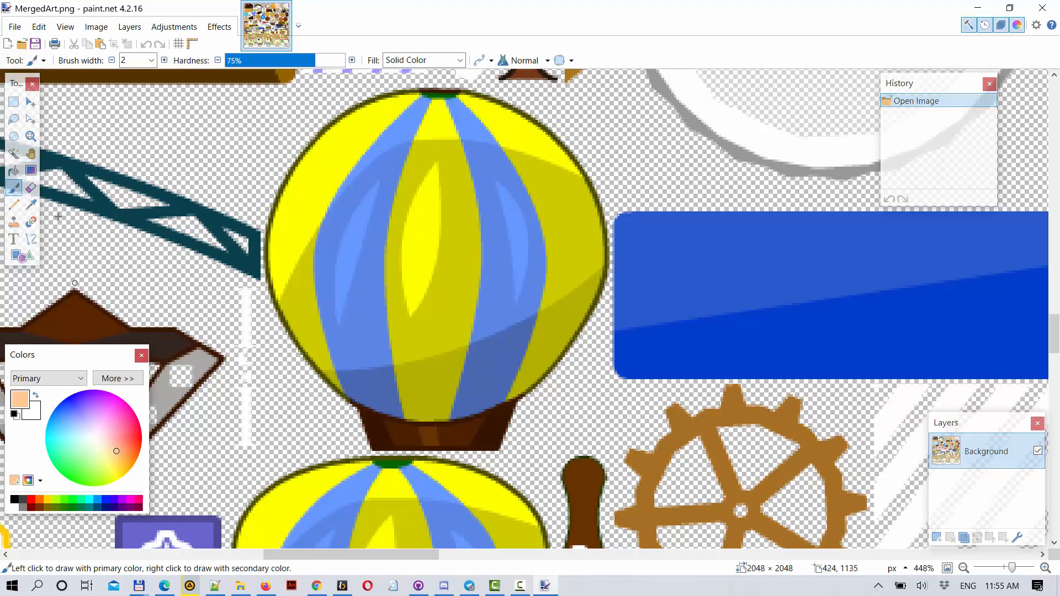
With the Paint Bucket at lowered tolerance, fill the bright yellow stripes and highlights of several balloons light orange
{"action": "left_click", "coordinate": [14, 171]}
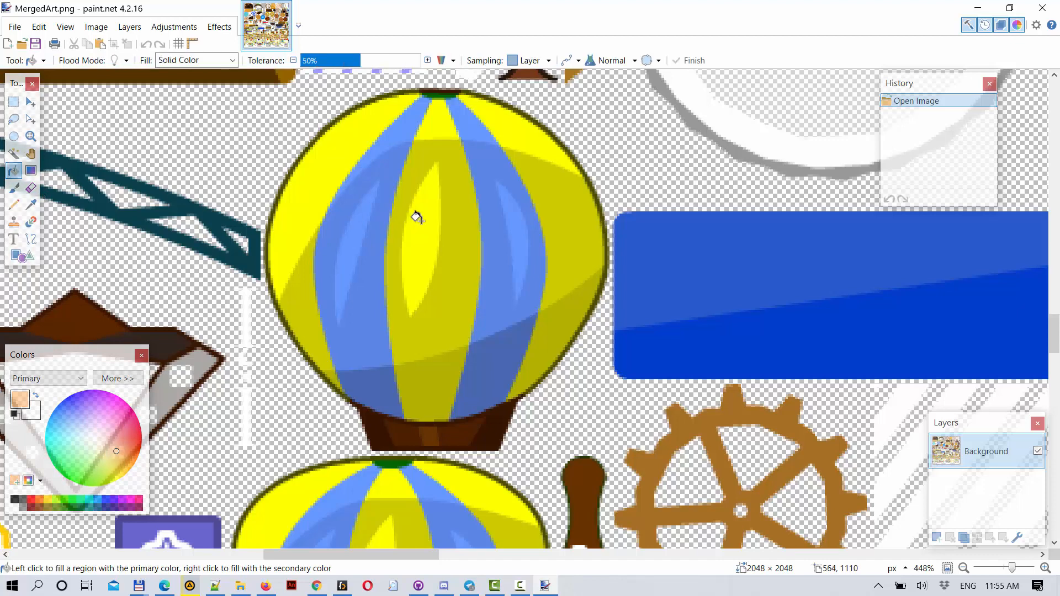
{"action": "left_click", "coordinate": [415, 217]}
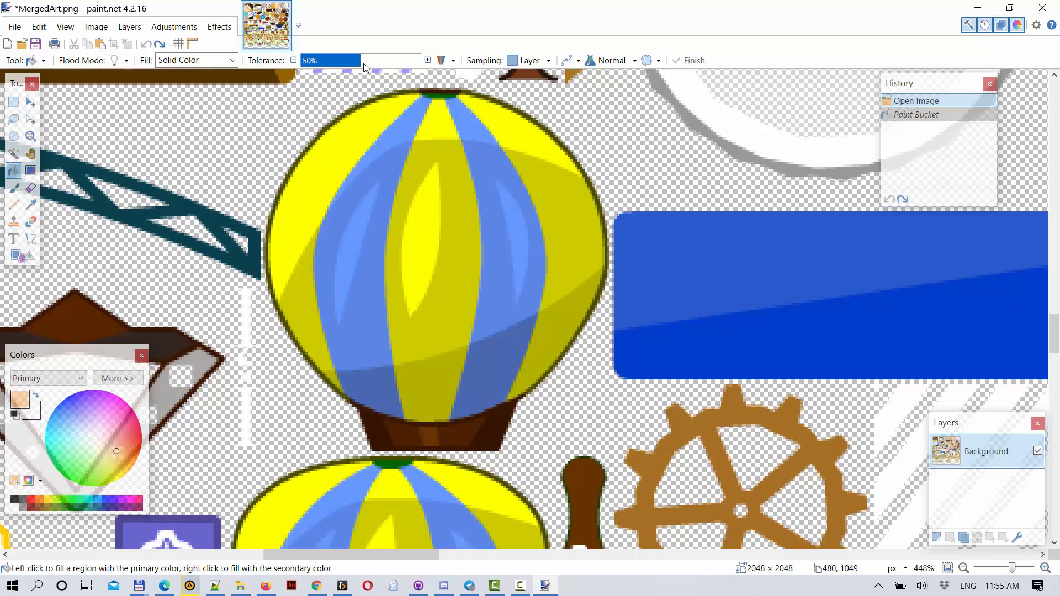
{"action": "left_click", "coordinate": [422, 227]}
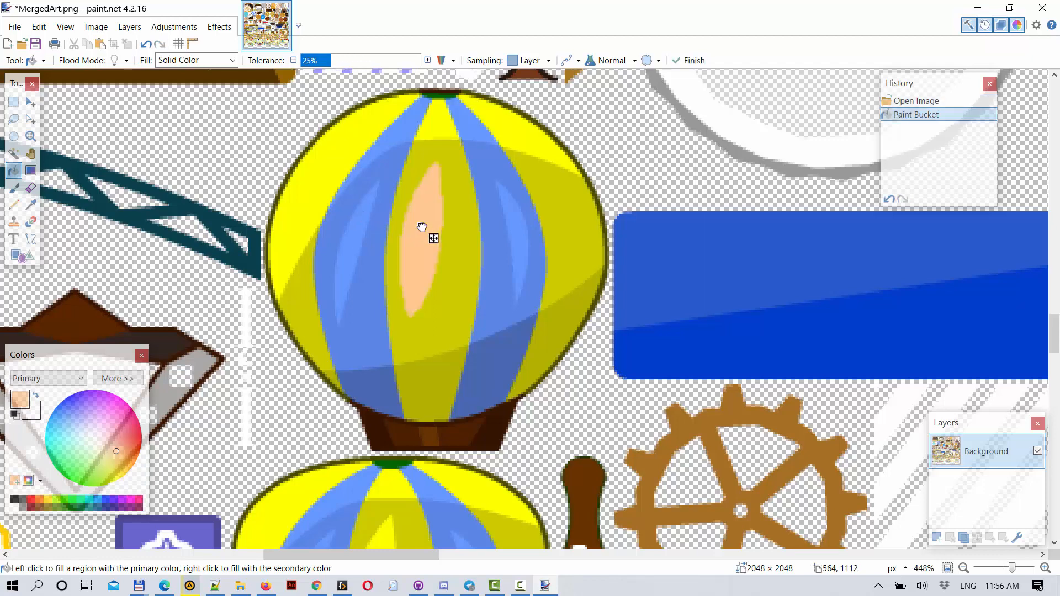
{"action": "left_click", "coordinate": [505, 126]}
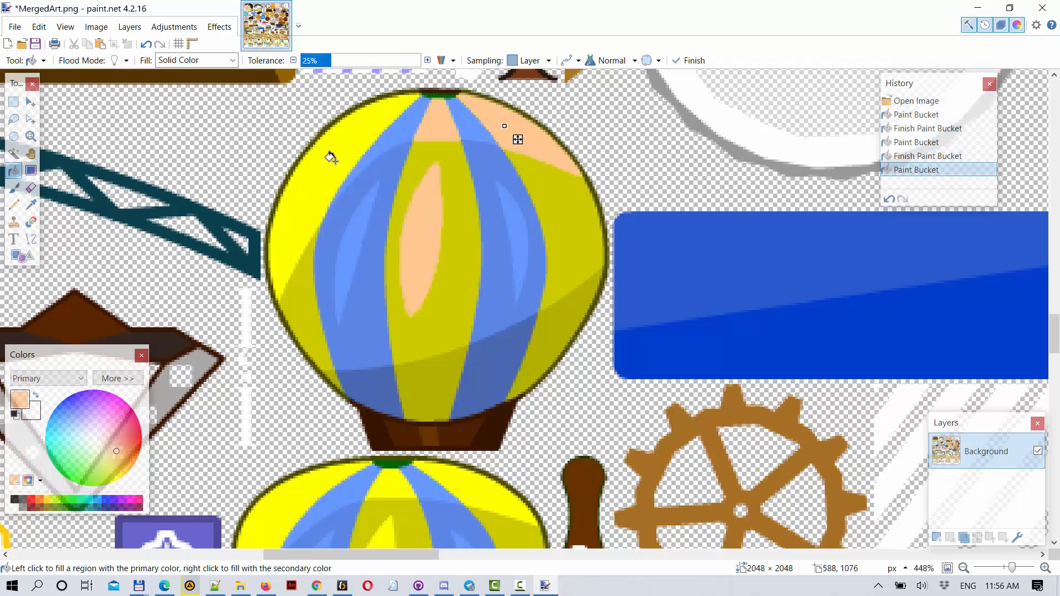
{"action": "scroll", "scroll_direction": "down", "scroll_amount": 3}
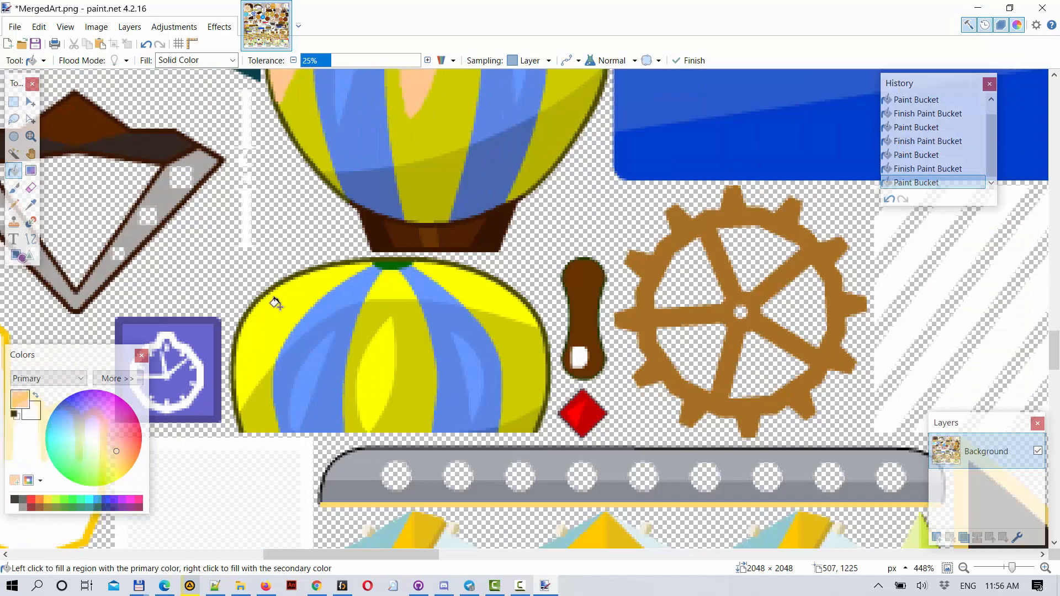
{"action": "left_click", "coordinate": [389, 301]}
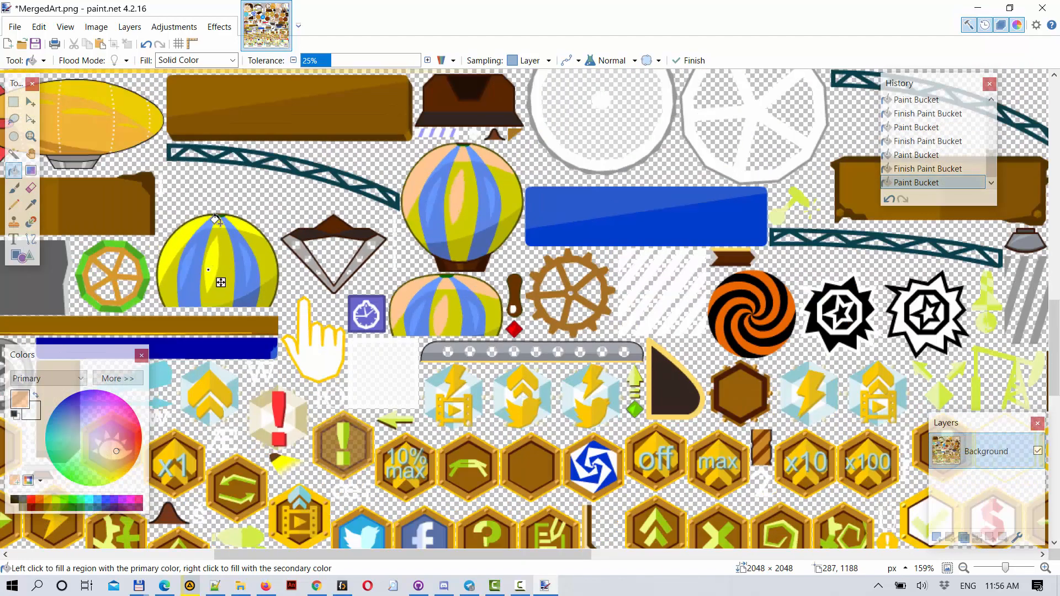
{"action": "left_click", "coordinate": [217, 221]}
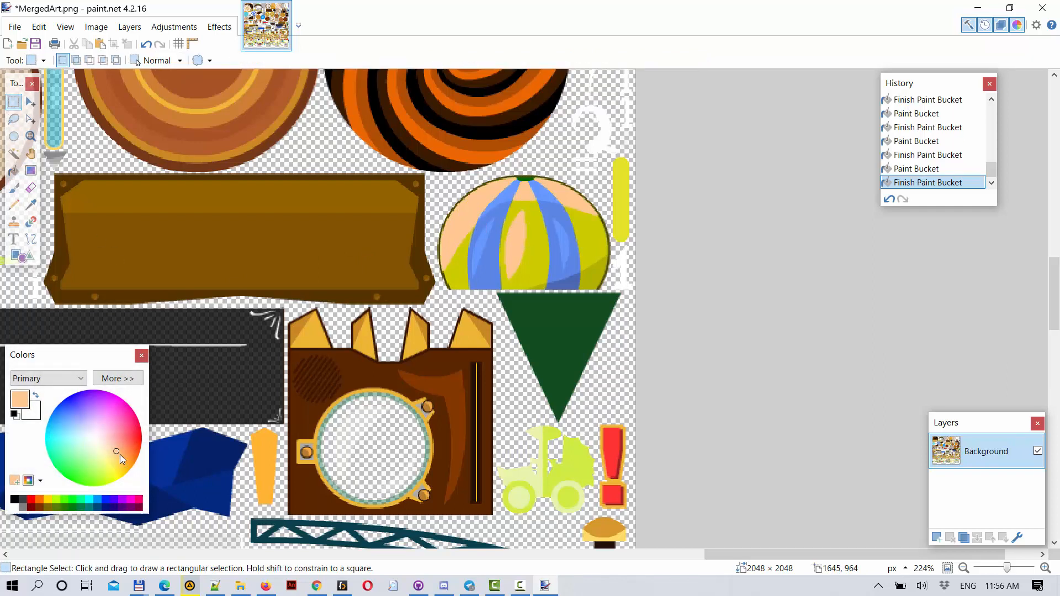
Fill the remaining balloon stripes with a deeper orange and save the edited MergedArt sheet
{"action": "left_click", "coordinate": [135, 464]}
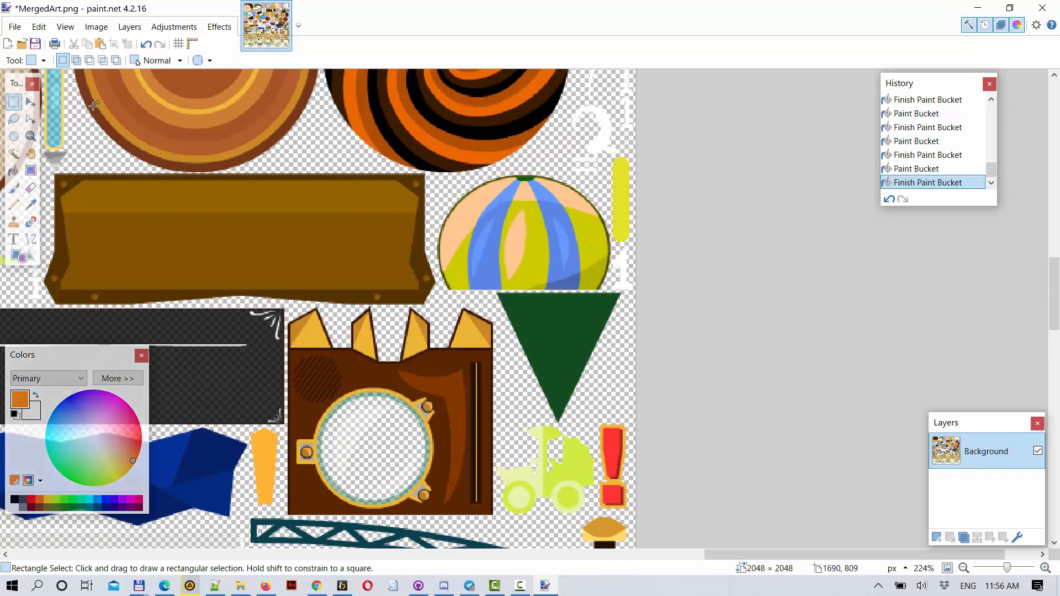
{"action": "left_click", "coordinate": [554, 242]}
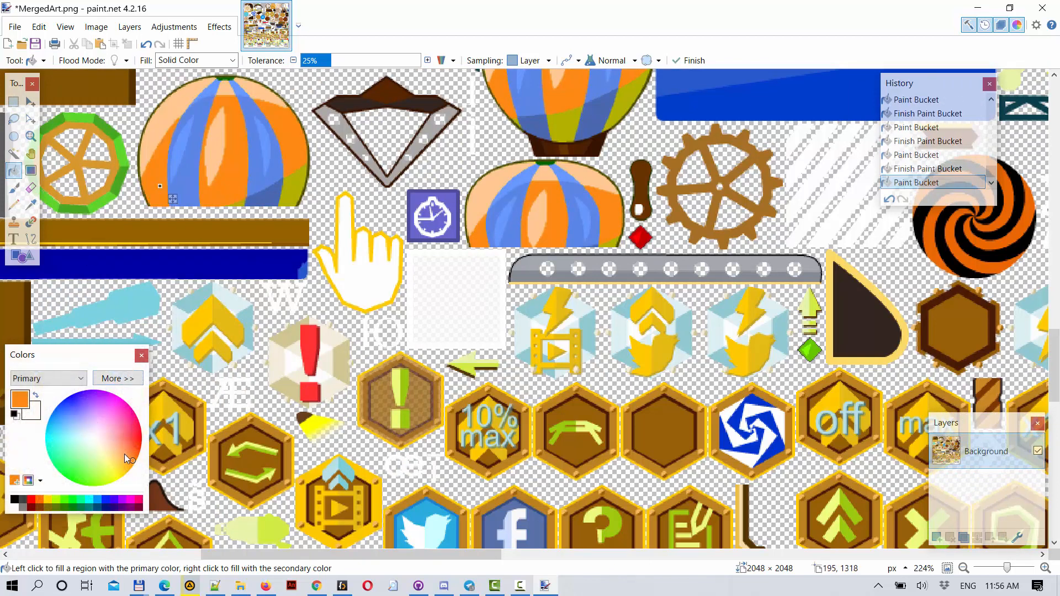
{"action": "left_click", "coordinate": [117, 377]}
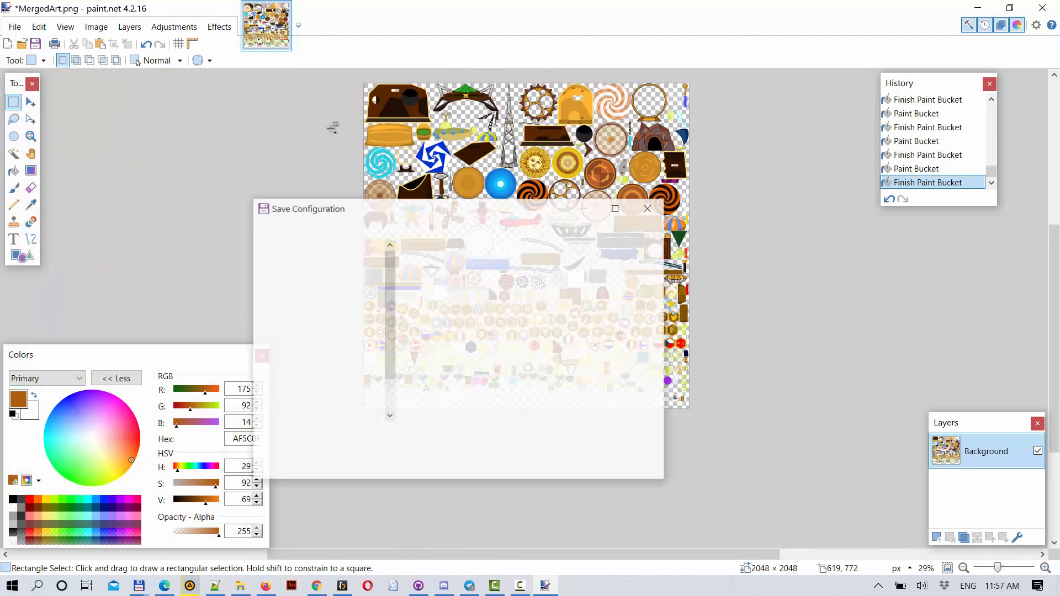
{"action": "left_click", "coordinate": [647, 208]}
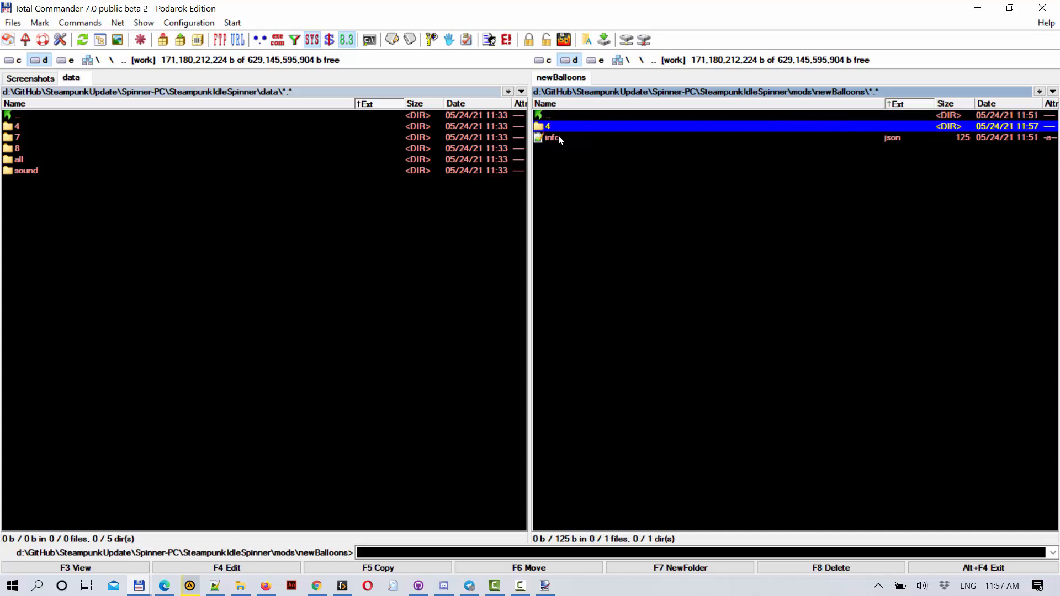
Go up to the SteampunkIdleSpinner folder and launch SteampunkIdleSpinner.exe
{"action": "double_click", "coordinate": [547, 126]}
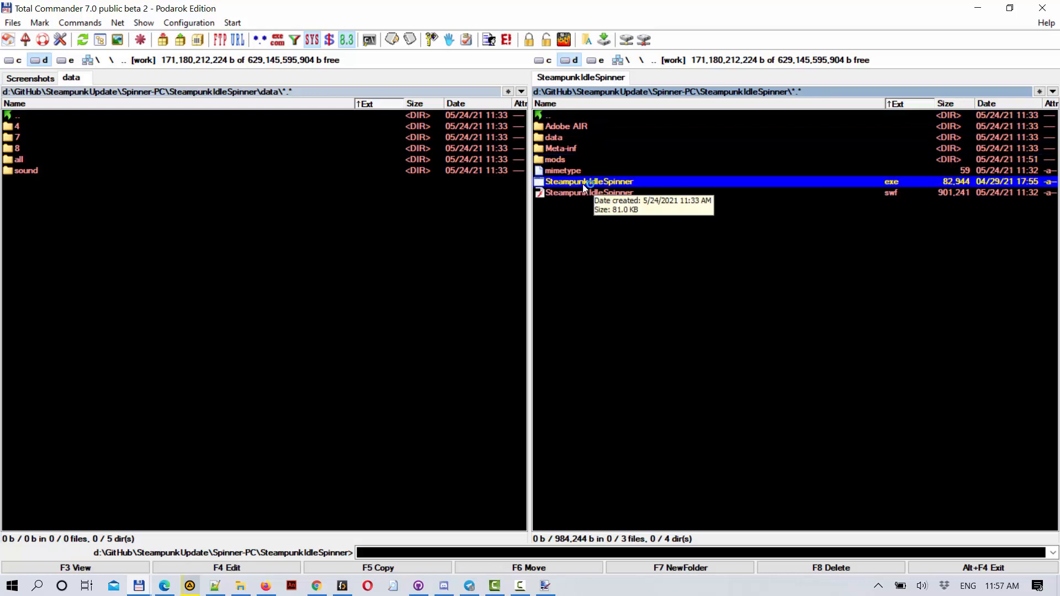
{"action": "double_click", "coordinate": [587, 181]}
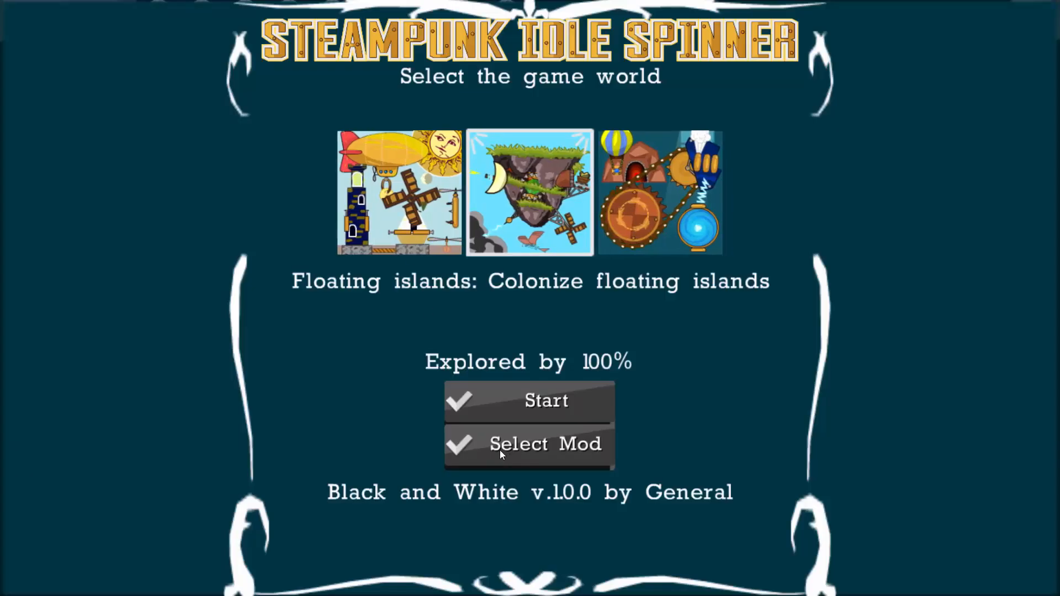
Select the New Balloons mod from the mod list and start the Workshop world
{"action": "left_click", "coordinate": [530, 445]}
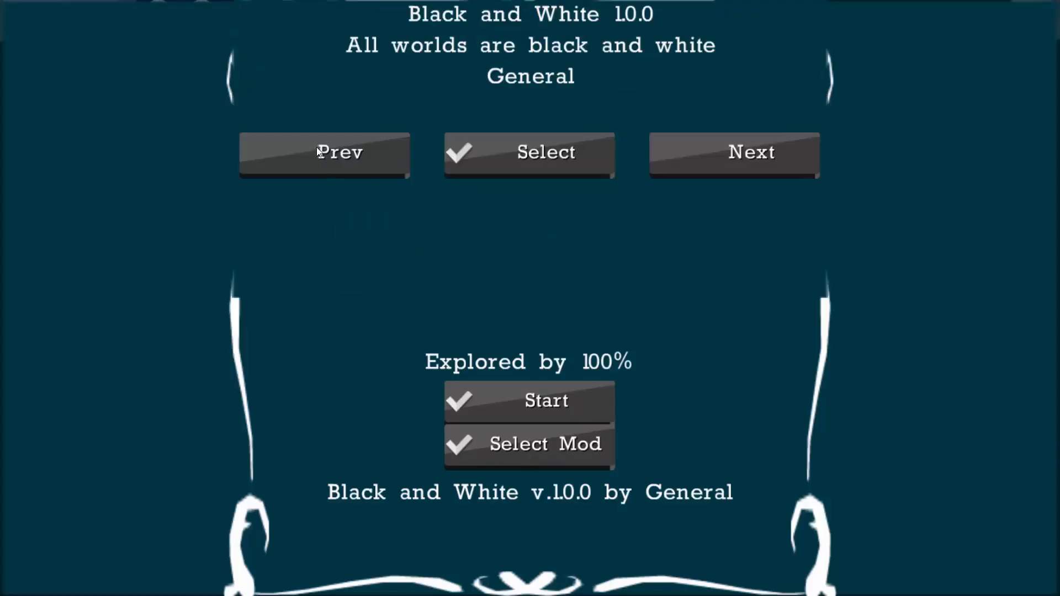
{"action": "left_click", "coordinate": [751, 154]}
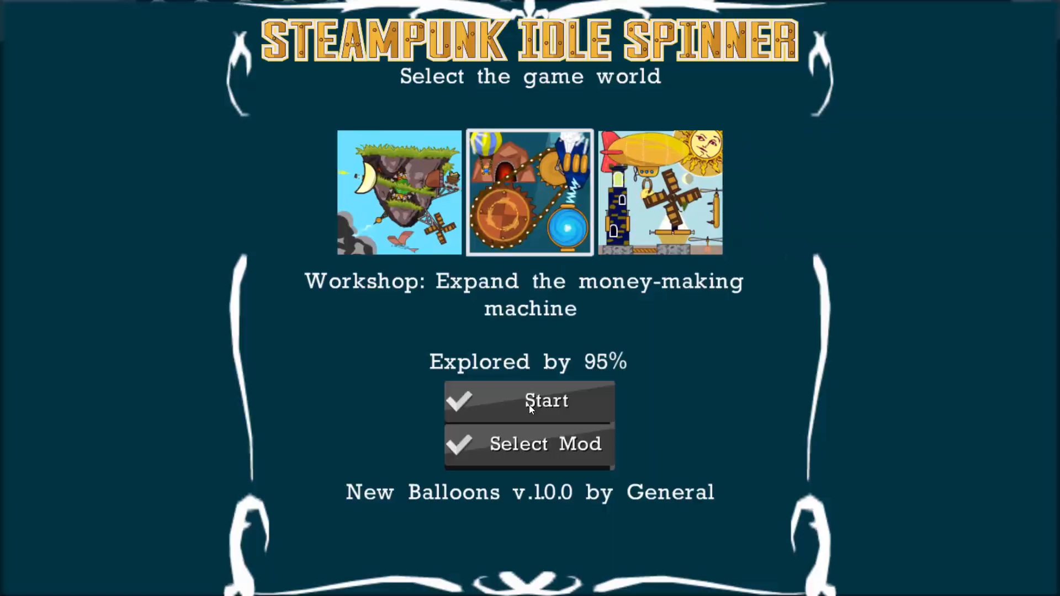
{"action": "left_click", "coordinate": [530, 402]}
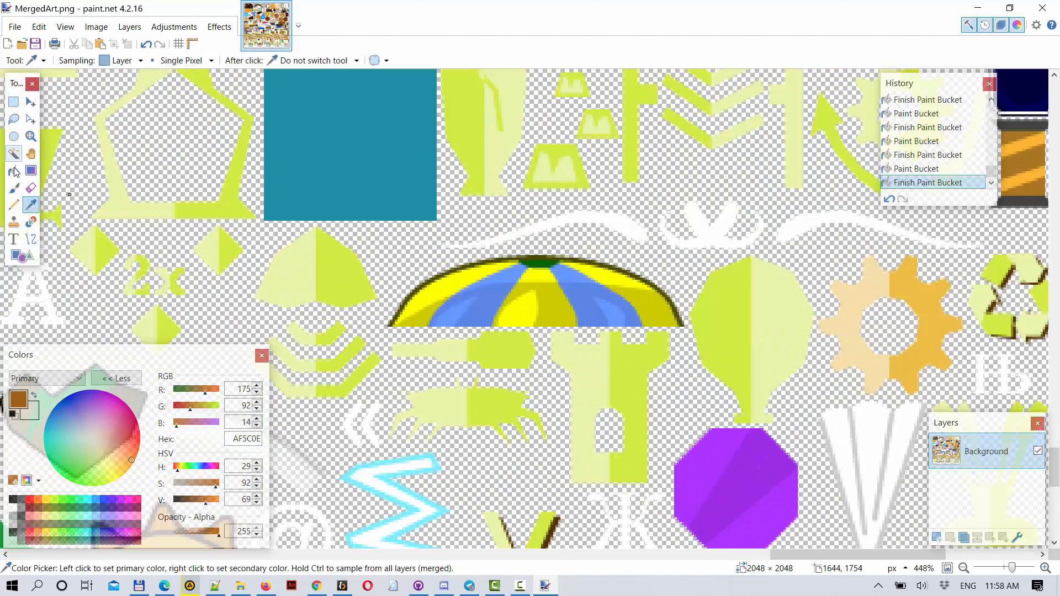
Fill further stripes of the half-dome balloon with orange FF8914 using the Paint Bucket
{"action": "left_click", "coordinate": [640, 305]}
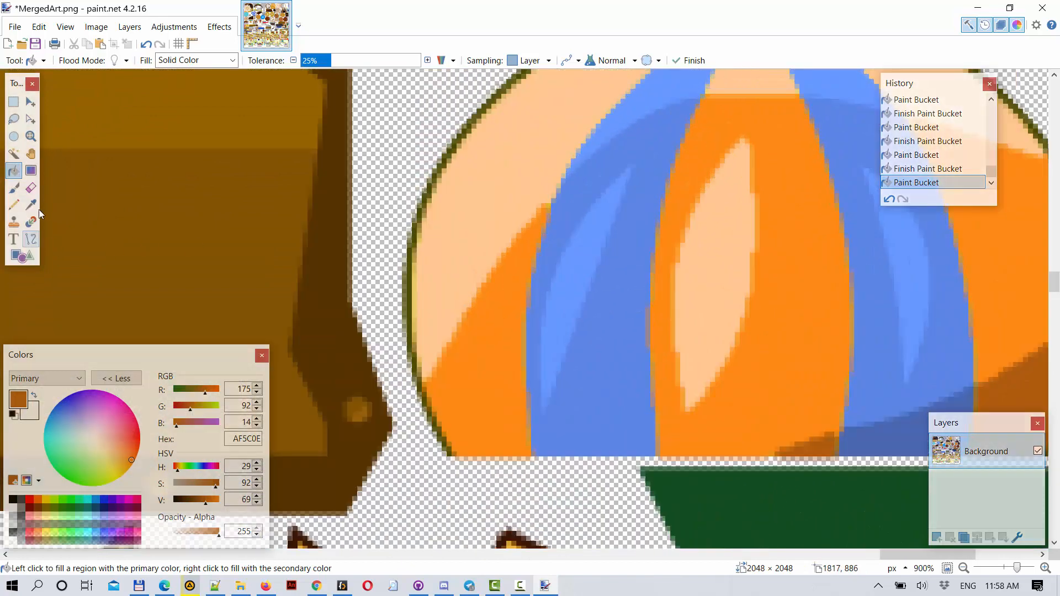
{"action": "mouse_move", "coordinate": [31, 206]}
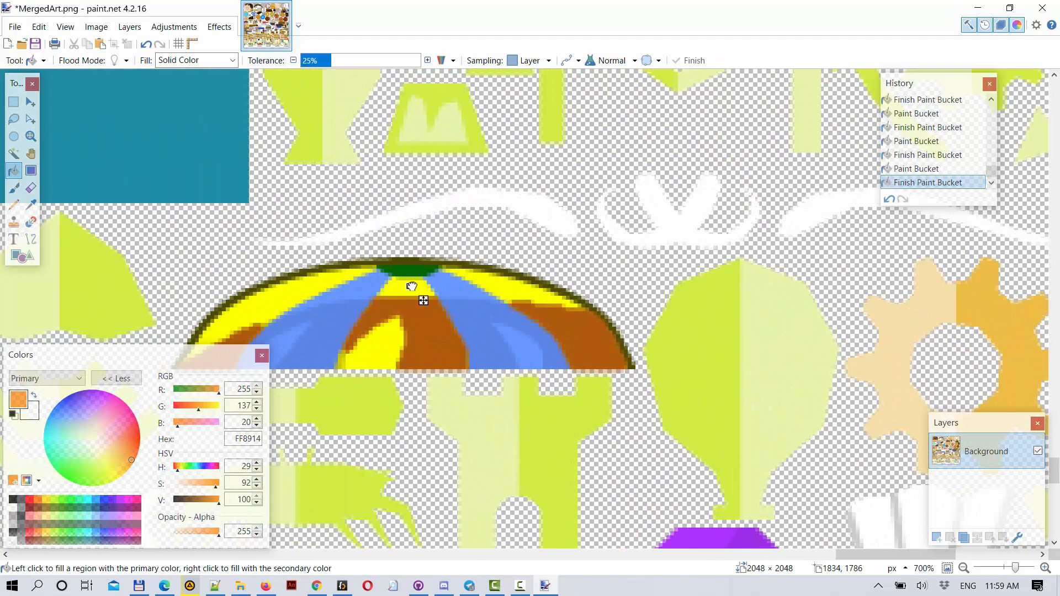
{"action": "left_click", "coordinate": [502, 285]}
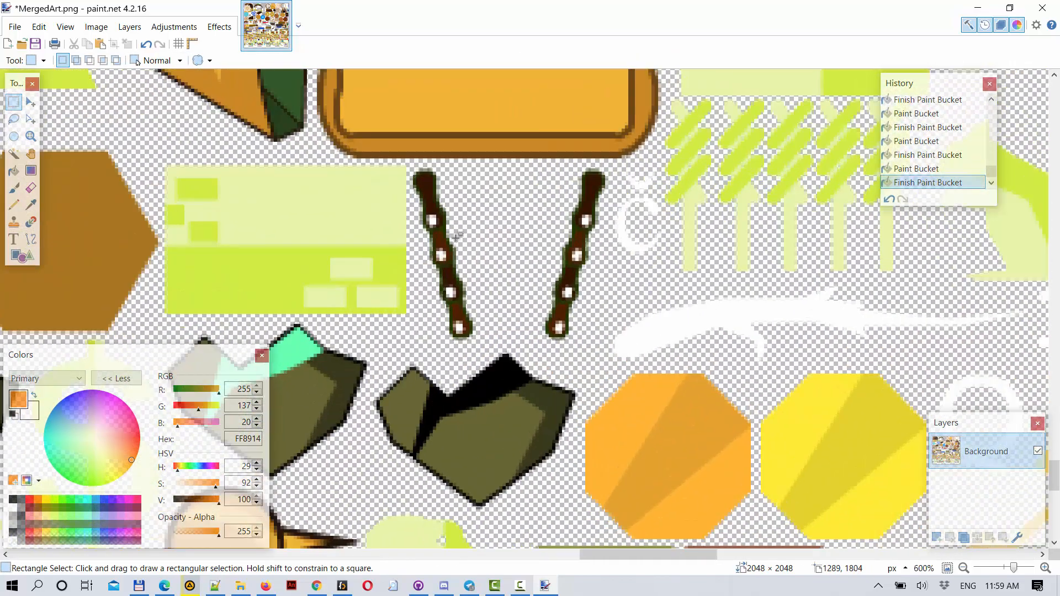
{"action": "mouse_move", "coordinate": [128, 444]}
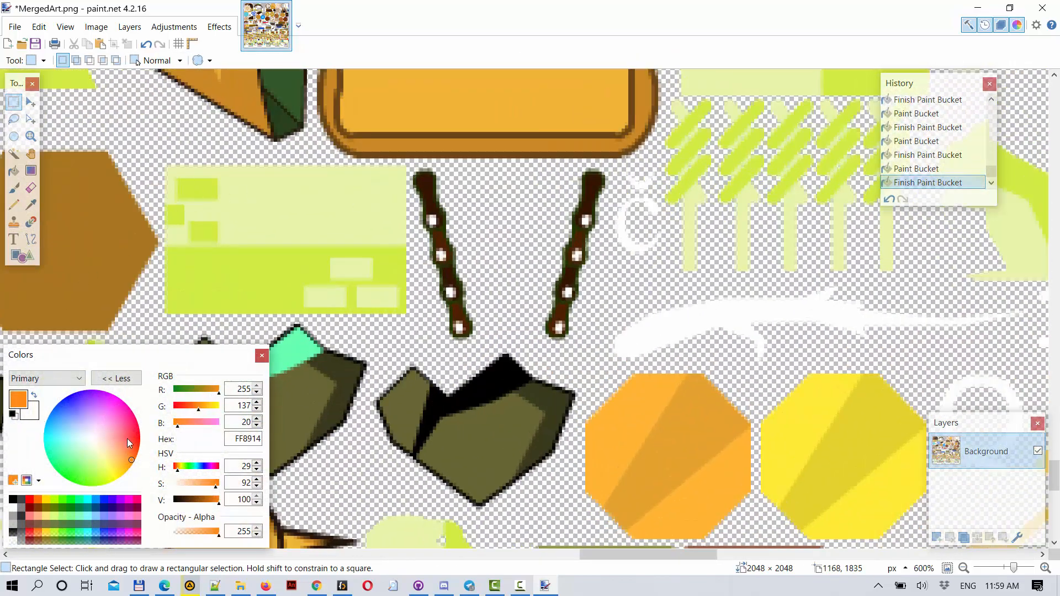
Pick red FF1938 and fill the two brown chain sprites red
{"action": "left_click", "coordinate": [137, 432]}
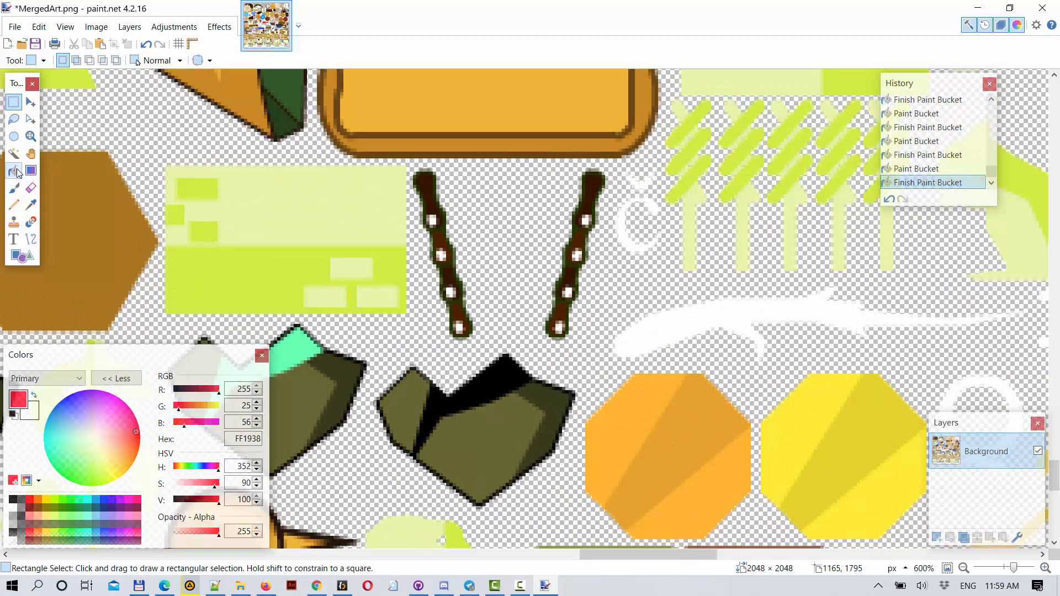
{"action": "left_click", "coordinate": [12, 171]}
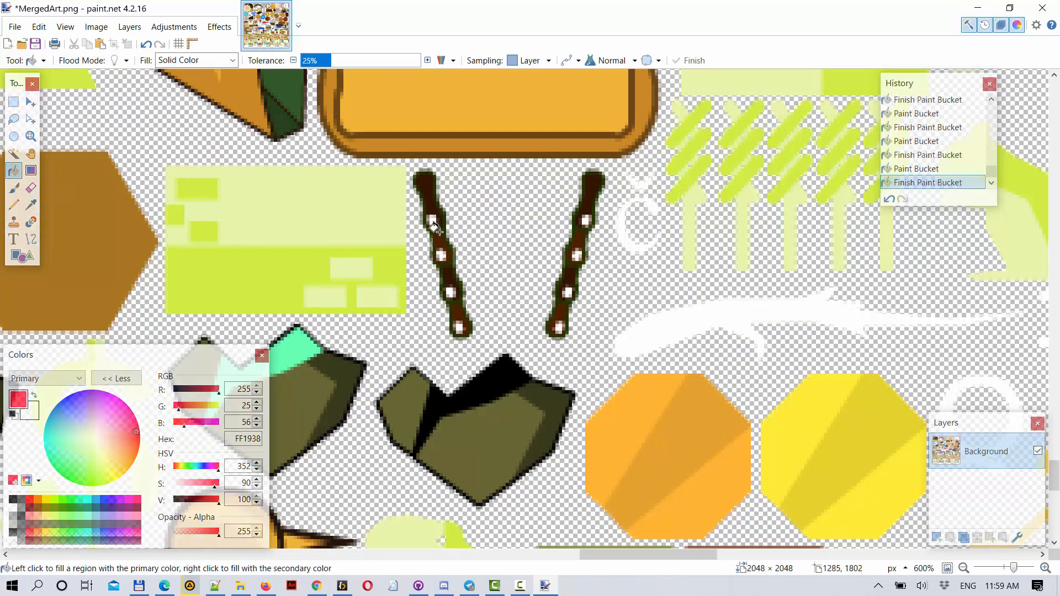
{"action": "left_click", "coordinate": [433, 223]}
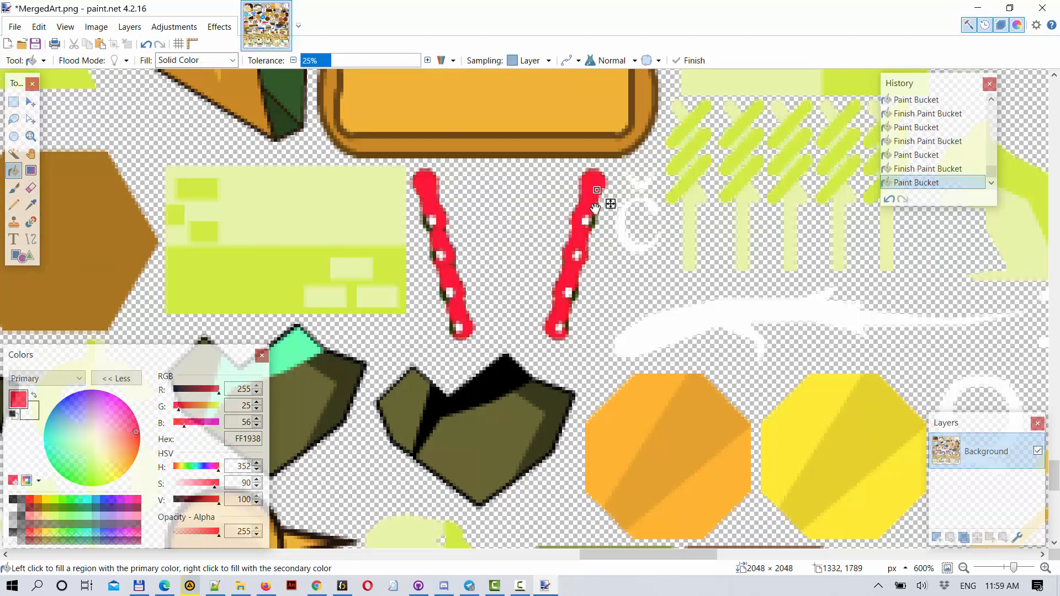
{"action": "mouse_move", "coordinate": [170, 190]}
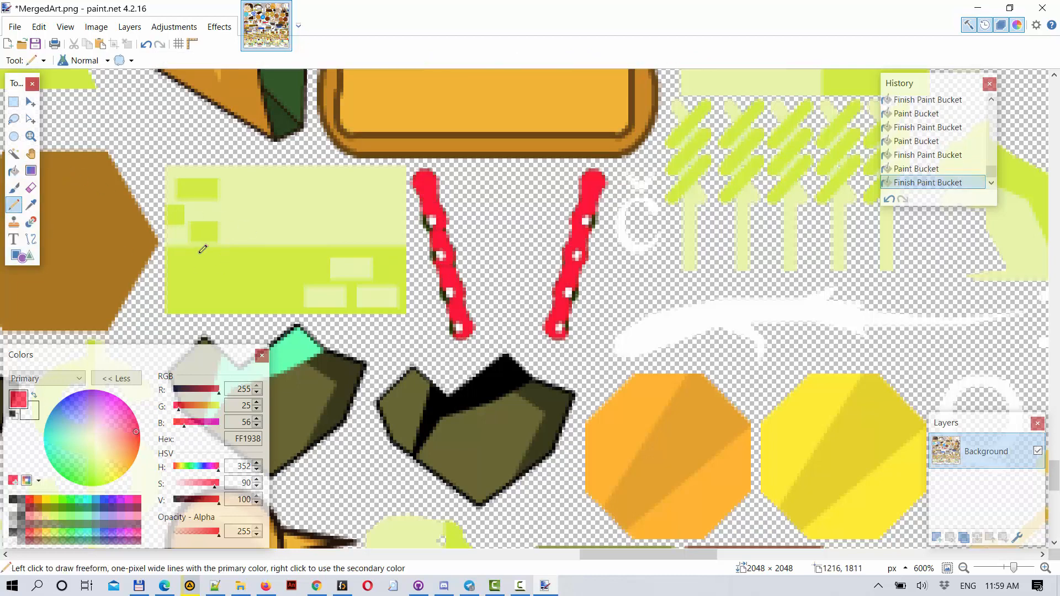
{"action": "mouse_move", "coordinate": [449, 191]}
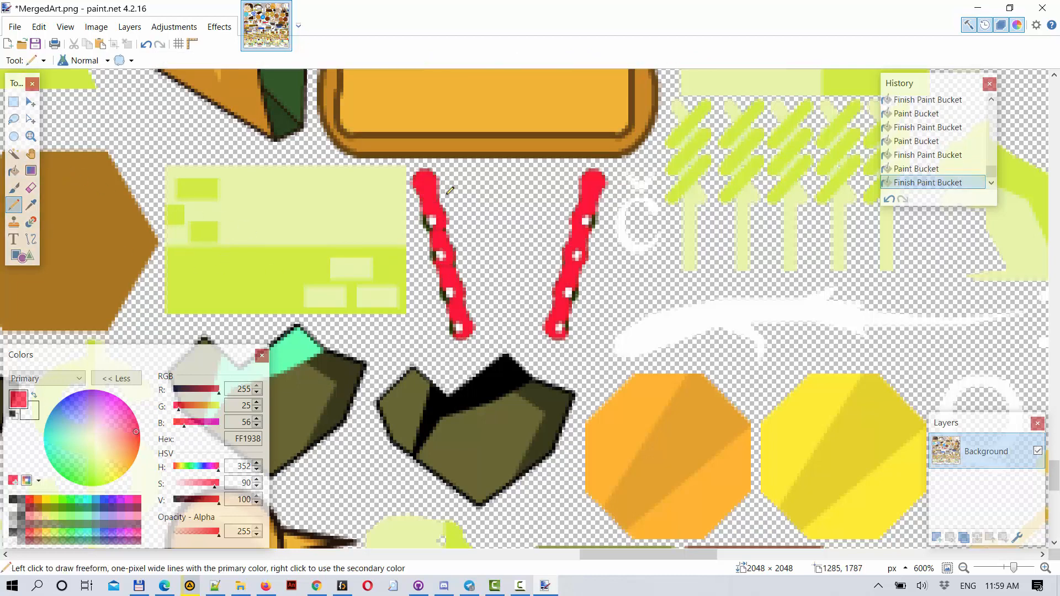
Draw three thin crossing red Pencil lines linking the two chains
{"action": "left_click_drag", "start_coordinate": [440, 182], "coordinate": [531, 277]}
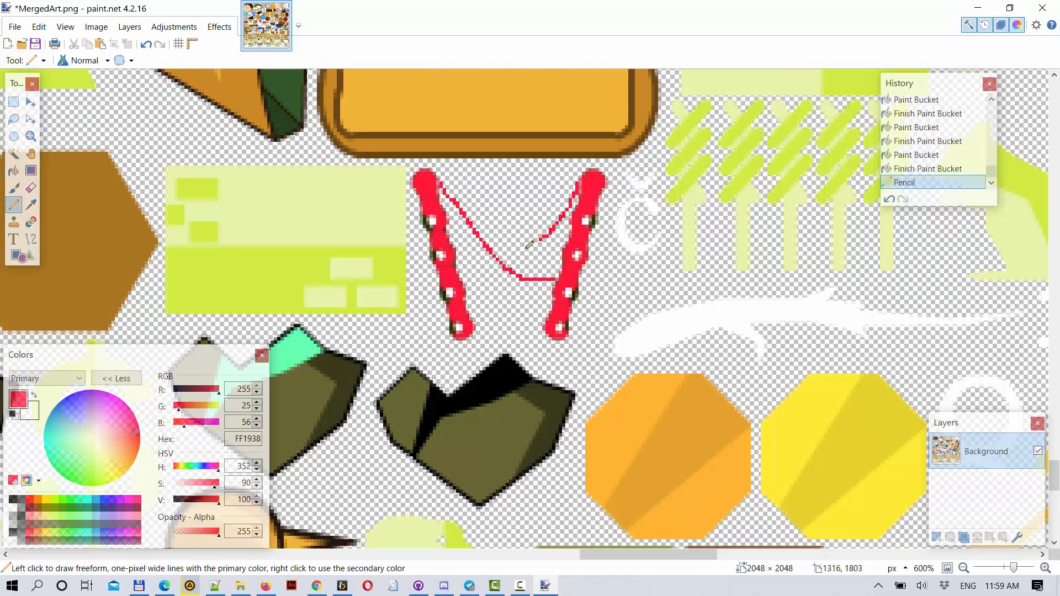
{"action": "left_click_drag", "start_coordinate": [534, 243], "coordinate": [480, 268]}
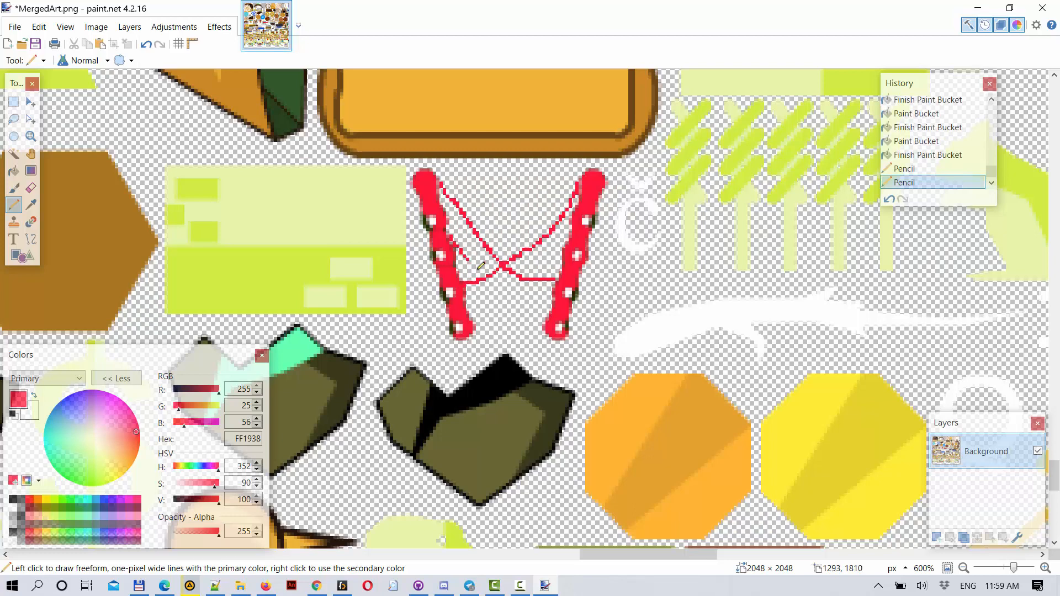
{"action": "left_click_drag", "start_coordinate": [474, 264], "coordinate": [561, 243]}
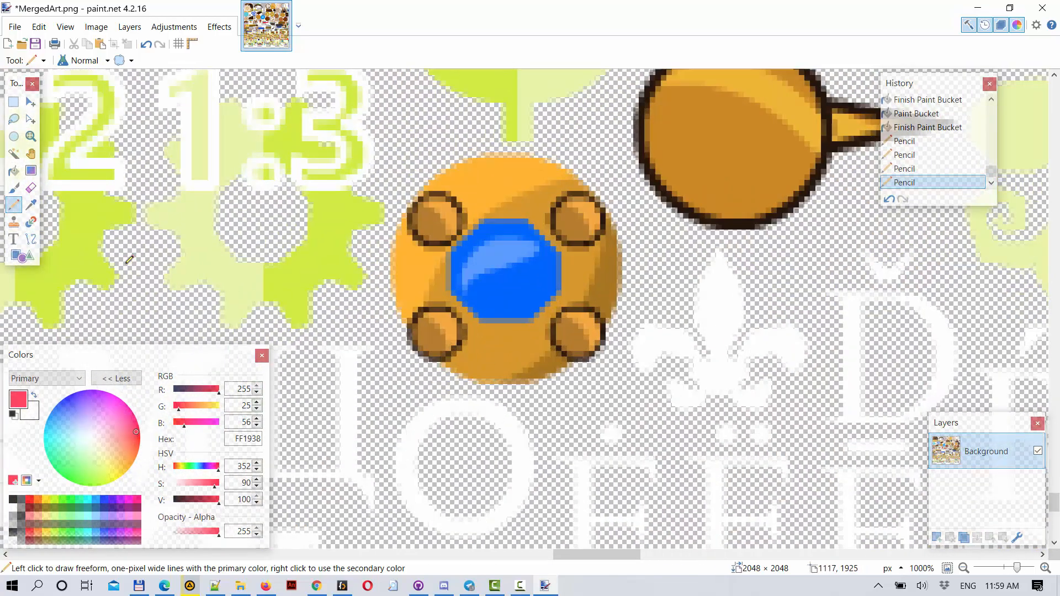
Fill the round cabin body red and shade its right edge darker red B21129
{"action": "left_click", "coordinate": [12, 170]}
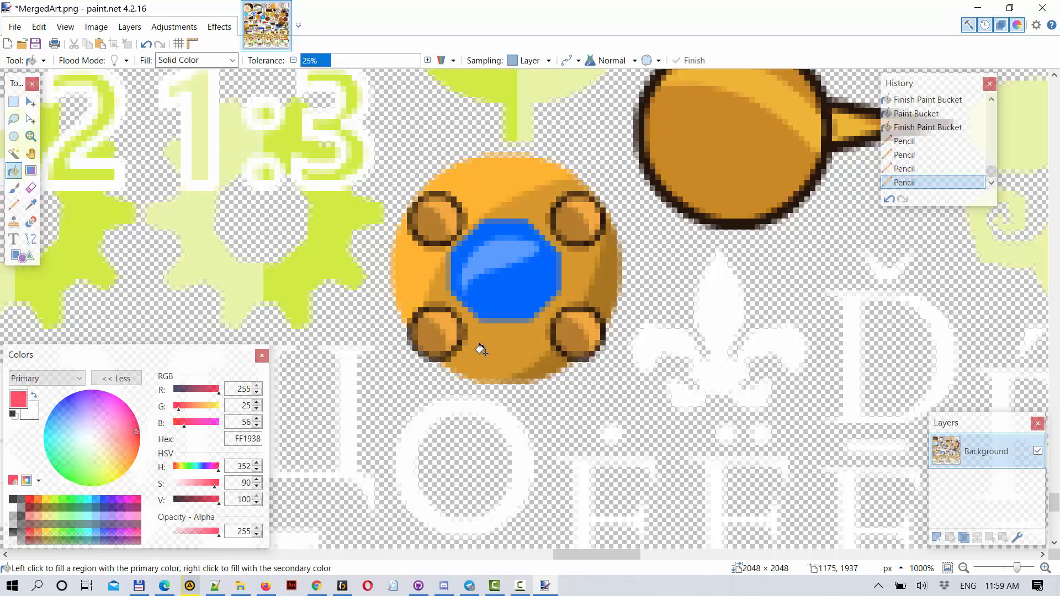
{"action": "left_click", "coordinate": [480, 346]}
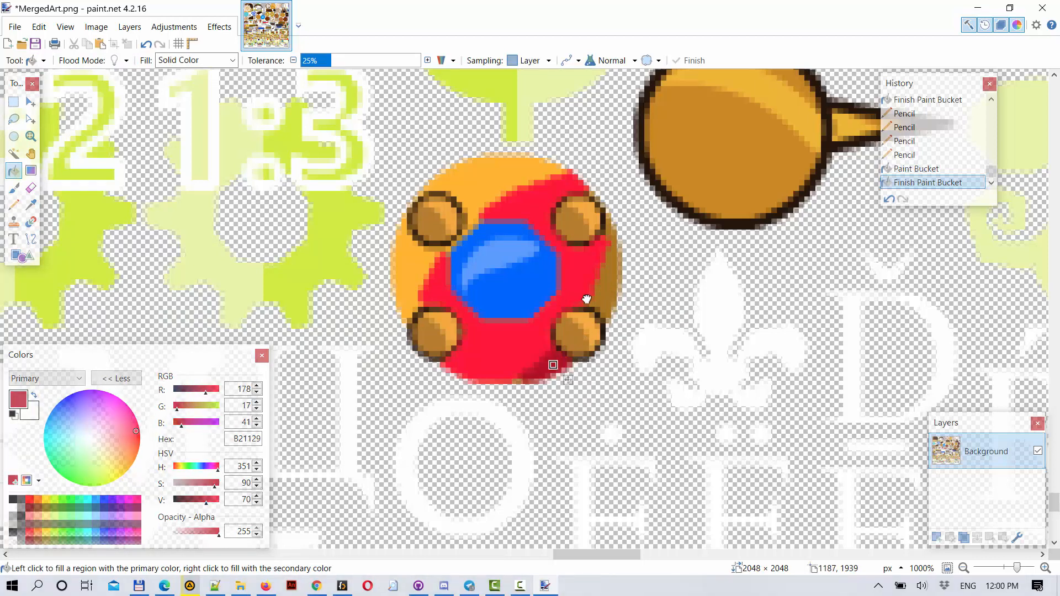
{"action": "mouse_move", "coordinate": [602, 285]}
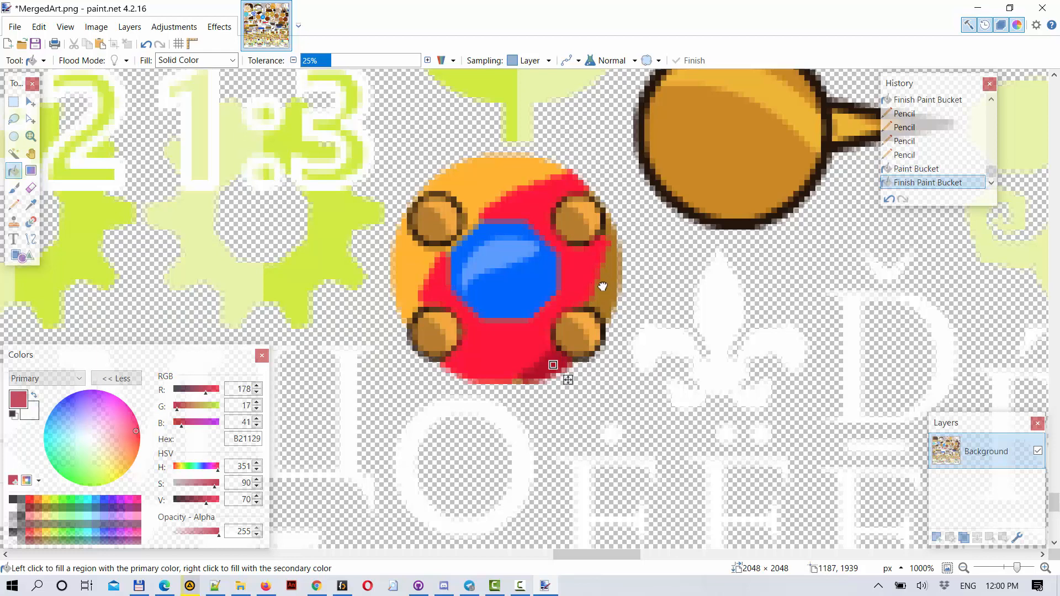
{"action": "left_click", "coordinate": [603, 287]}
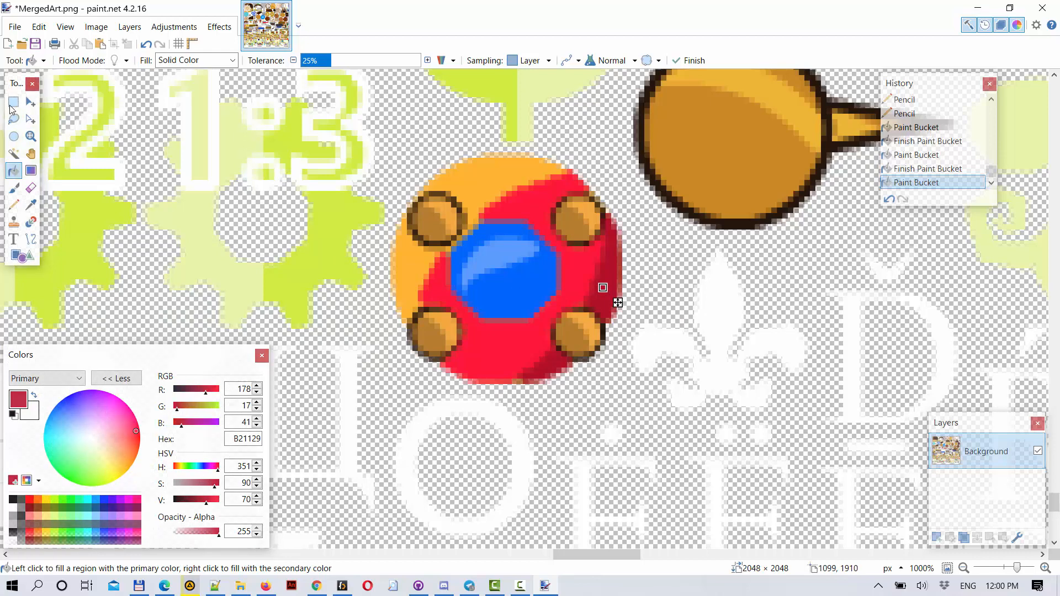
{"action": "left_click", "coordinate": [11, 100]}
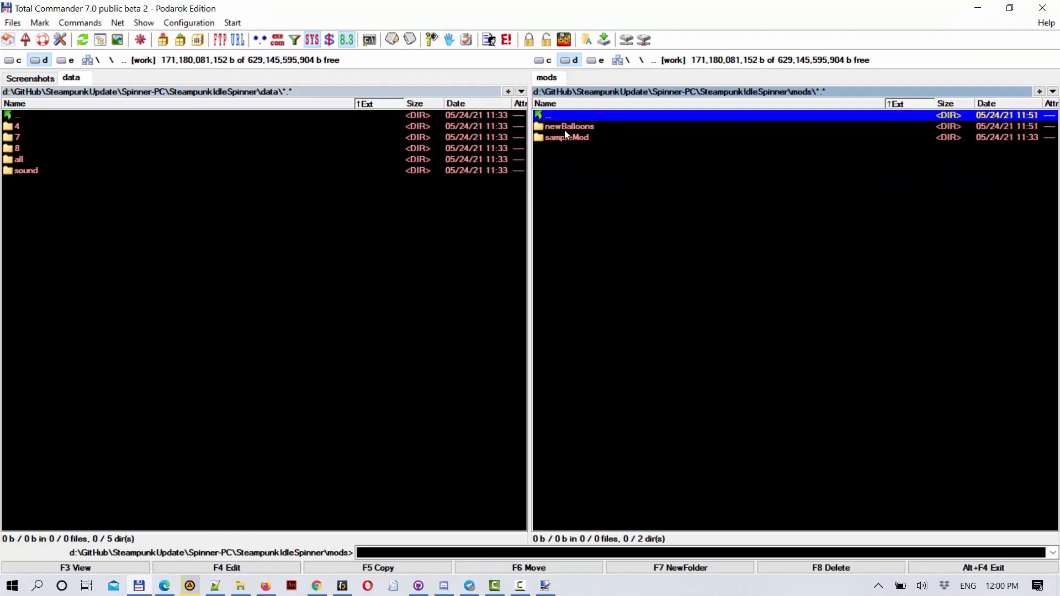
Return Total Commander to the SteampunkIdleSpinner main folder after the version change
{"action": "double_click", "coordinate": [567, 126]}
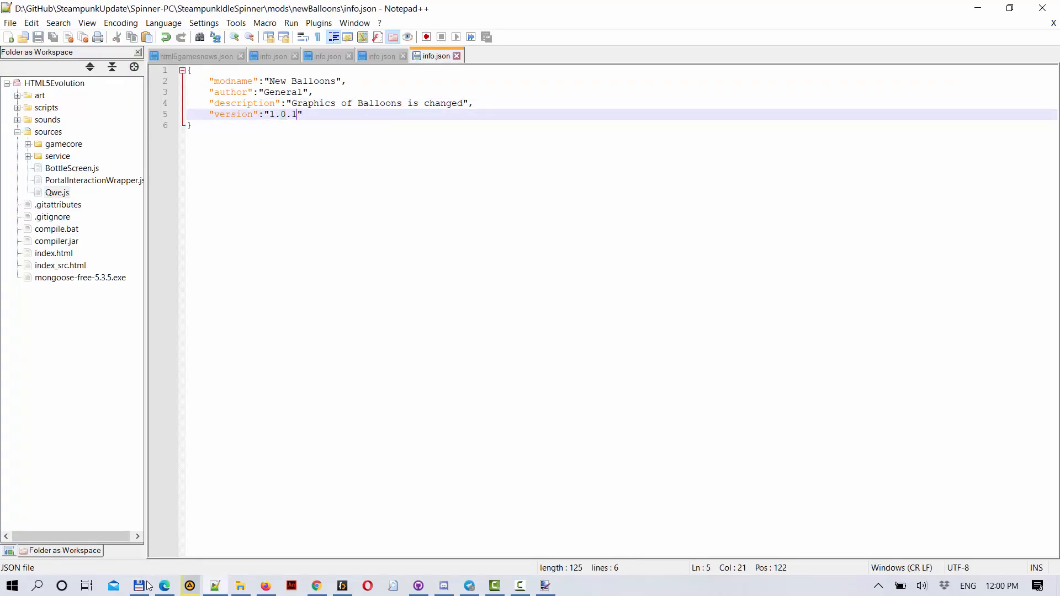
{"action": "left_click", "coordinate": [141, 585]}
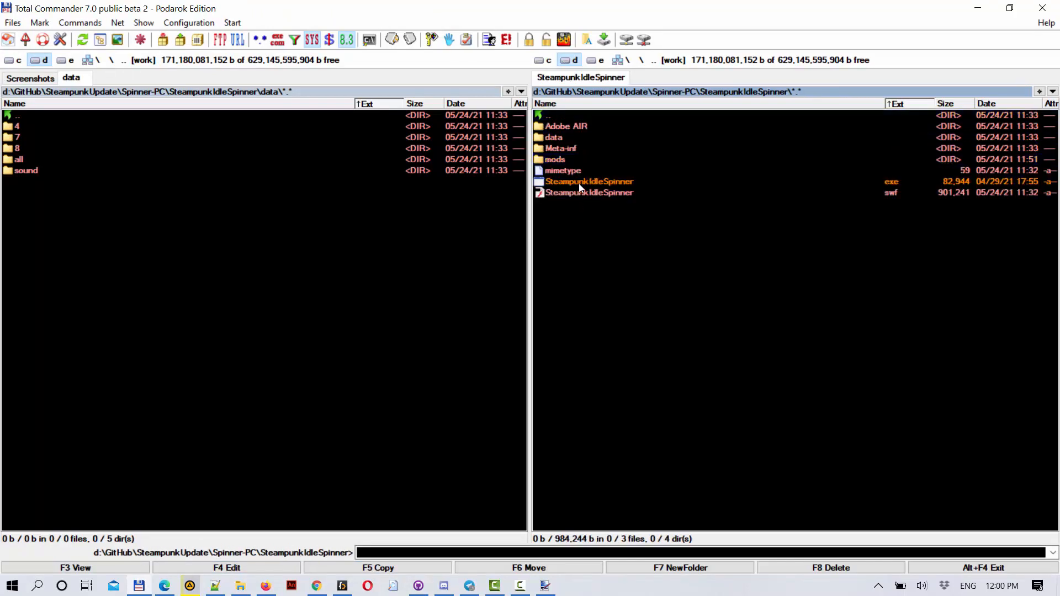
Launch the game, keep New Balloons v1.0.1 selected, start the Workshop world and continue past the welcome-back screen
{"action": "double_click", "coordinate": [590, 181]}
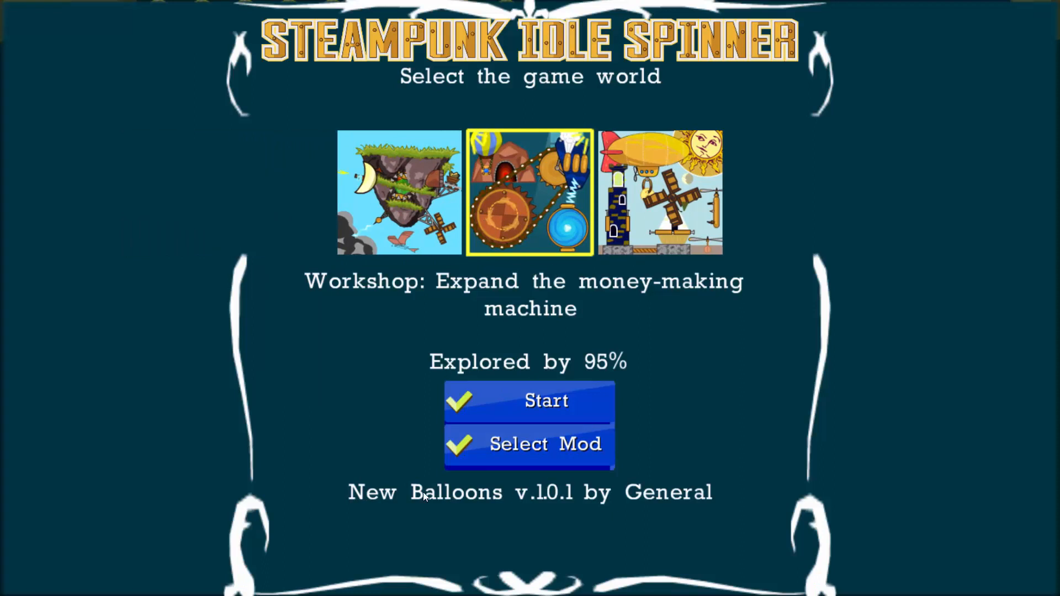
{"action": "left_click", "coordinate": [545, 444]}
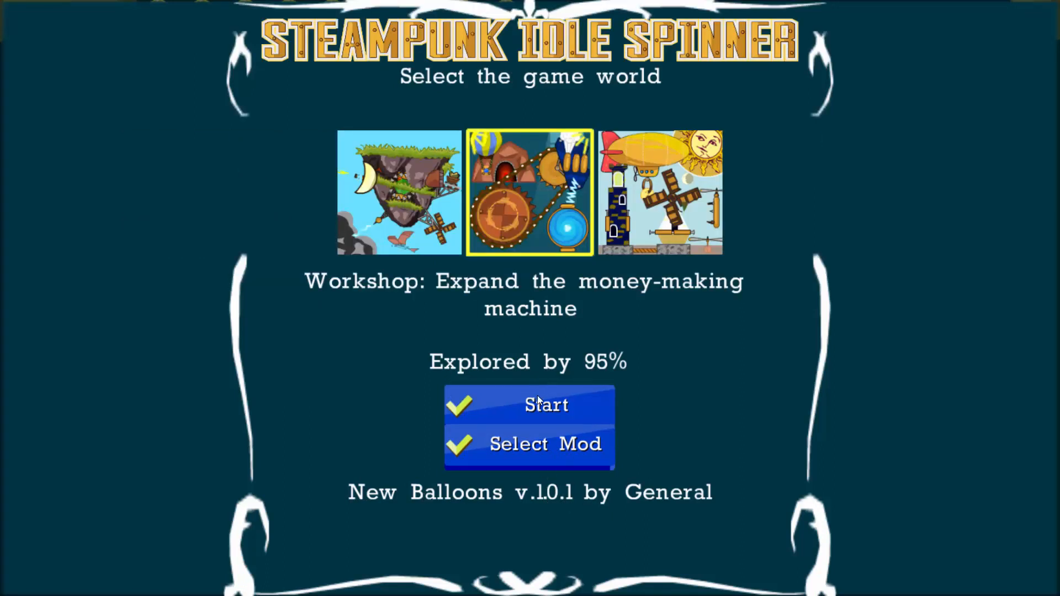
{"action": "left_click", "coordinate": [544, 405]}
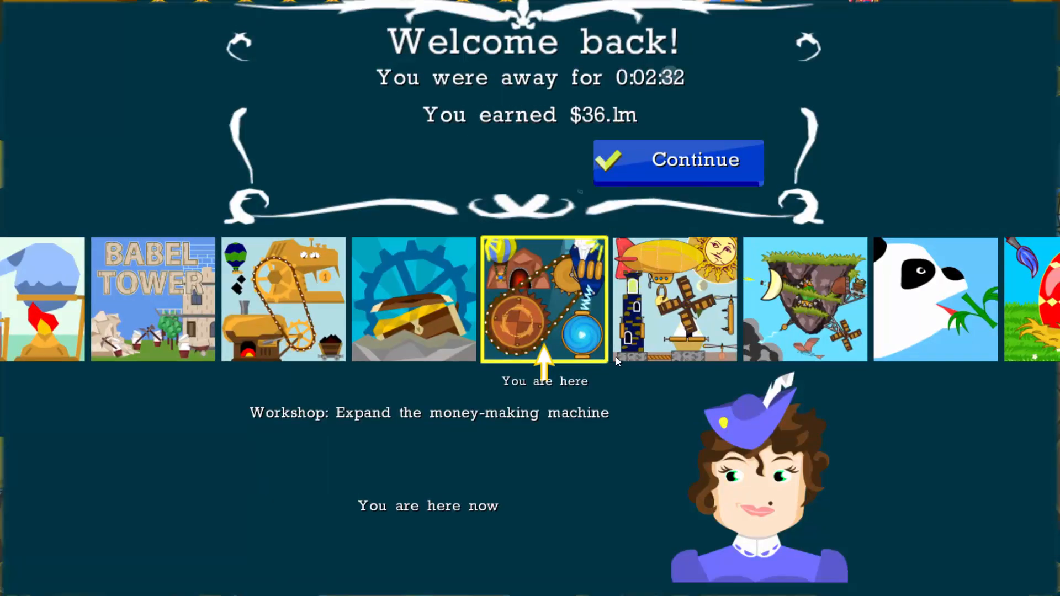
{"action": "left_click", "coordinate": [677, 161]}
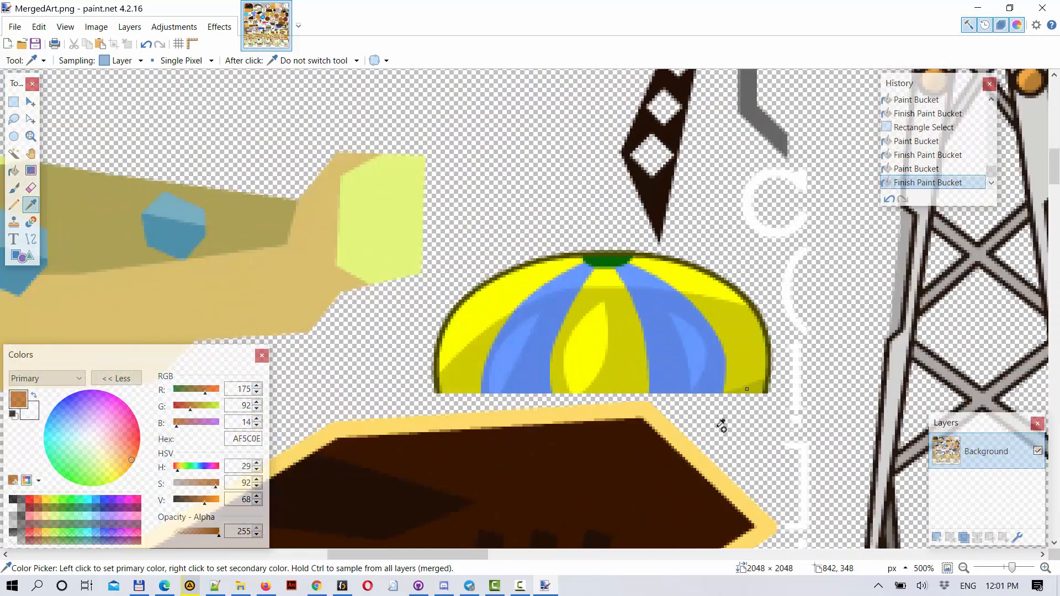
Fill the half balloon's yellow stripes with orange using the Paint Bucket, sampling colours with the Color Picker
{"action": "left_click", "coordinate": [12, 172]}
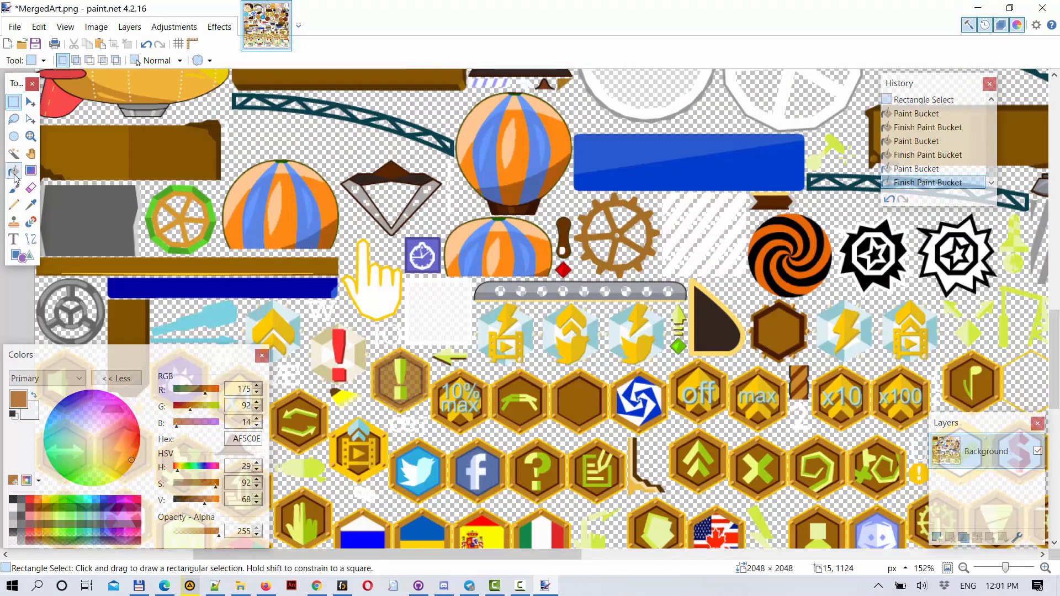
{"action": "left_click", "coordinate": [14, 173]}
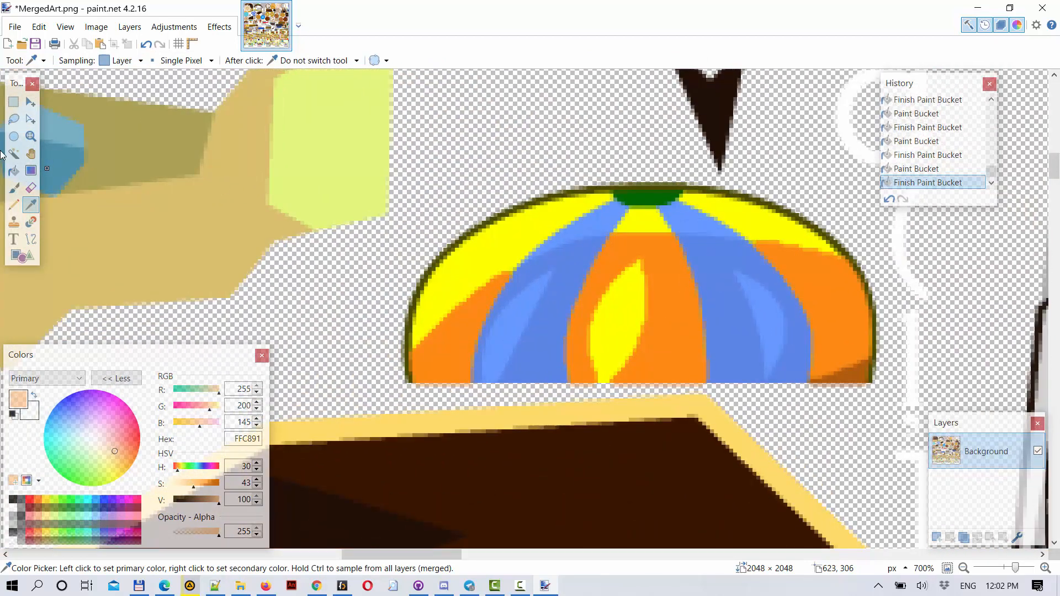
{"action": "left_click", "coordinate": [13, 170]}
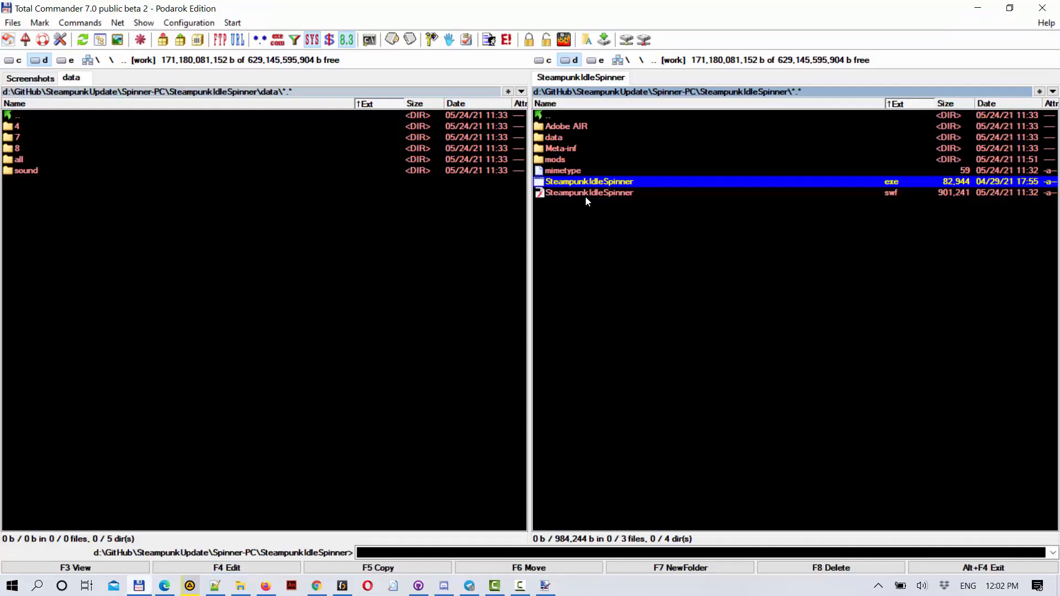
Navigate into data\4 and select the MergedArt.xml texture atlas file
{"action": "double_click", "coordinate": [552, 137]}
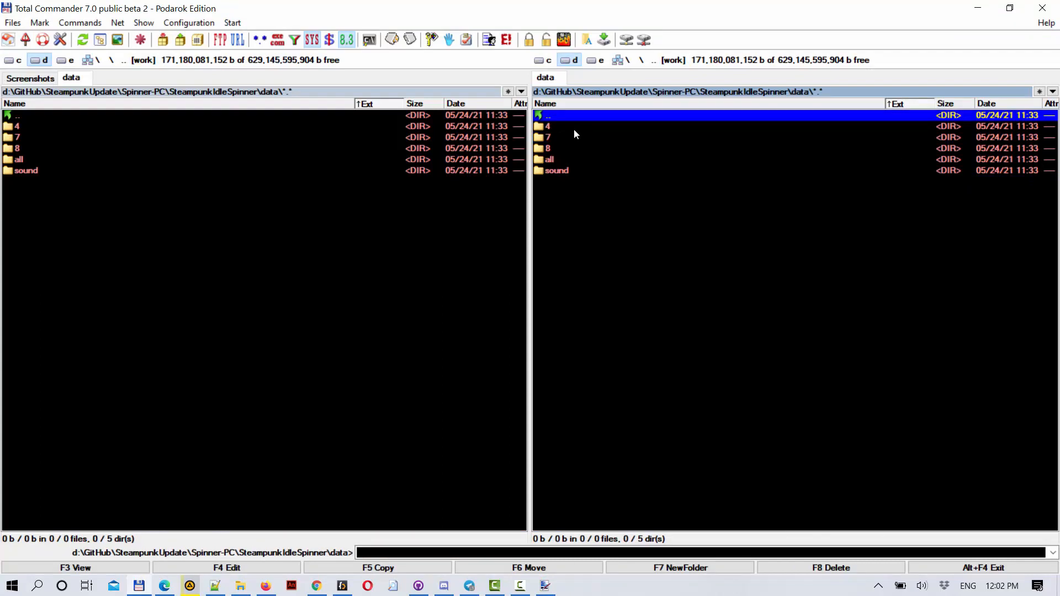
{"action": "double_click", "coordinate": [548, 126]}
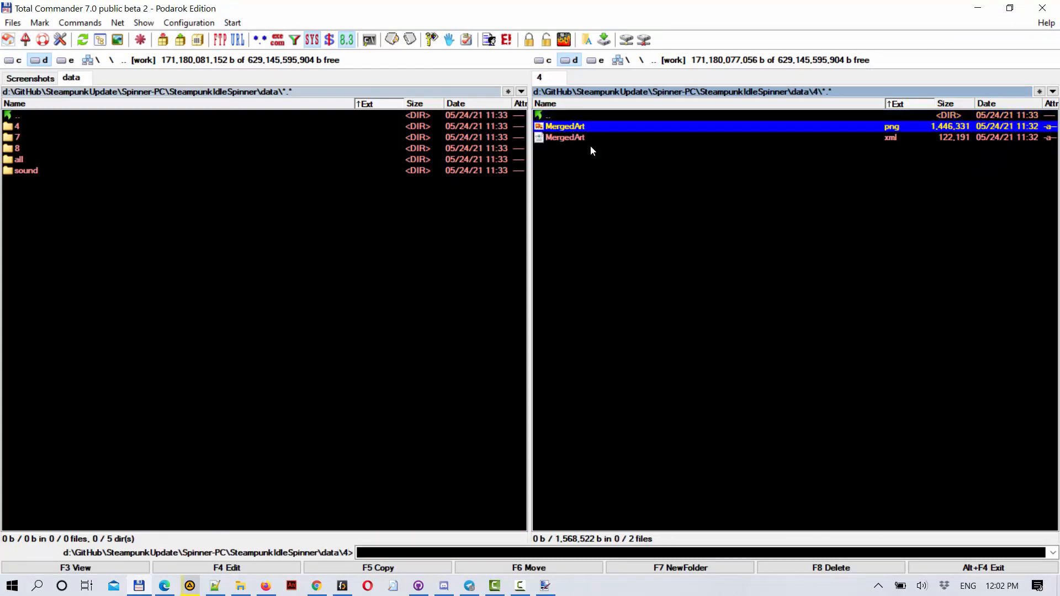
{"action": "left_click", "coordinate": [565, 137]}
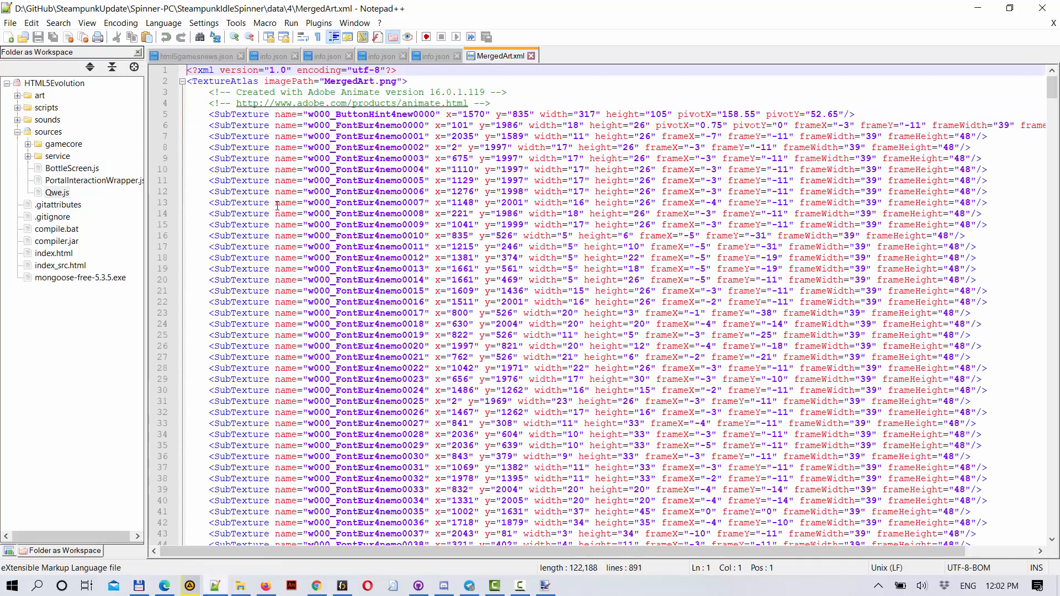
Scroll MergedArt.xml to around line 702 and mark the w004_classicBalloonMakerTop4new0000 entry
{"action": "scroll", "scroll_direction": "down", "scroll_amount": 3}
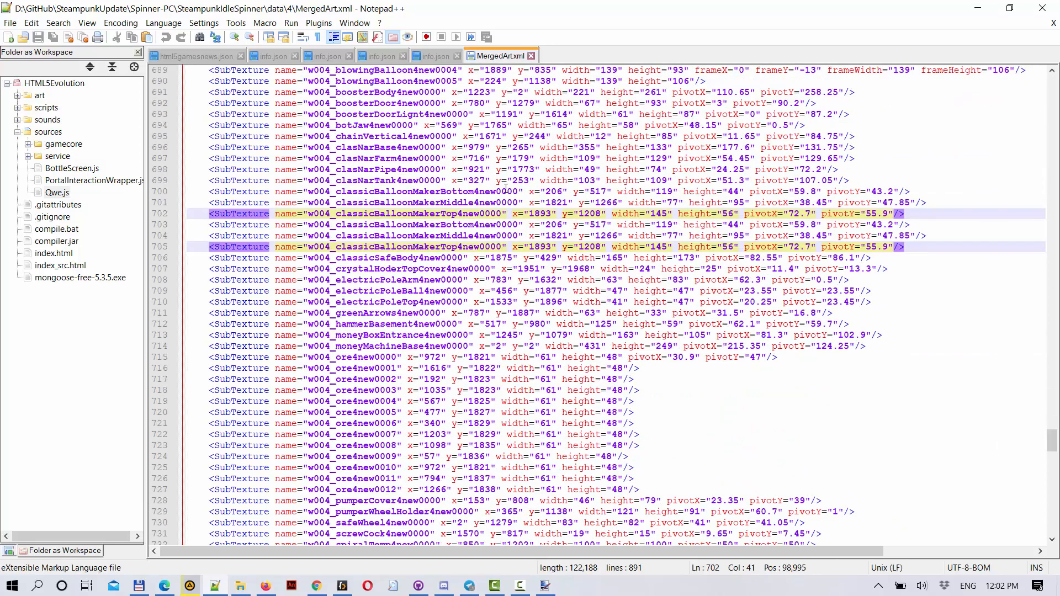
{"action": "left_click", "coordinate": [138, 585]}
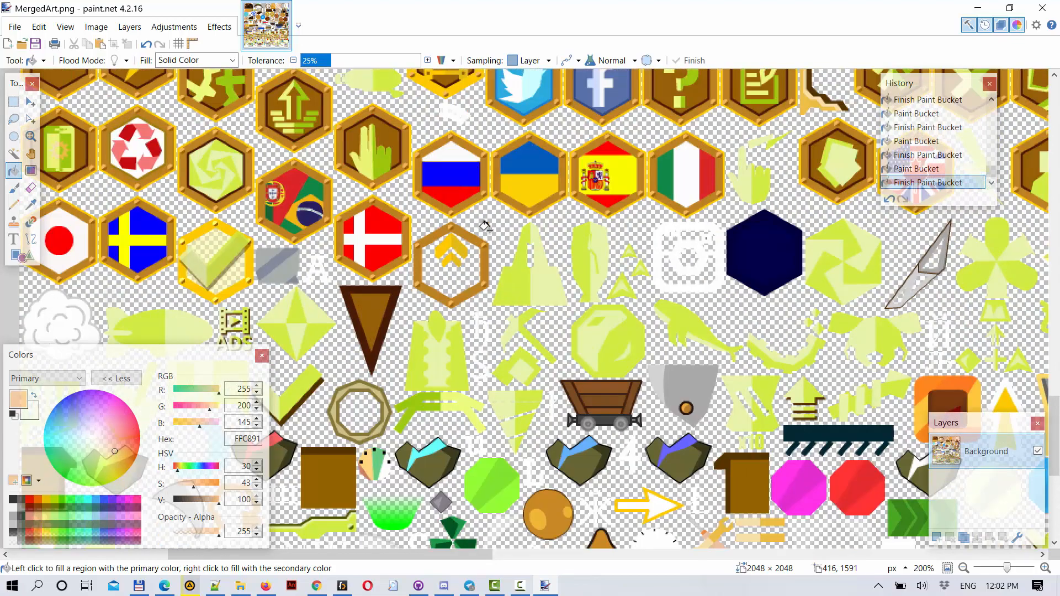
Revisit MergedArt.xml near the w478 cogwheel entries, then return to the data folder in the file manager
{"action": "scroll", "scroll_direction": "down", "scroll_amount": 3}
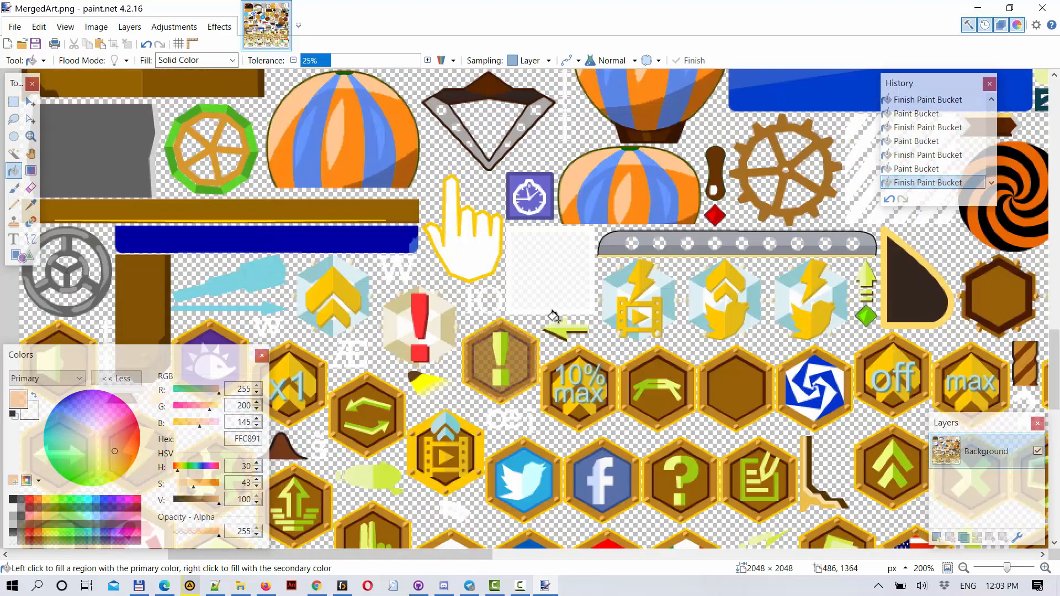
{"action": "mouse_move", "coordinate": [564, 304]}
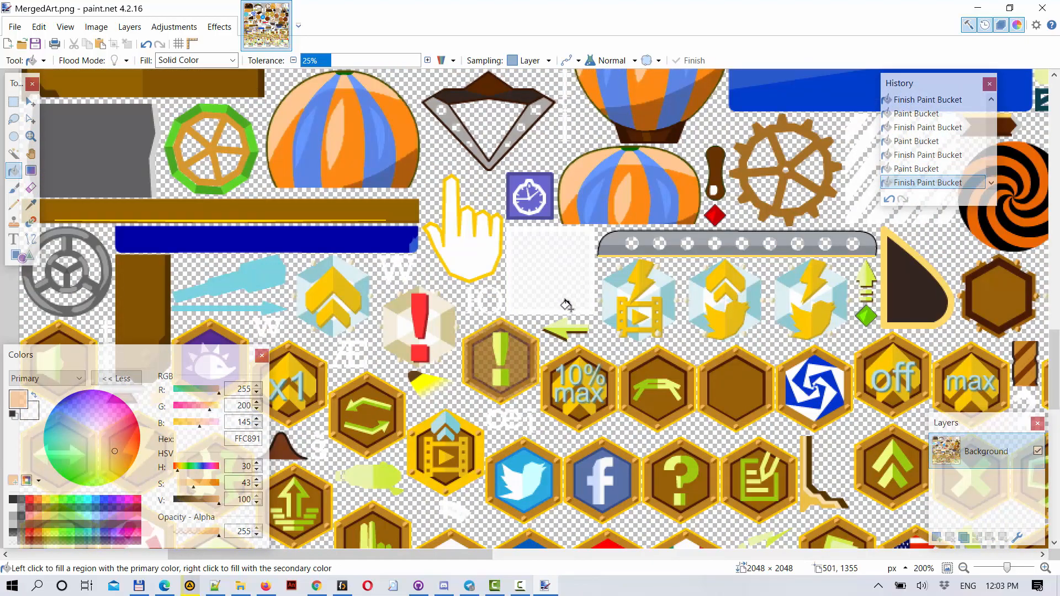
{"action": "left_click", "coordinate": [139, 585]}
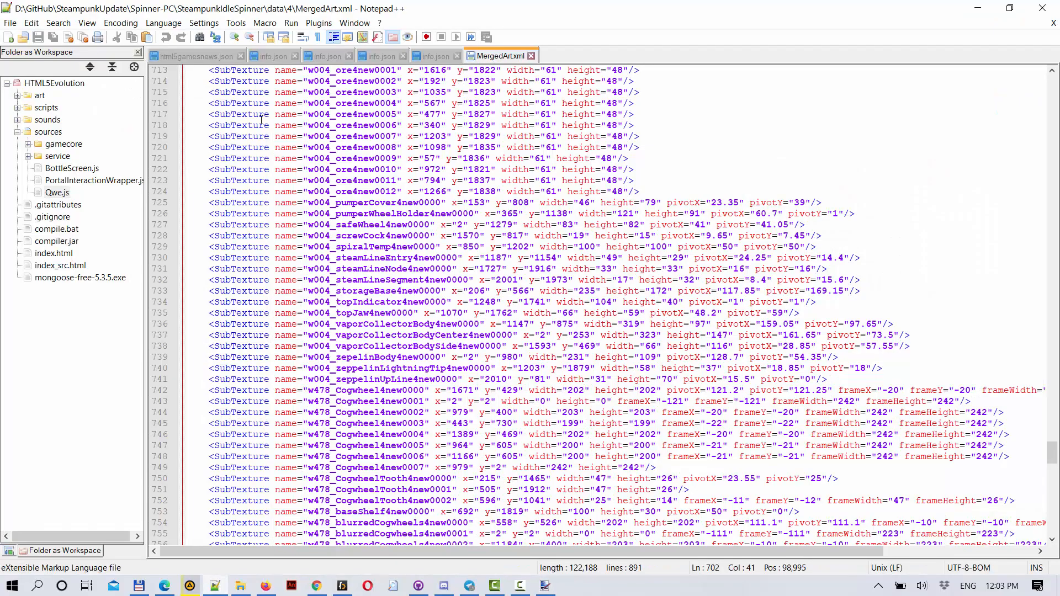
{"action": "left_click", "coordinate": [436, 55]}
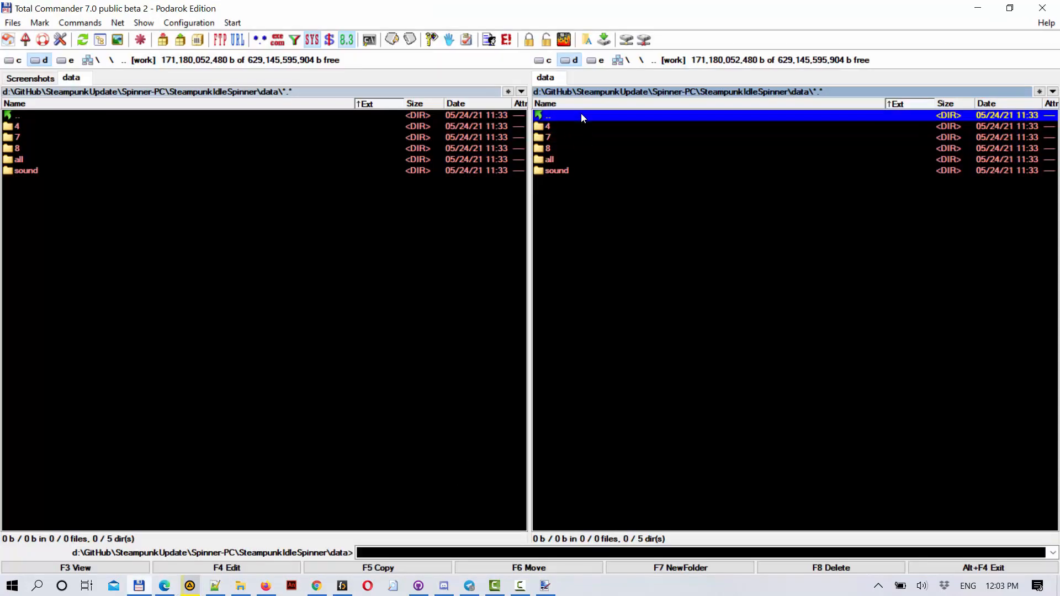
Go up to the game's main folder and launch SteampunkIdleSpinner.exe
{"action": "double_click", "coordinate": [569, 115]}
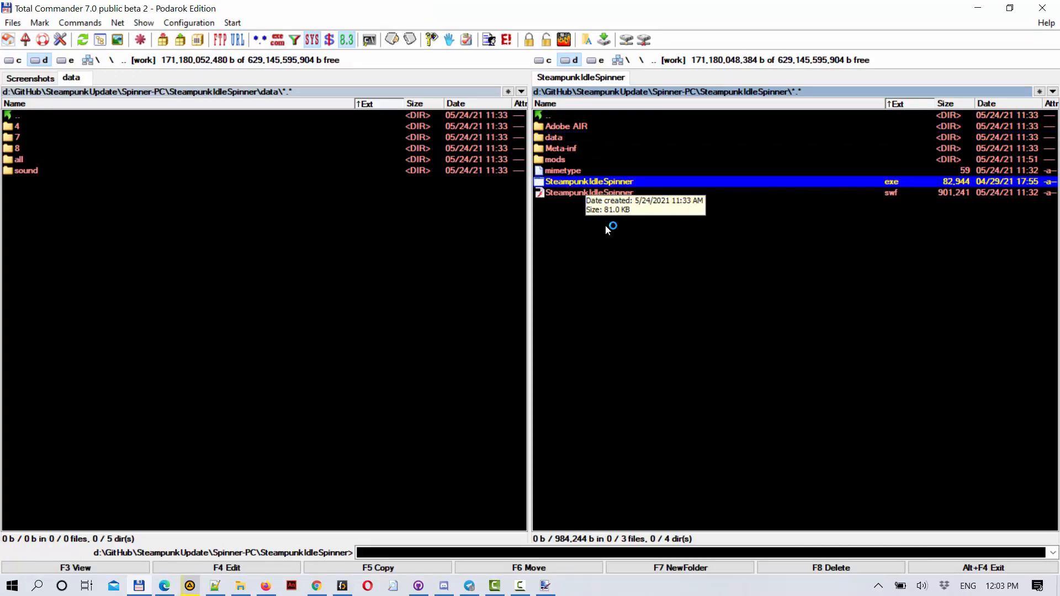
{"action": "double_click", "coordinate": [589, 181]}
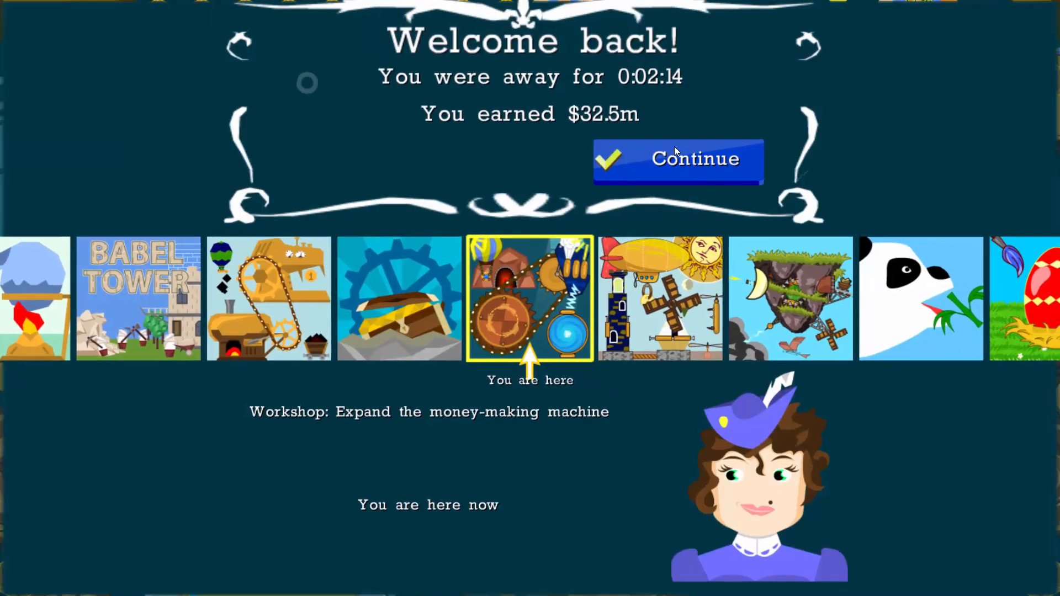
Dismiss the Welcome back report, watch the orange balloons with red chains, then switch to the browser
{"action": "left_click", "coordinate": [678, 161]}
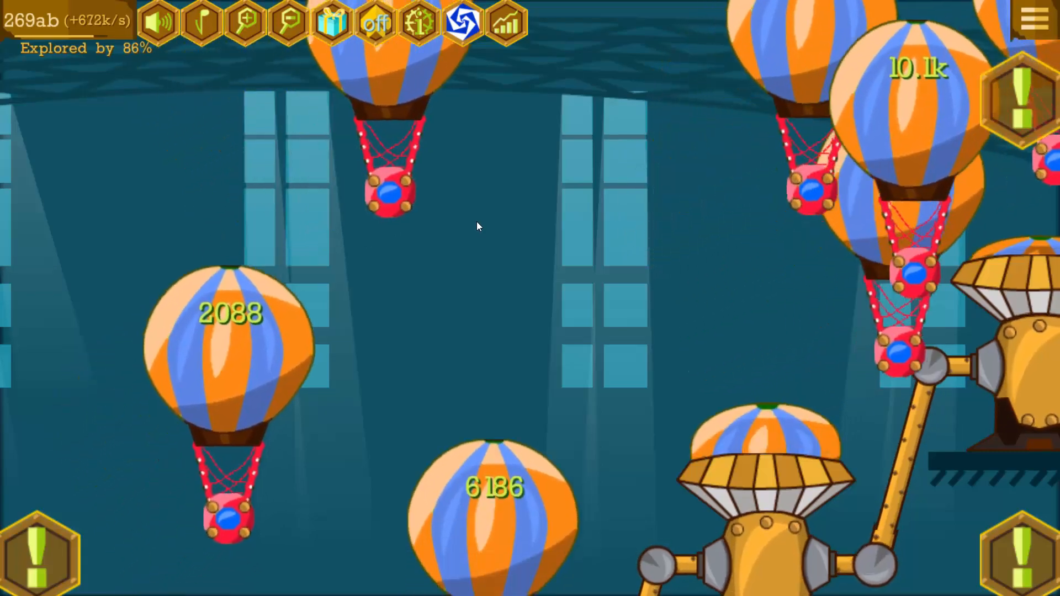
{"action": "left_click", "coordinate": [316, 584]}
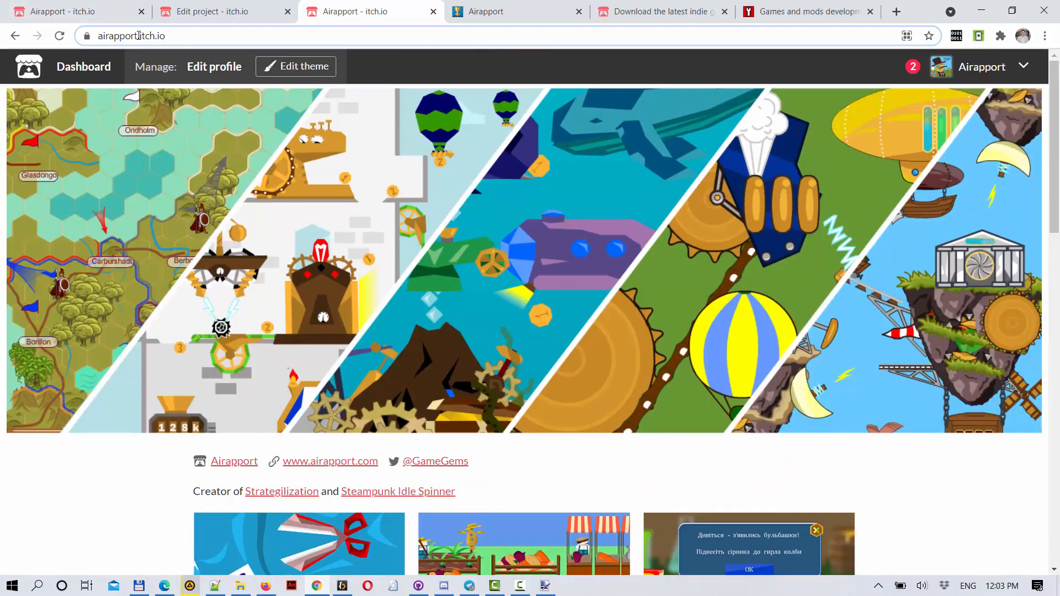
Open the account dropdown in the itch.io header to reveal project-creation options
{"action": "left_click", "coordinate": [140, 35]}
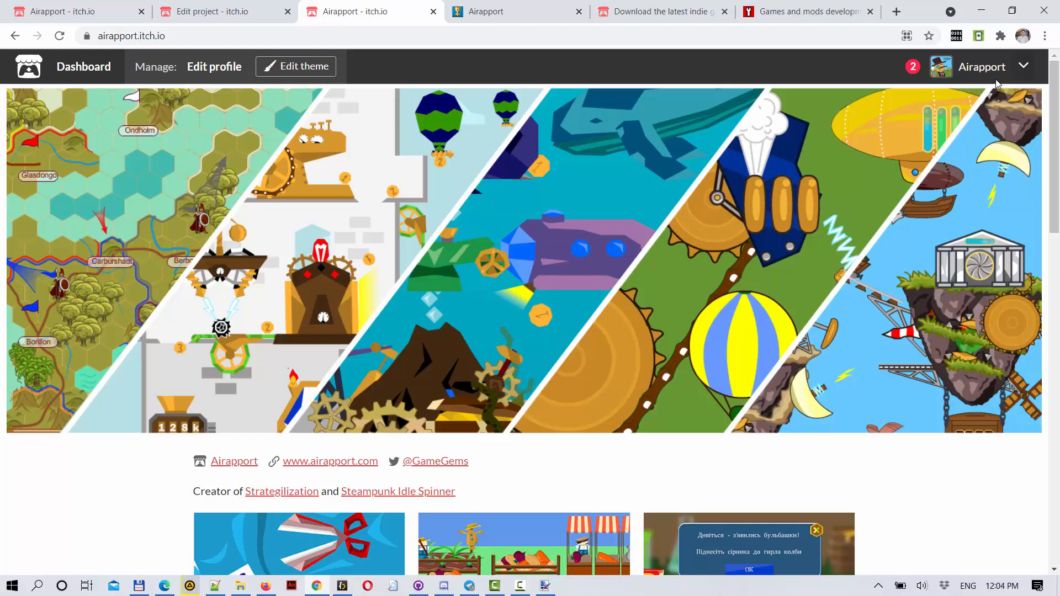
{"action": "mouse_move", "coordinate": [962, 128]}
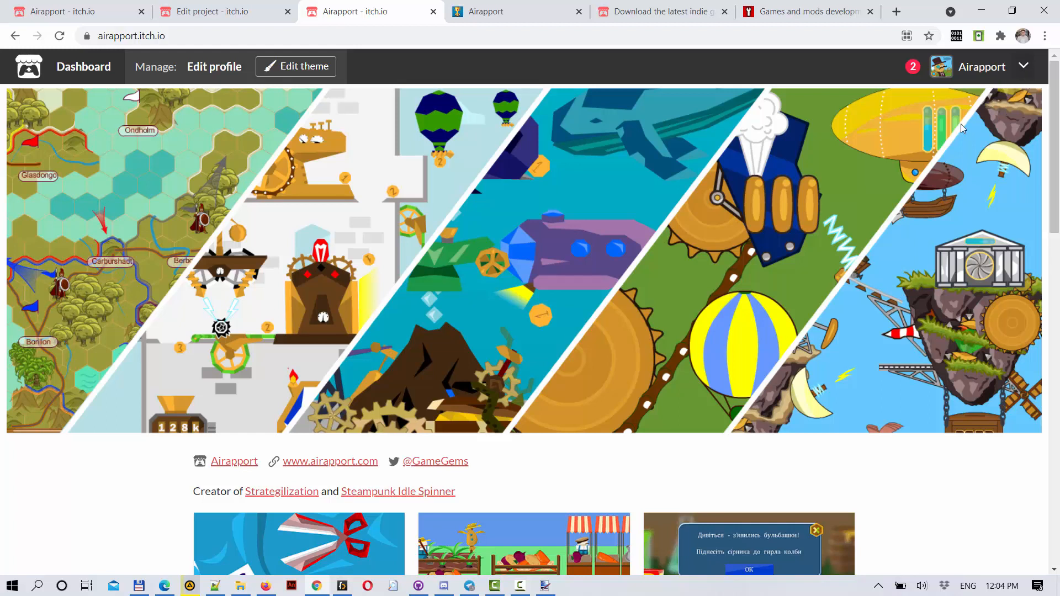
{"action": "mouse_move", "coordinate": [1048, 20]}
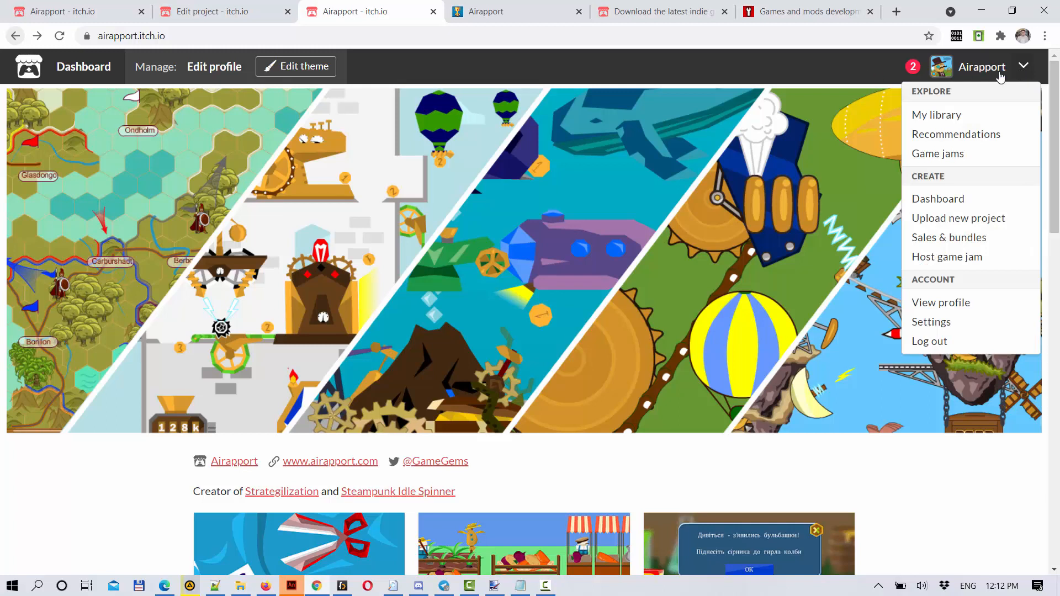
{"action": "mouse_move", "coordinate": [981, 71]}
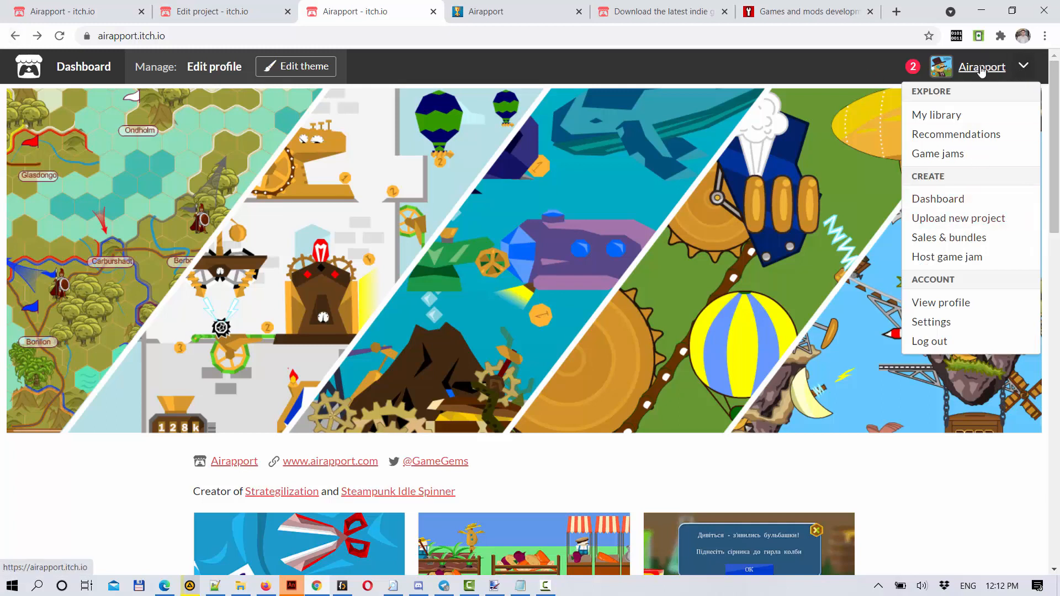
{"action": "mouse_move", "coordinate": [952, 219]}
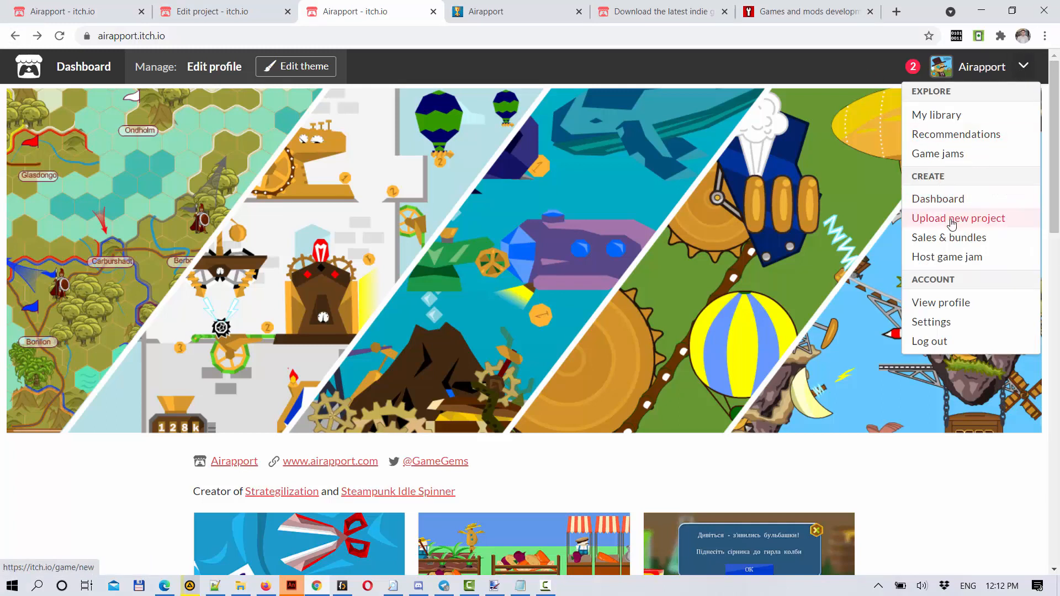
Choose Upload new project and set its Classification to Game mods
{"action": "left_click", "coordinate": [959, 218]}
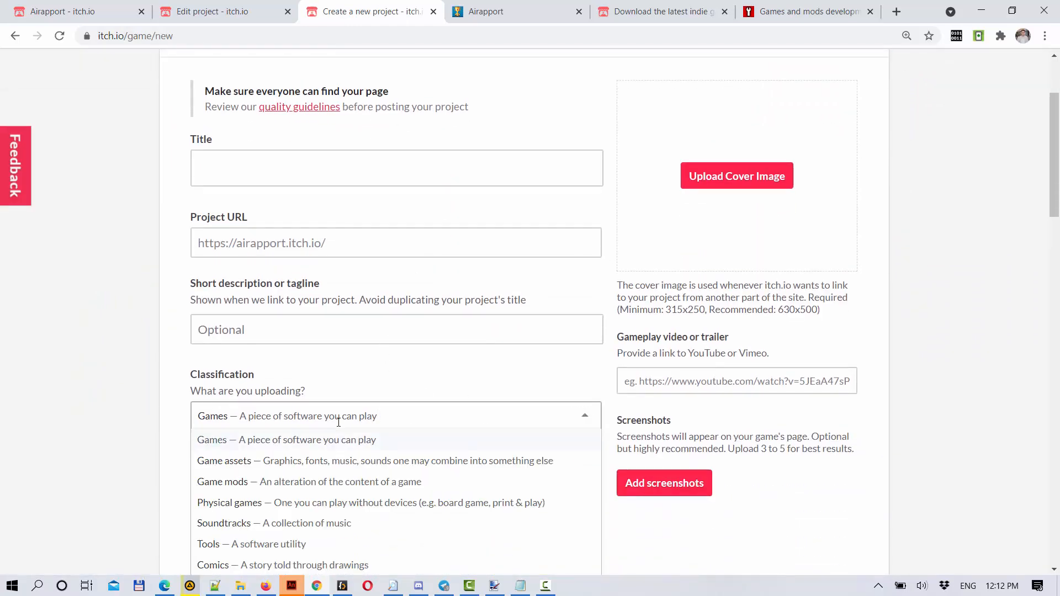
{"action": "left_click", "coordinate": [222, 481]}
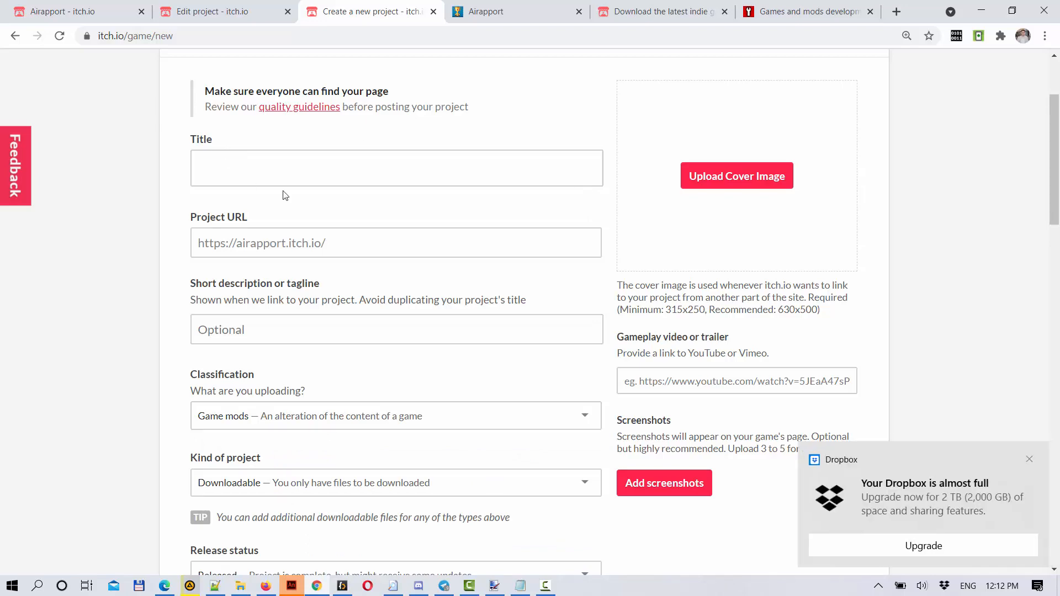
{"action": "scroll", "scroll_direction": "down", "scroll_amount": 3}
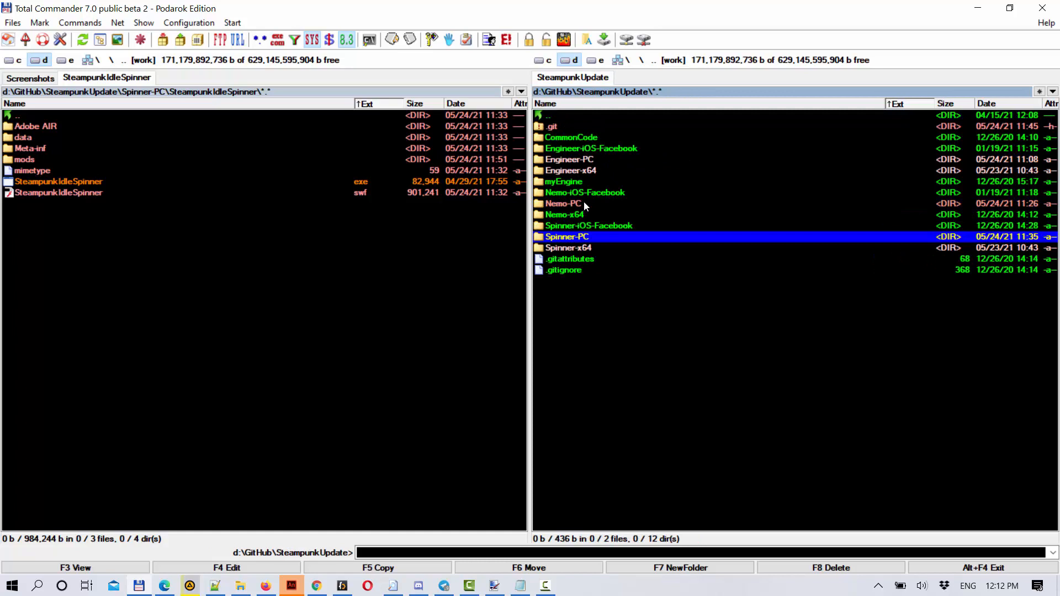
Open Spinner-PC and then its SteampunkIdleSpinner build folder in the right panel
{"action": "double_click", "coordinate": [567, 236]}
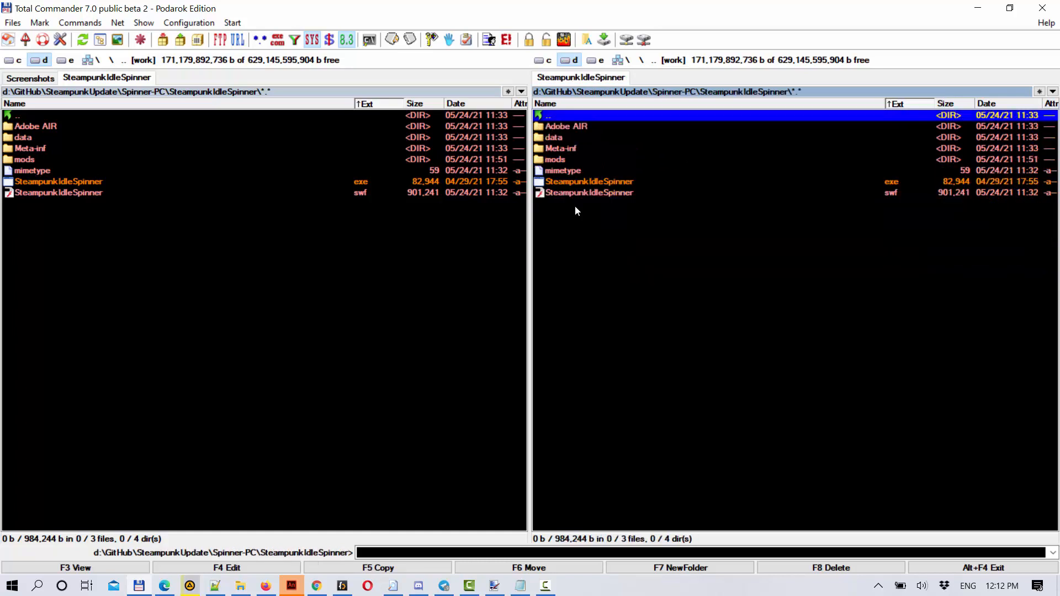
{"action": "double_click", "coordinate": [554, 159]}
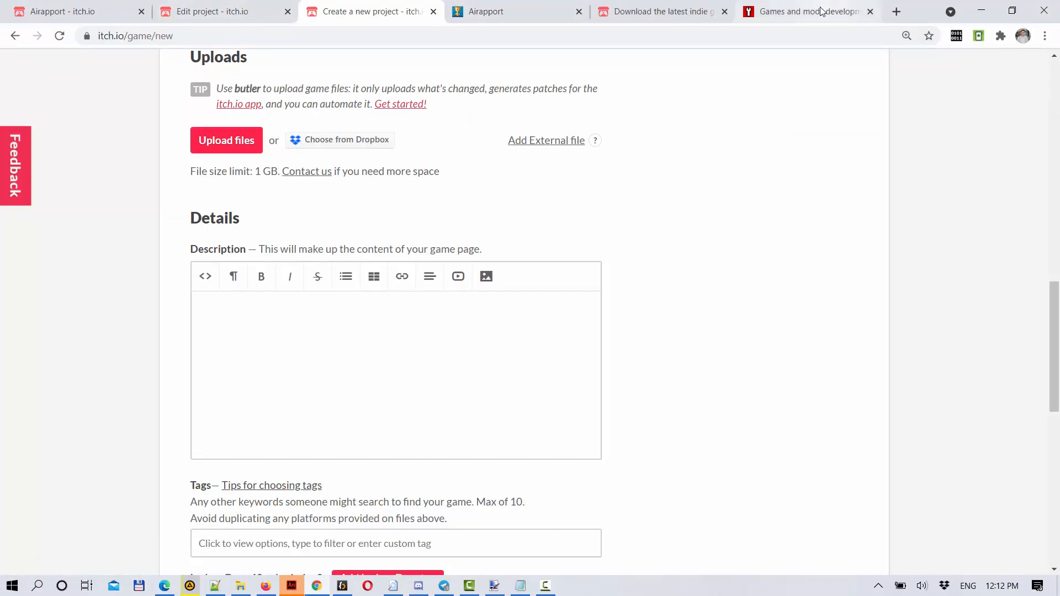
On ModDB choose 'add mod', hit the sign-in requirement, and return to the Airapport itch.io profile
{"action": "left_click", "coordinate": [807, 11]}
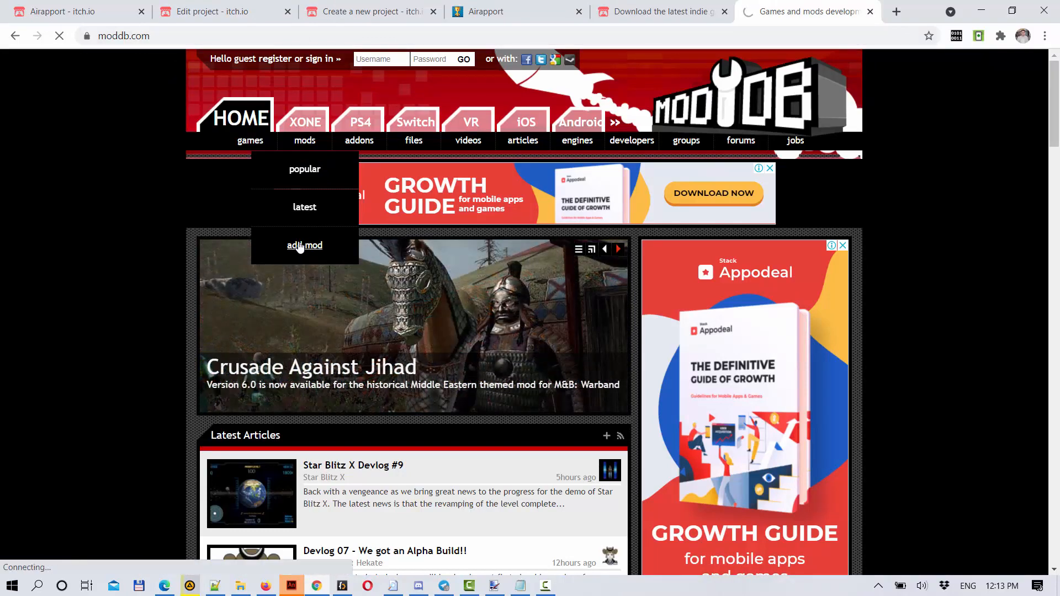
{"action": "left_click", "coordinate": [305, 245]}
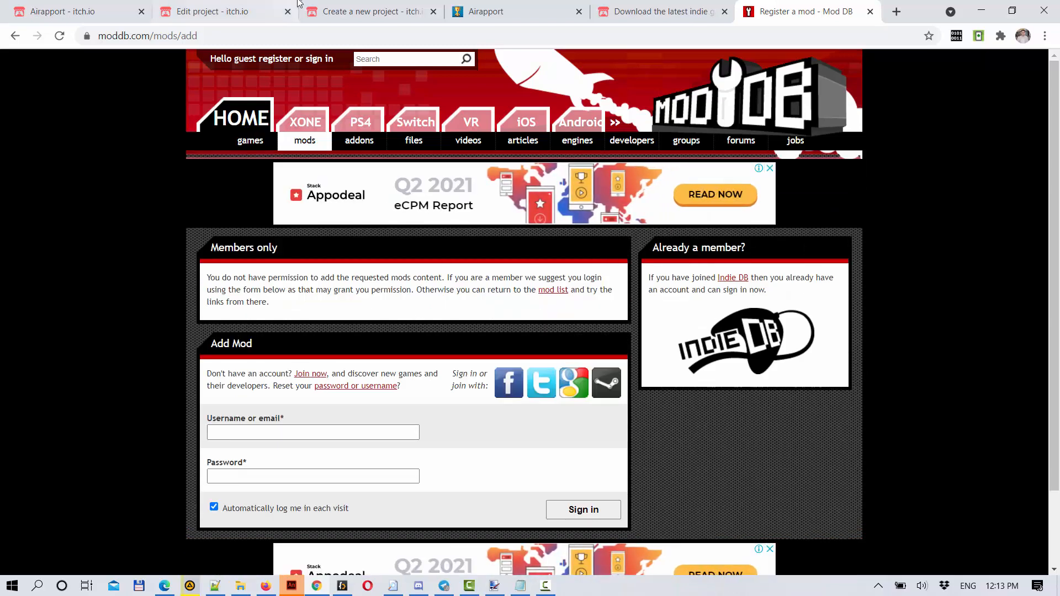
{"action": "mouse_move", "coordinate": [80, 14]}
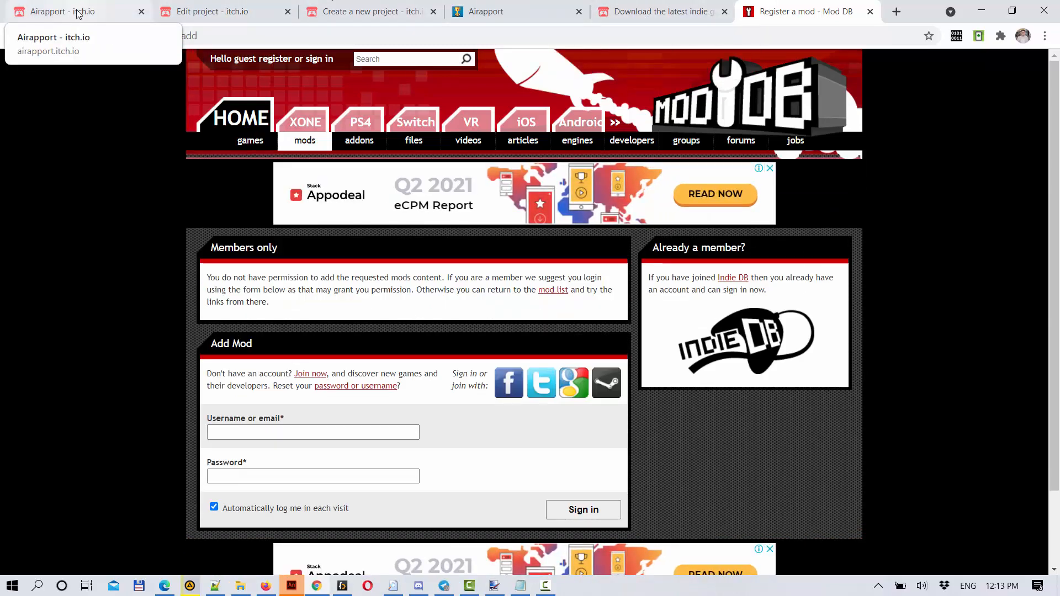
{"action": "left_click", "coordinate": [72, 11]}
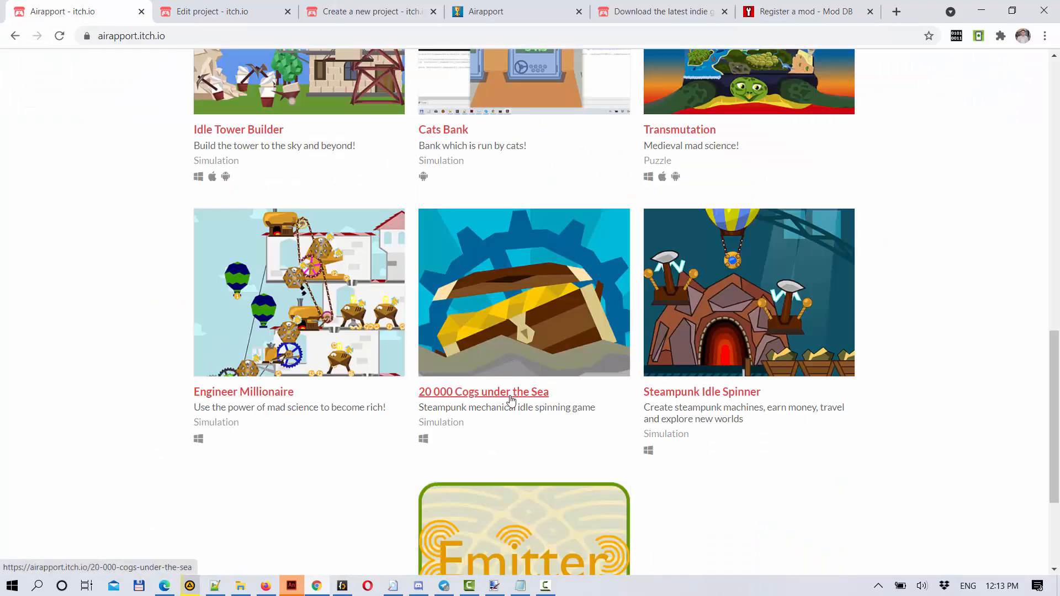
{"action": "mouse_move", "coordinate": [827, 343]}
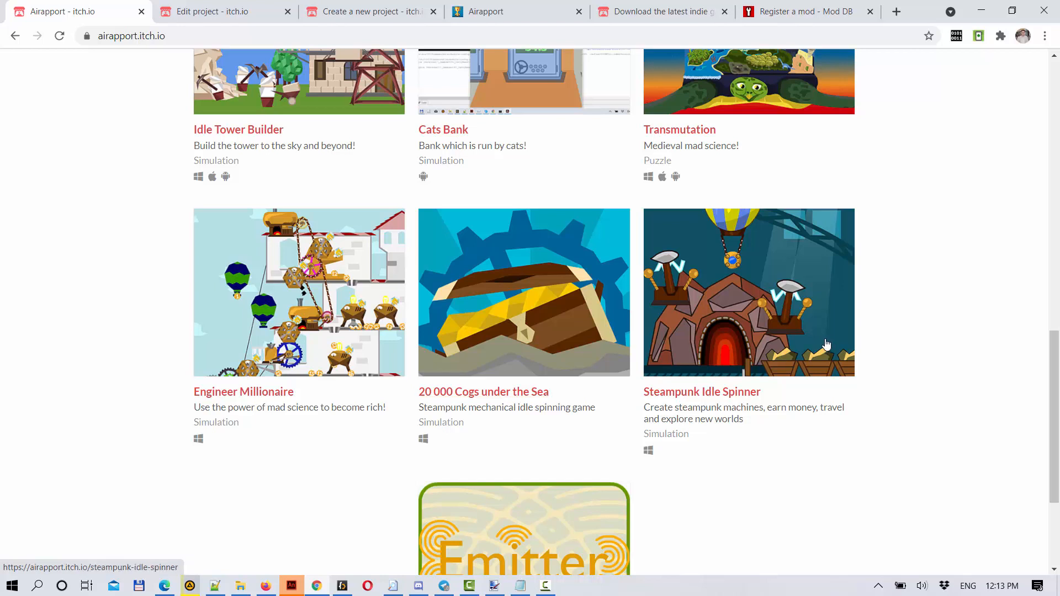
{"action": "mouse_move", "coordinate": [771, 353]}
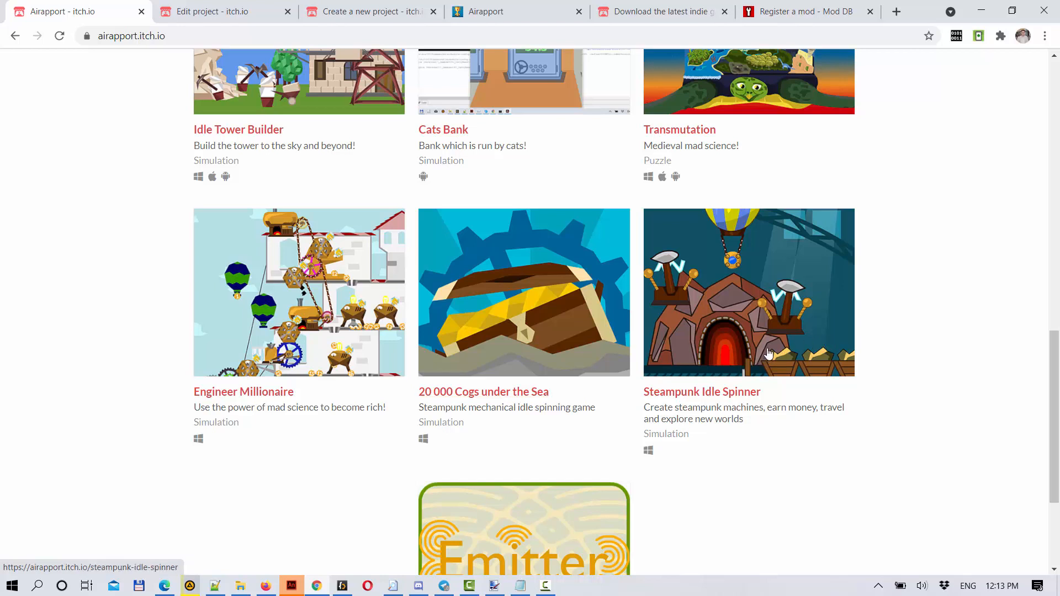
{"action": "mouse_move", "coordinate": [701, 464]}
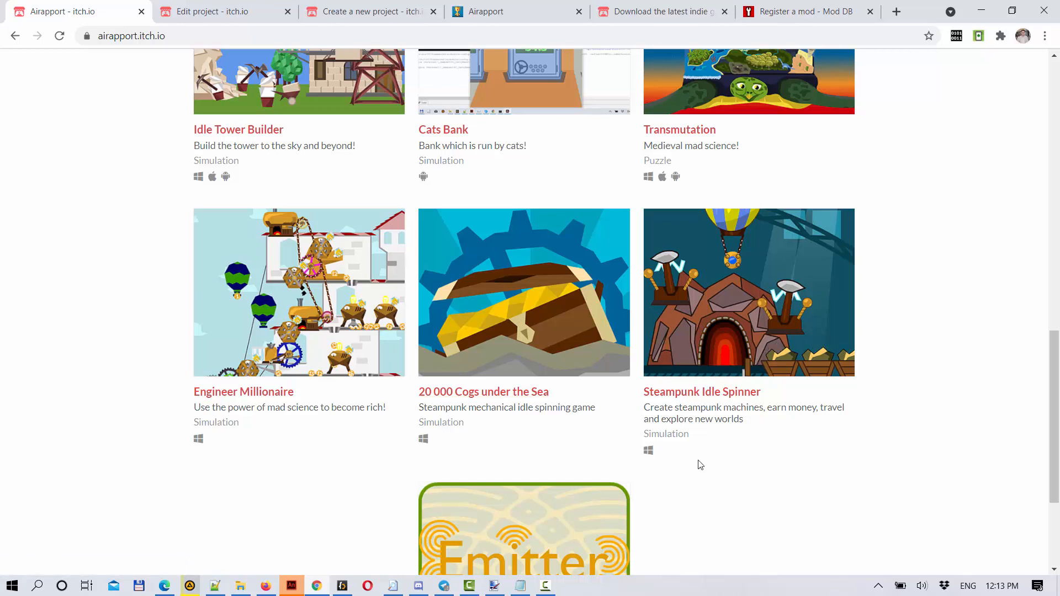
Reveal the hidden system tray icons after showing the Airapport itch.io games grid
{"action": "left_click", "coordinate": [878, 585]}
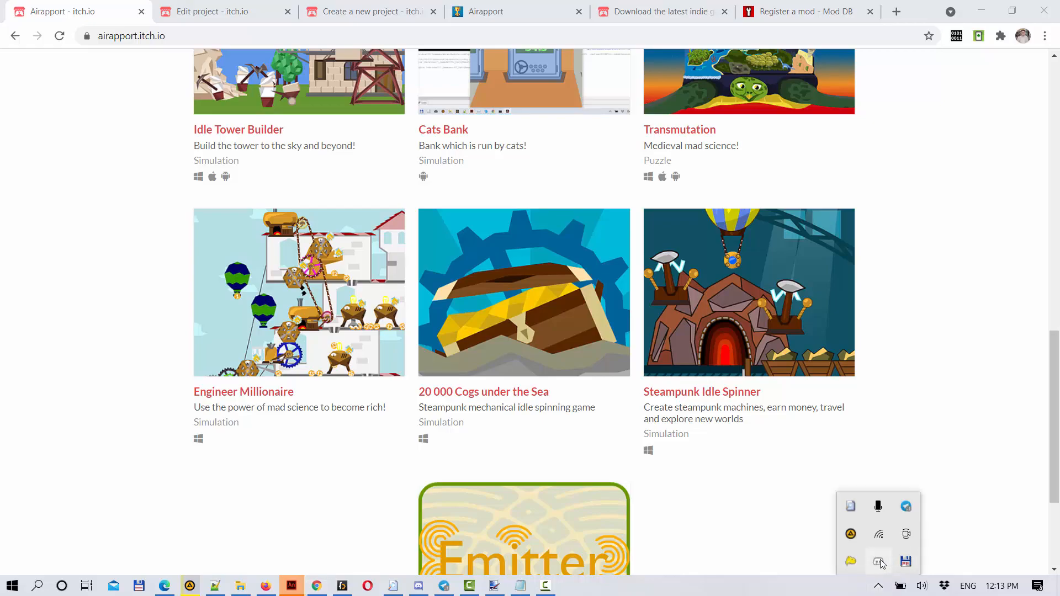
Switch to Discord and browse the mods, suggestions and general channels on the Airapport Games server
{"action": "left_click", "coordinate": [418, 586]}
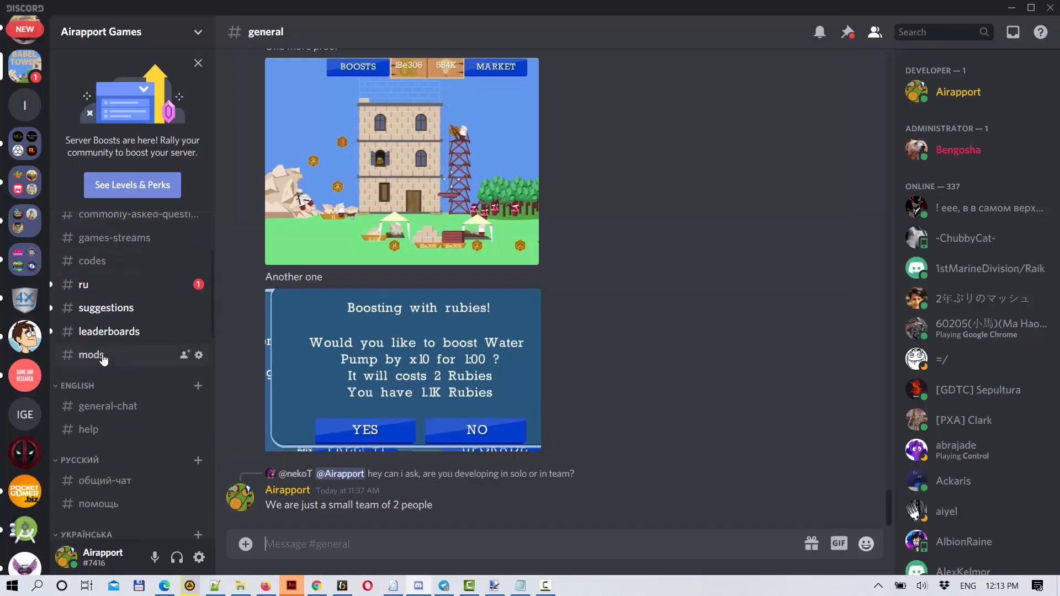
{"action": "left_click", "coordinate": [91, 355]}
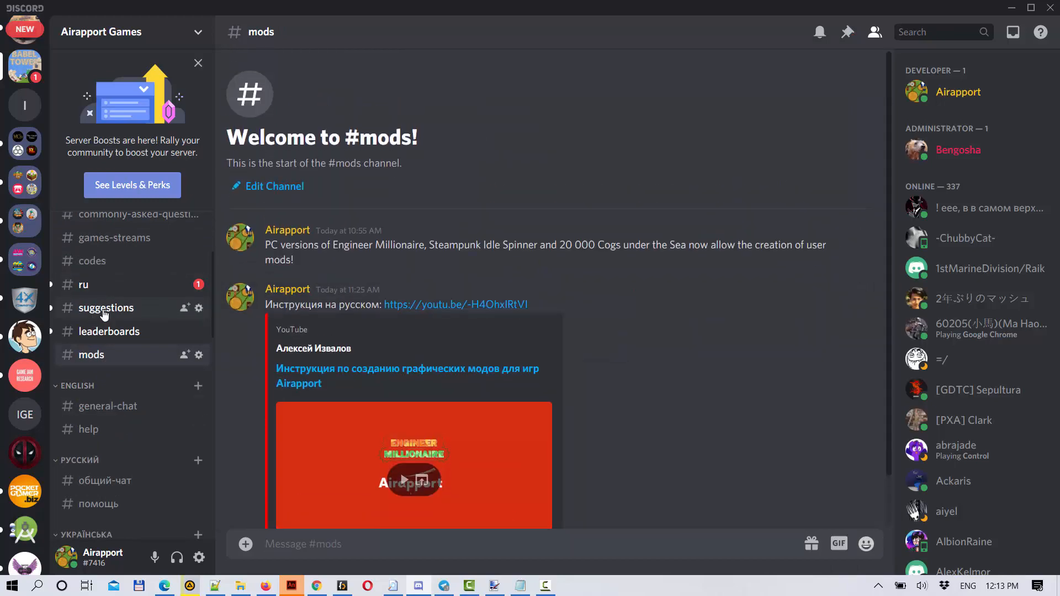
{"action": "left_click", "coordinate": [106, 307]}
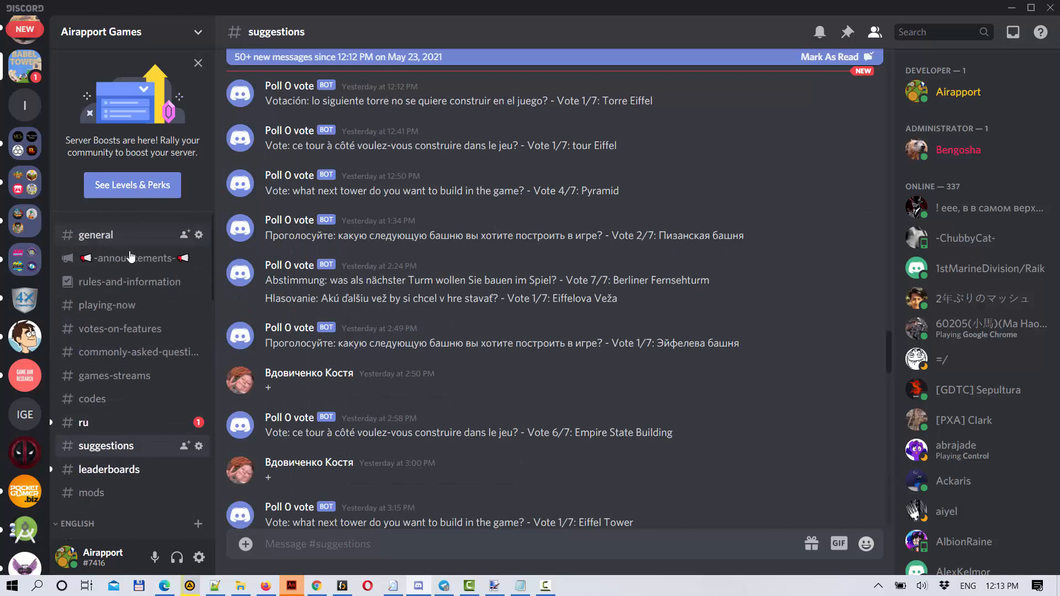
{"action": "left_click", "coordinate": [95, 234]}
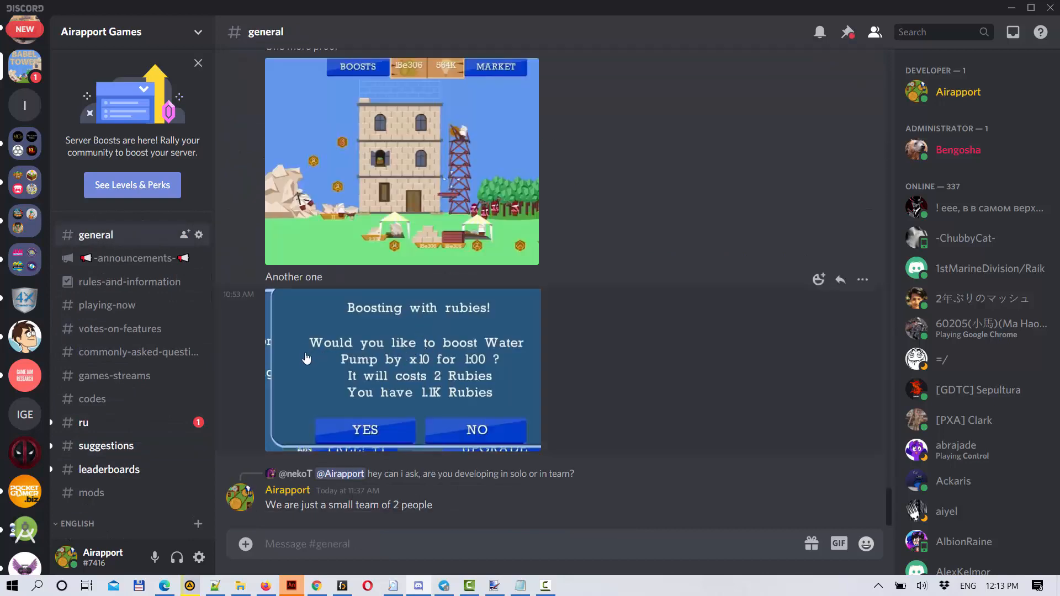